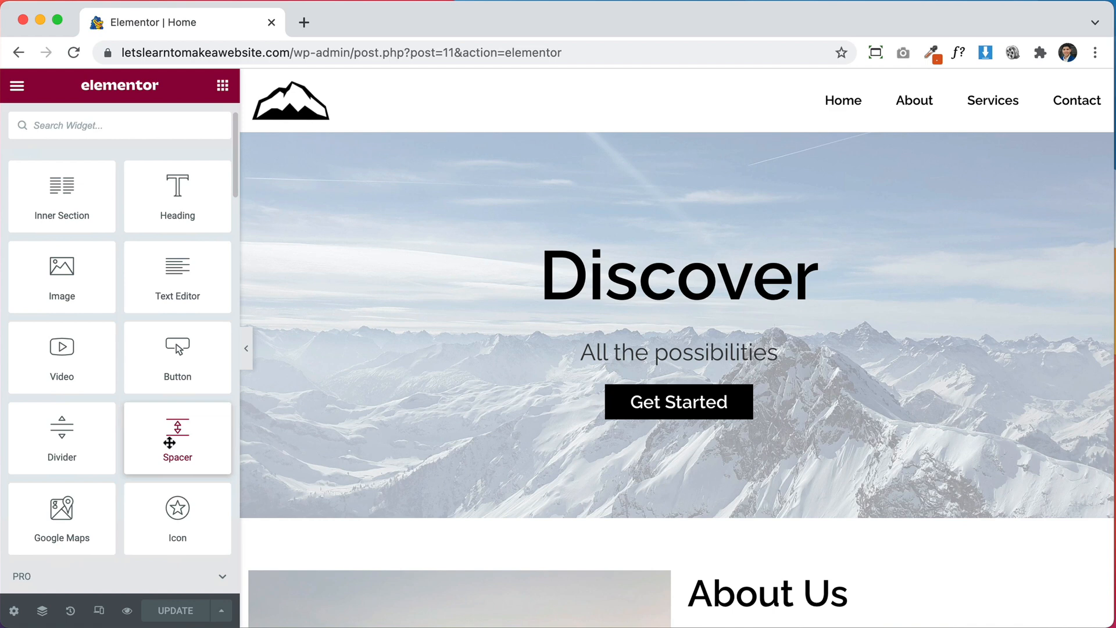
- Start a new empty section above the Discover hero for the slider
scroll("down", 3)
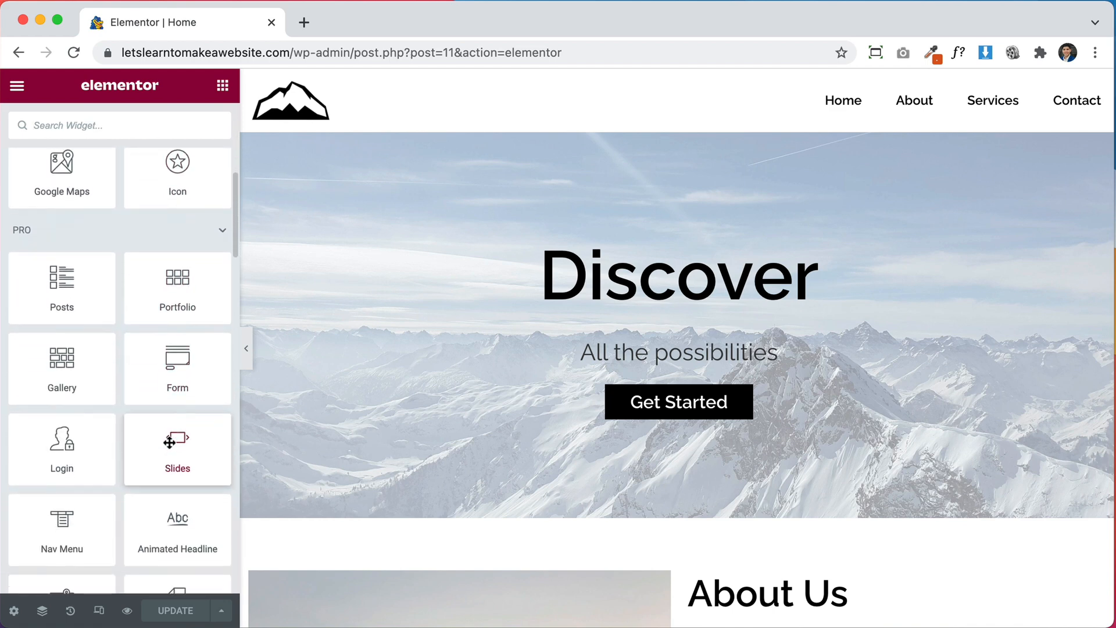
scroll("down", 3)
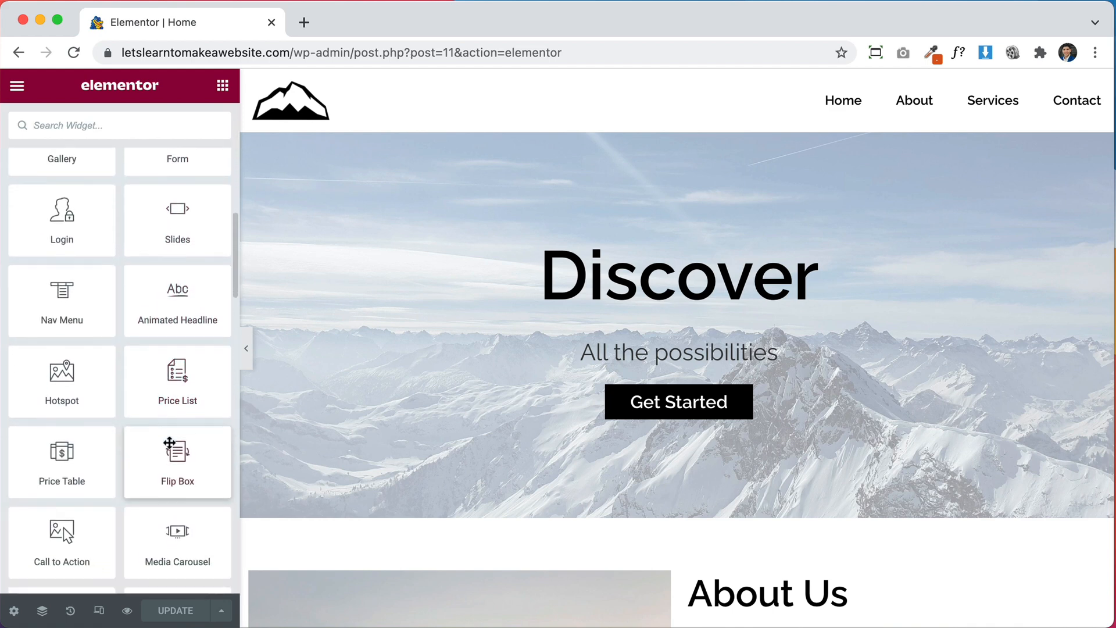
scroll("down", 3)
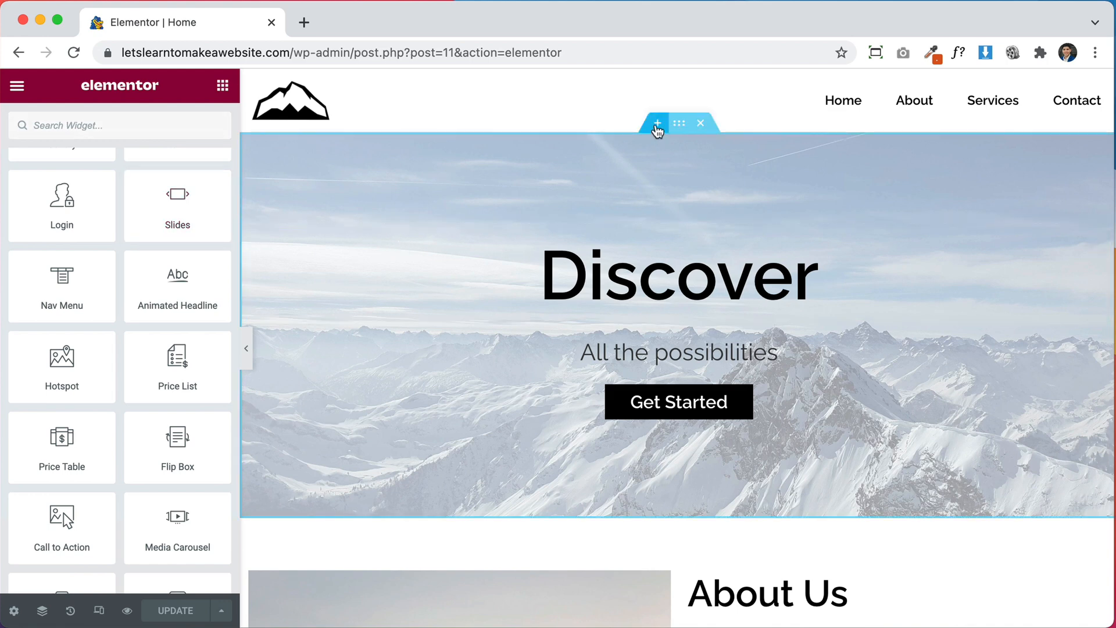
left_click(655, 124)
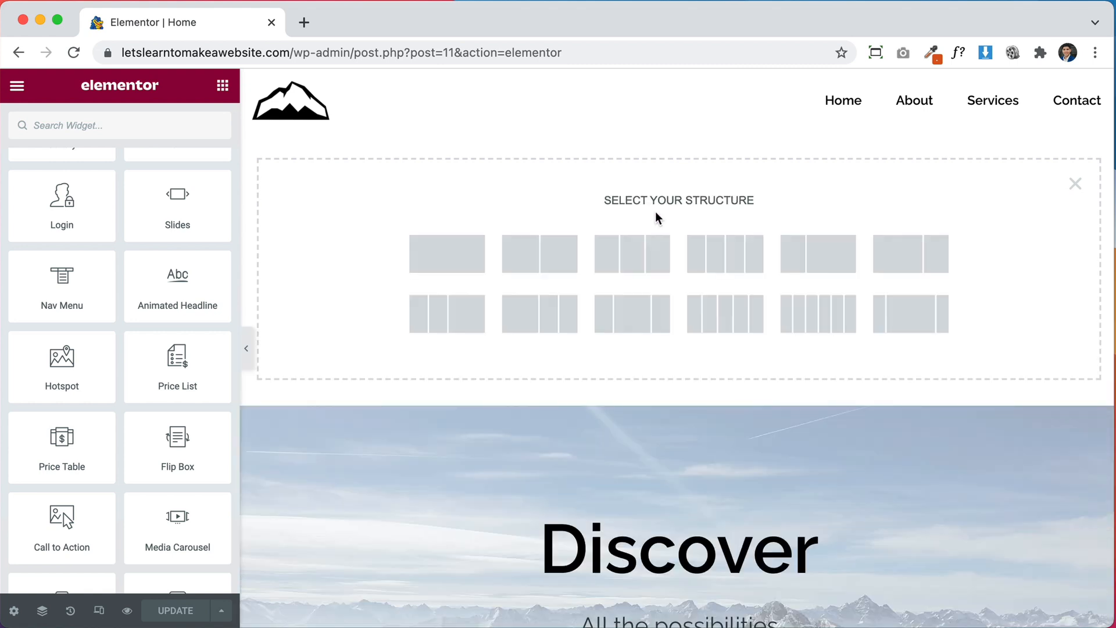
mouse_move(234, 272)
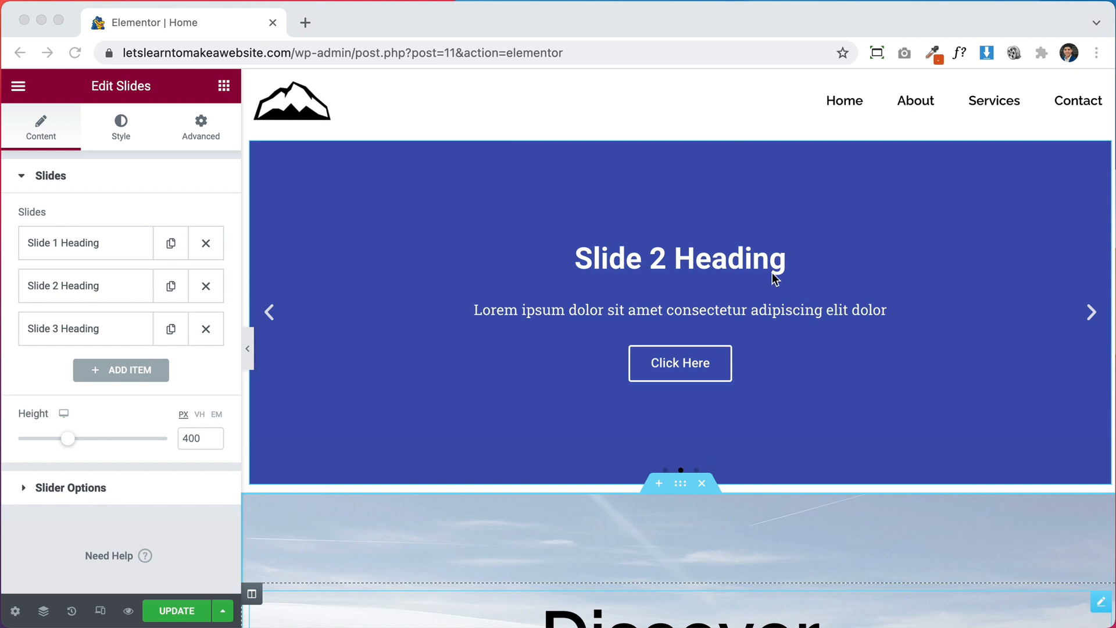
- Drop the Slides widget in, delete Slide 3 and add a fresh default third slide
left_click(1091, 311)
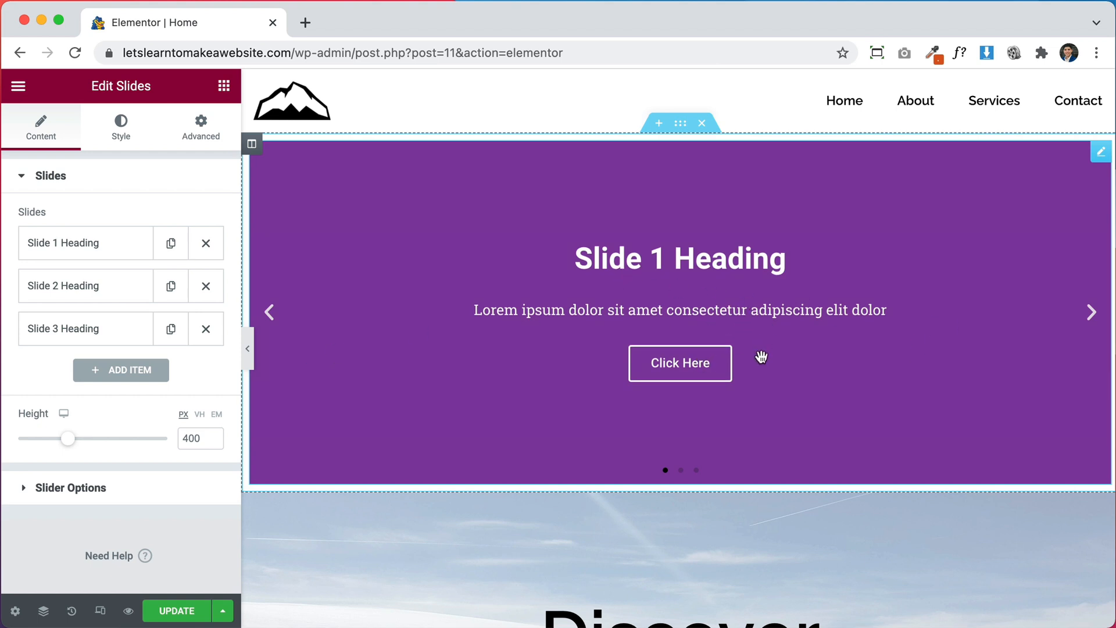
mouse_move(294, 265)
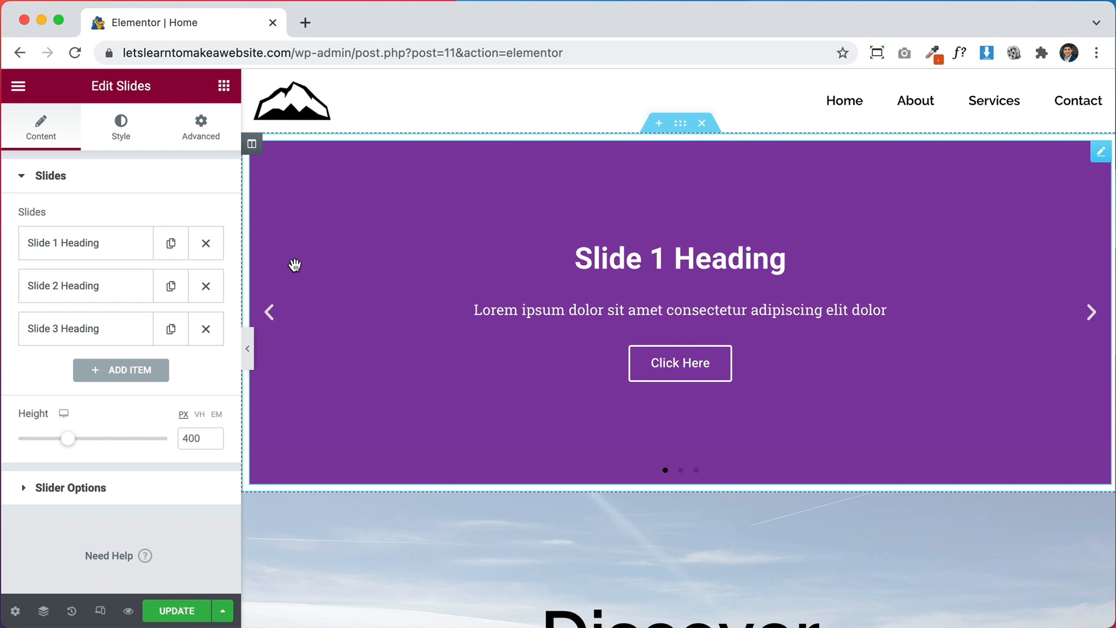
mouse_move(947, 392)
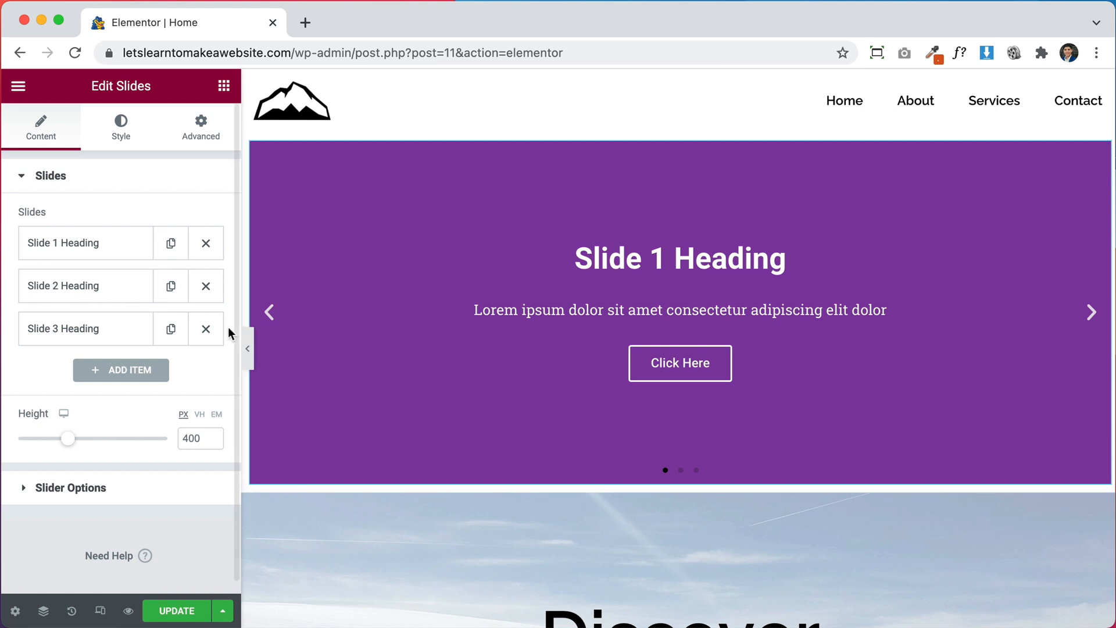
left_click(205, 328)
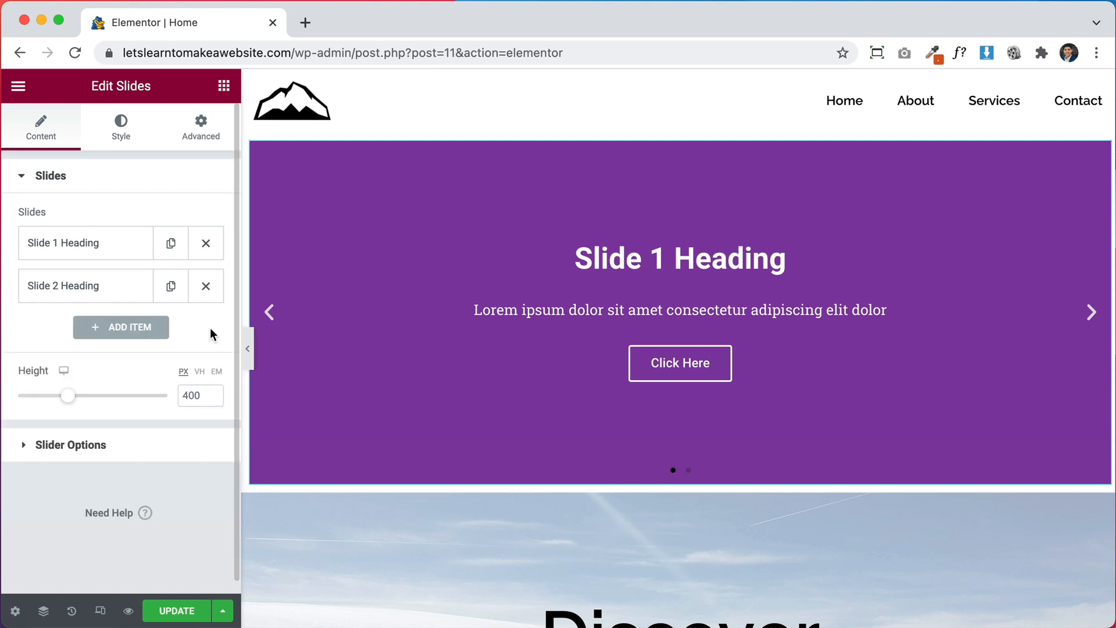
left_click(121, 326)
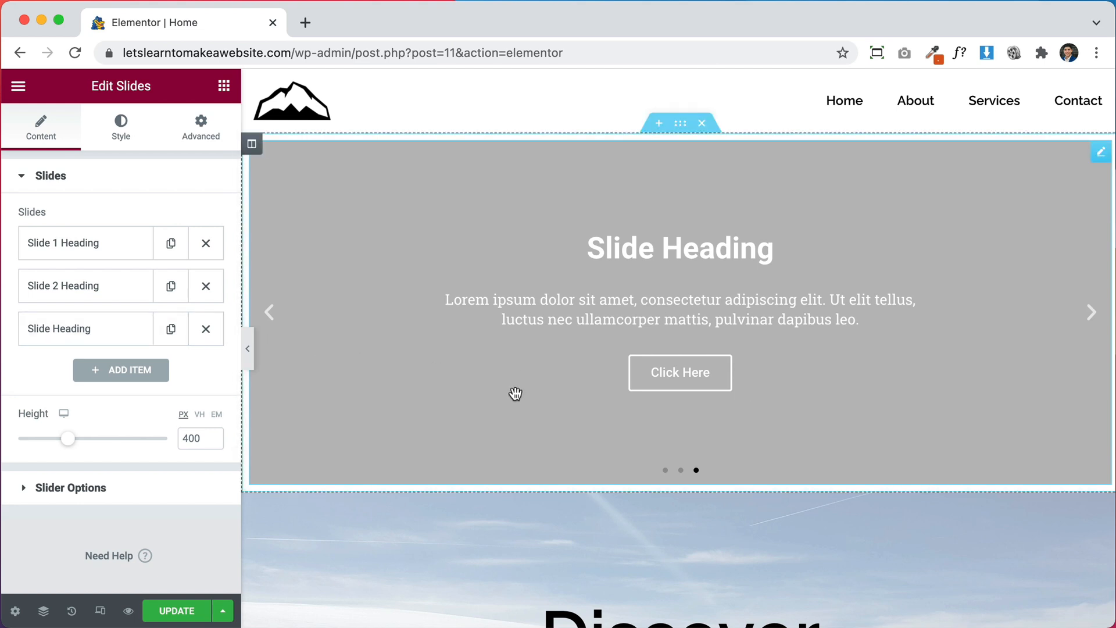
mouse_move(653, 496)
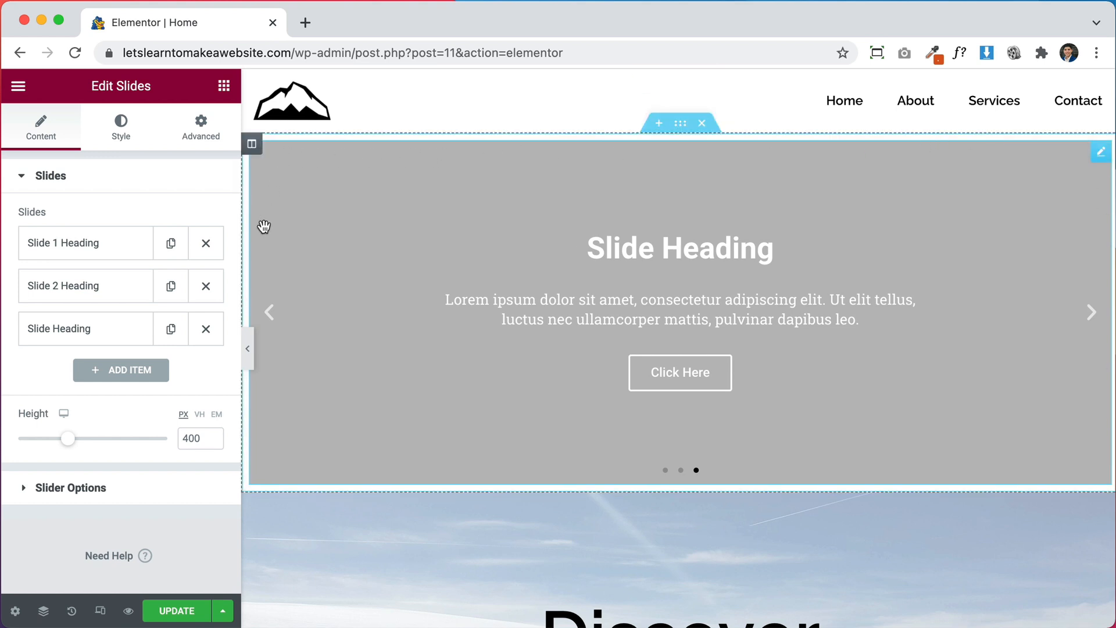
mouse_move(546, 404)
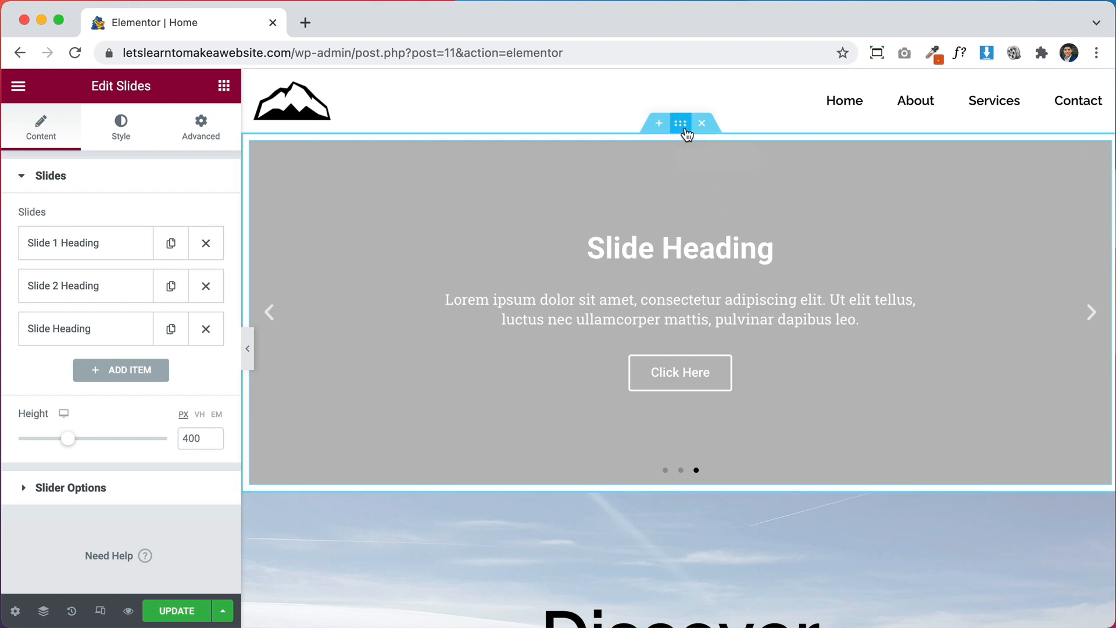
- Set the slider section's Columns Gap to No Gap so it spans edge to edge
left_click(680, 123)
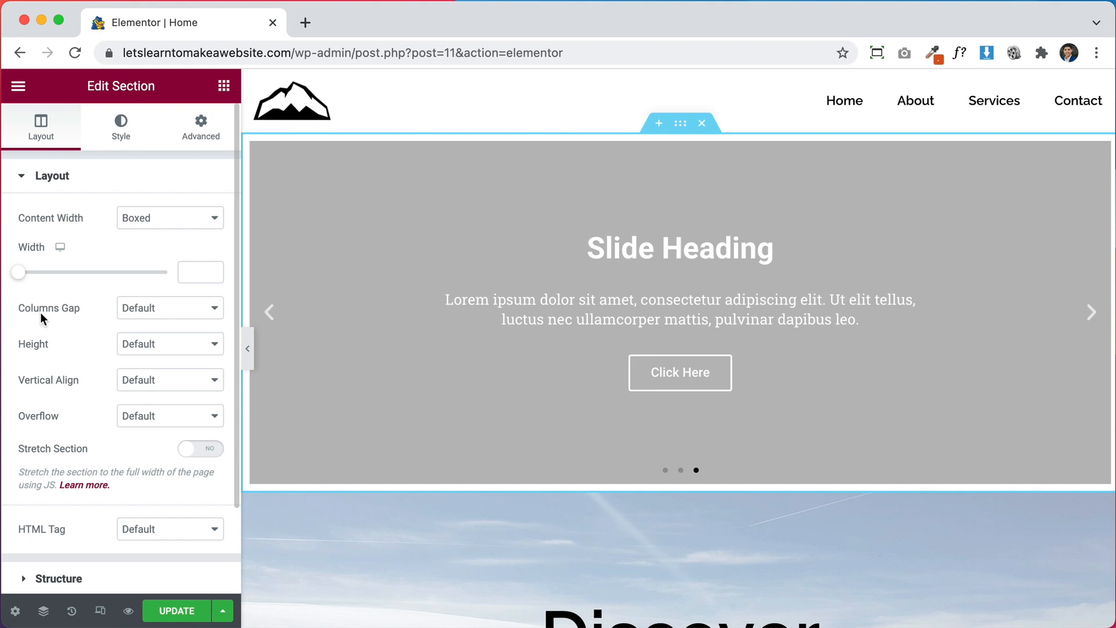
left_click(170, 307)
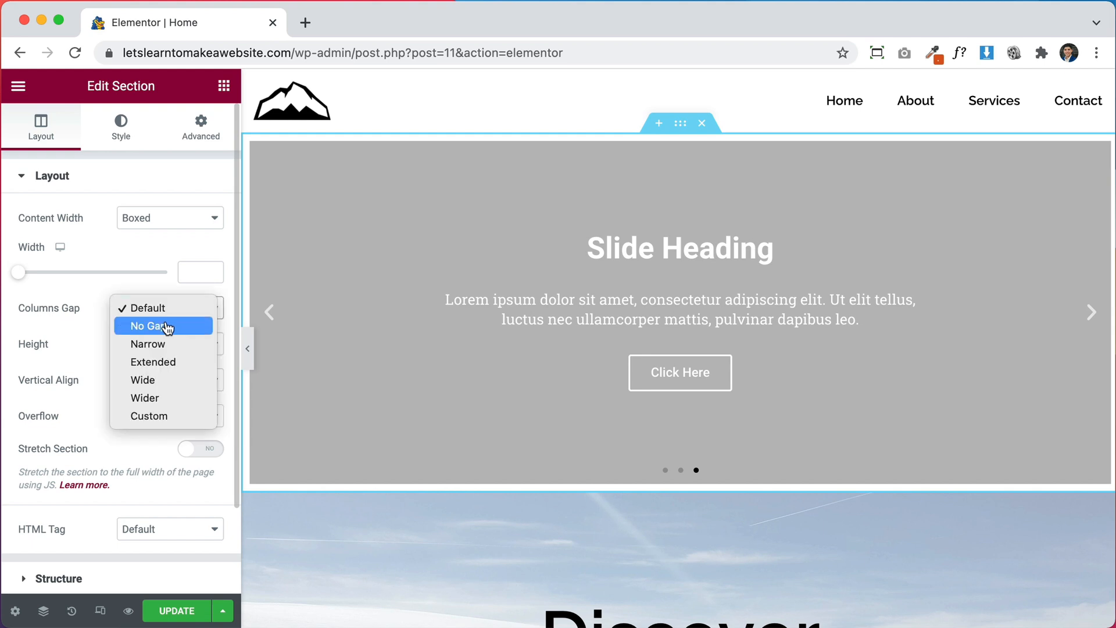
left_click(163, 326)
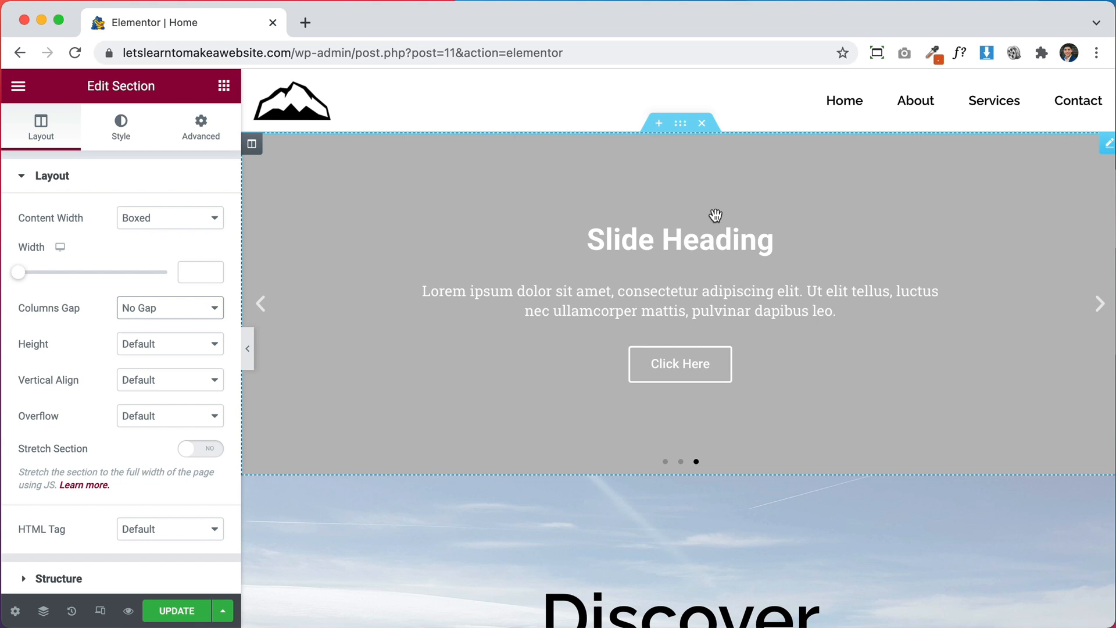
mouse_move(972, 437)
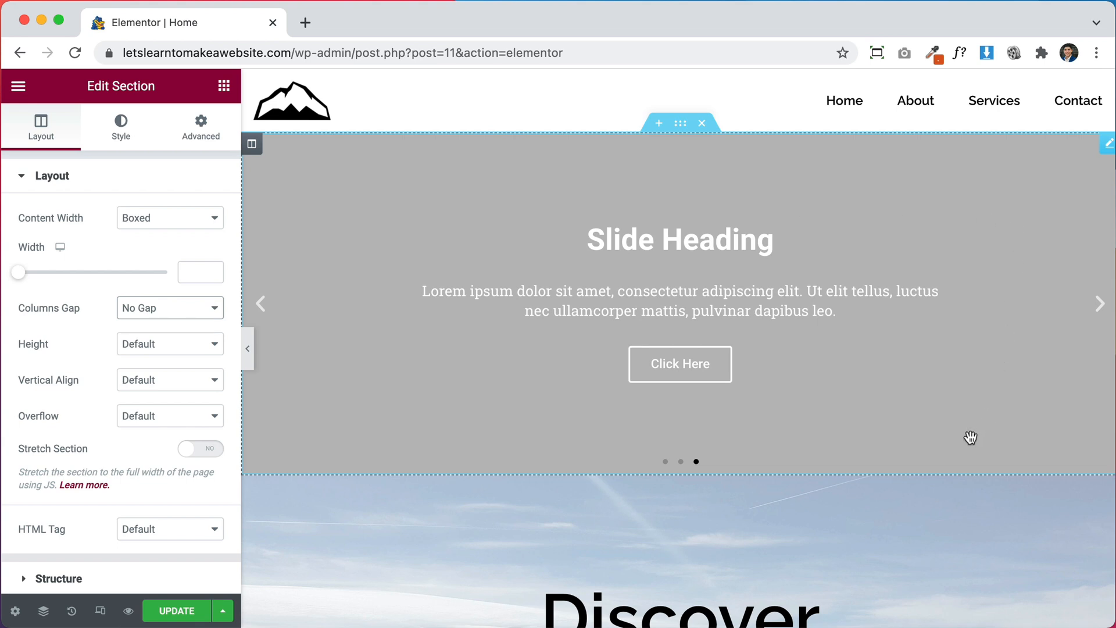
mouse_move(628, 268)
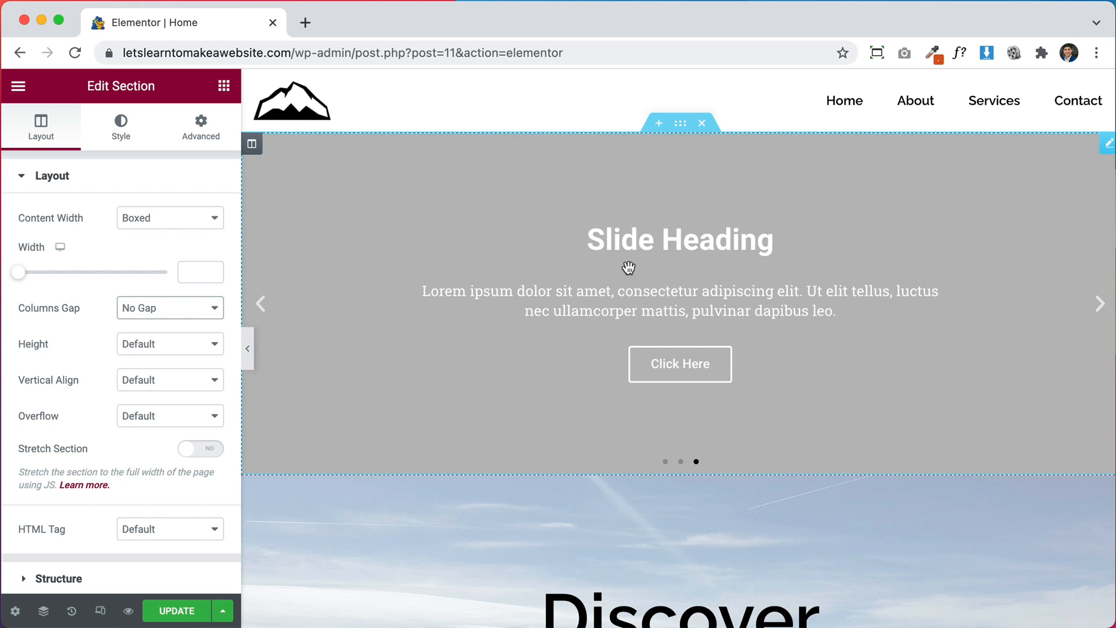
mouse_move(680, 267)
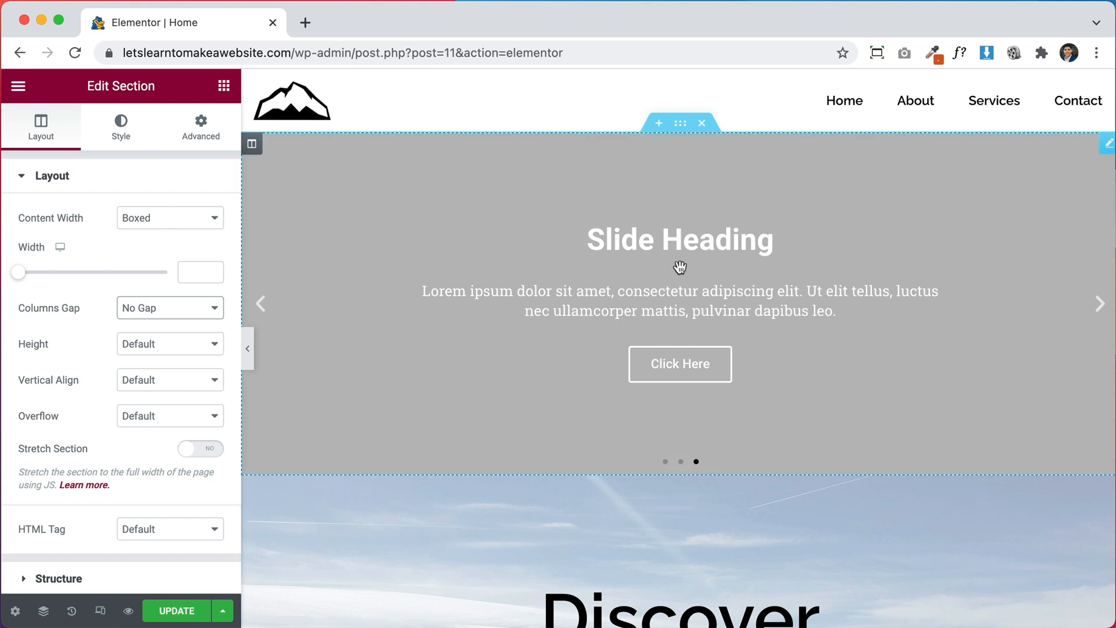
mouse_move(725, 240)
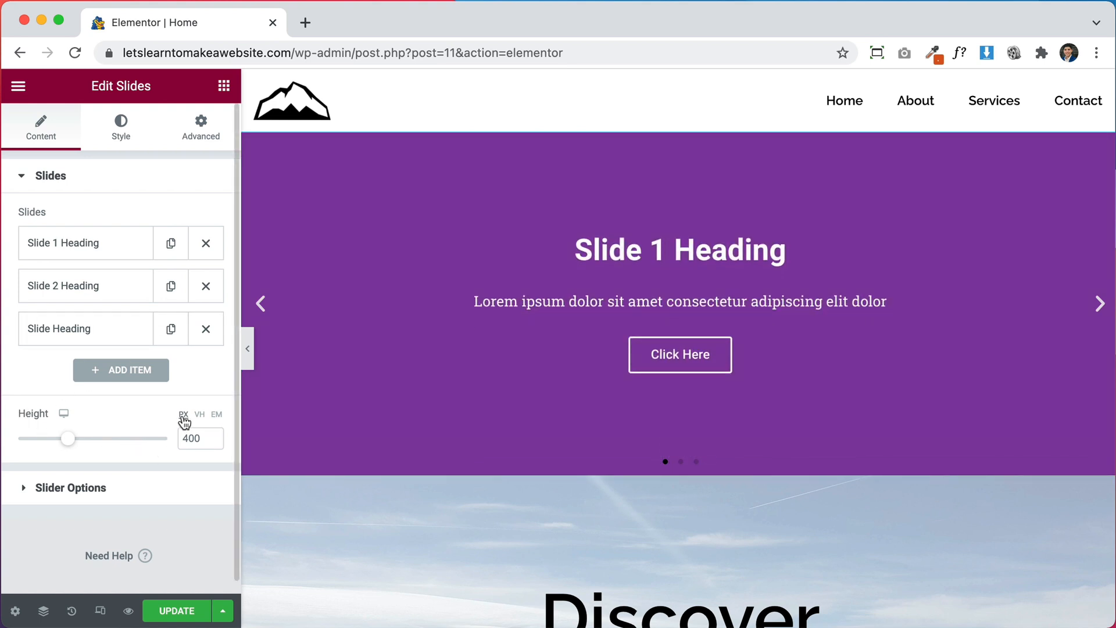
- Adjust the slider Height through 58 and 65 vh, settling at 80 vh
left_click_drag(68, 438, 94, 438)
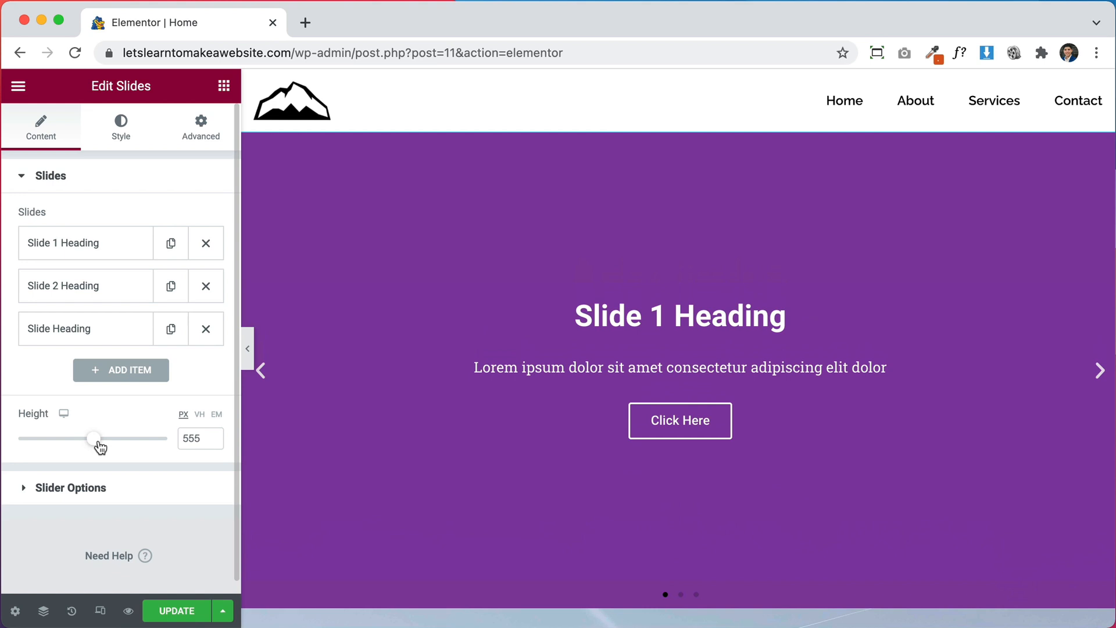
left_click_drag(94, 438, 85, 438)
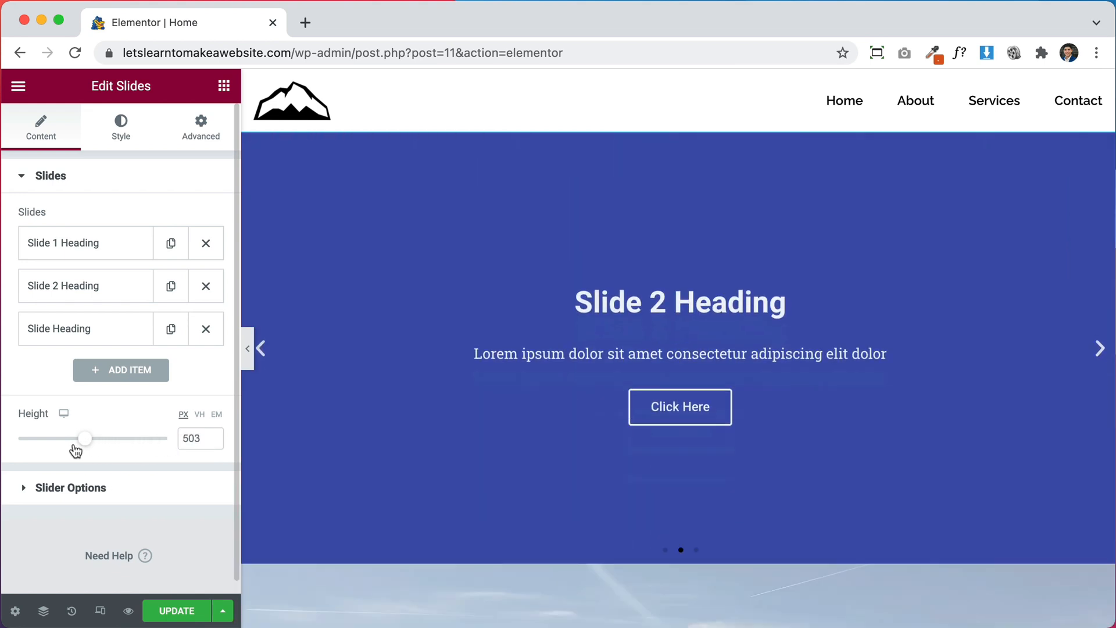
left_click_drag(85, 438, 59, 438)
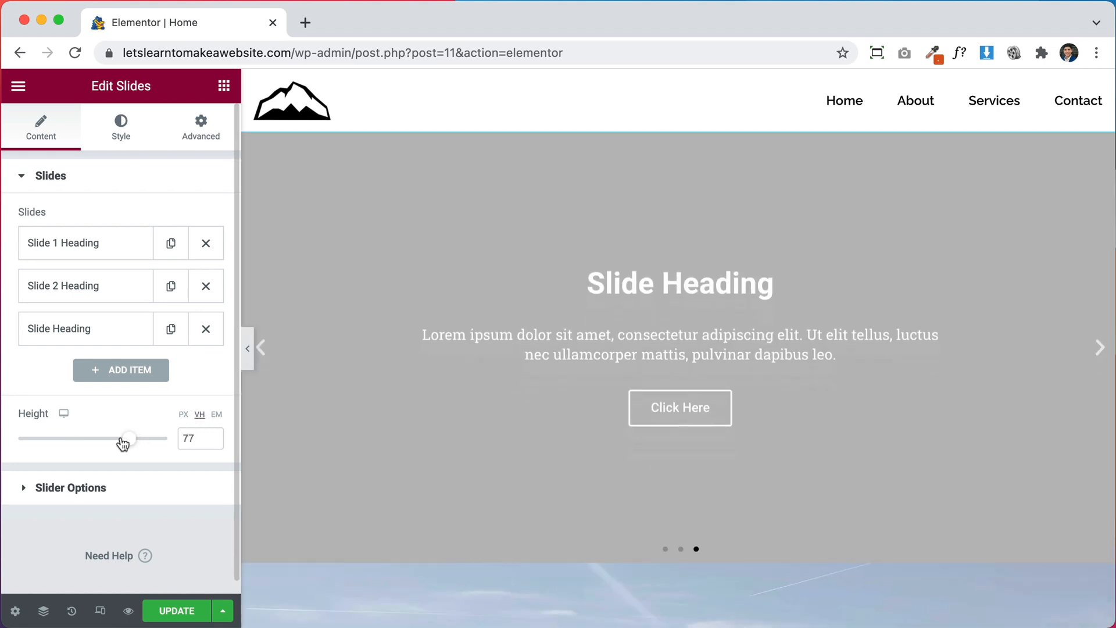
left_click_drag(125, 438, 97, 438)
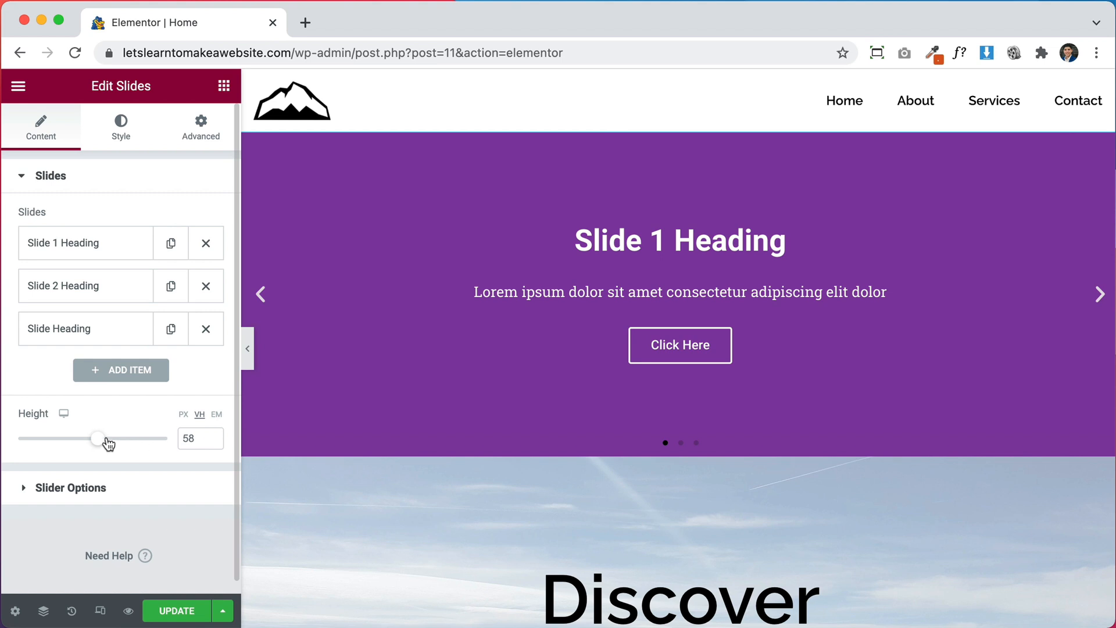
left_click_drag(98, 438, 108, 438)
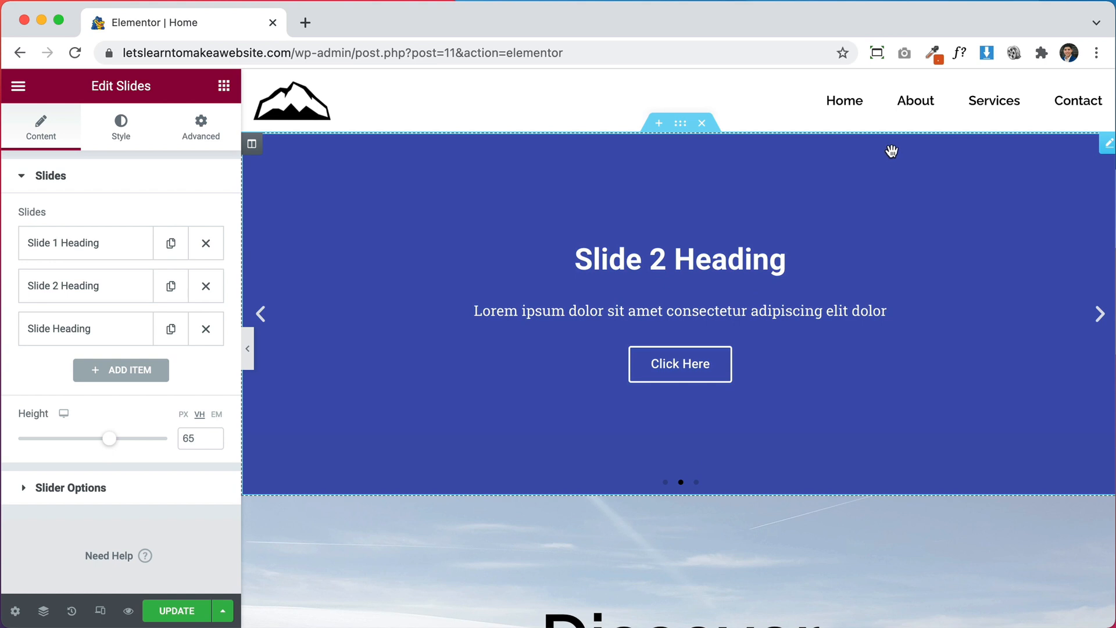
mouse_move(1029, 364)
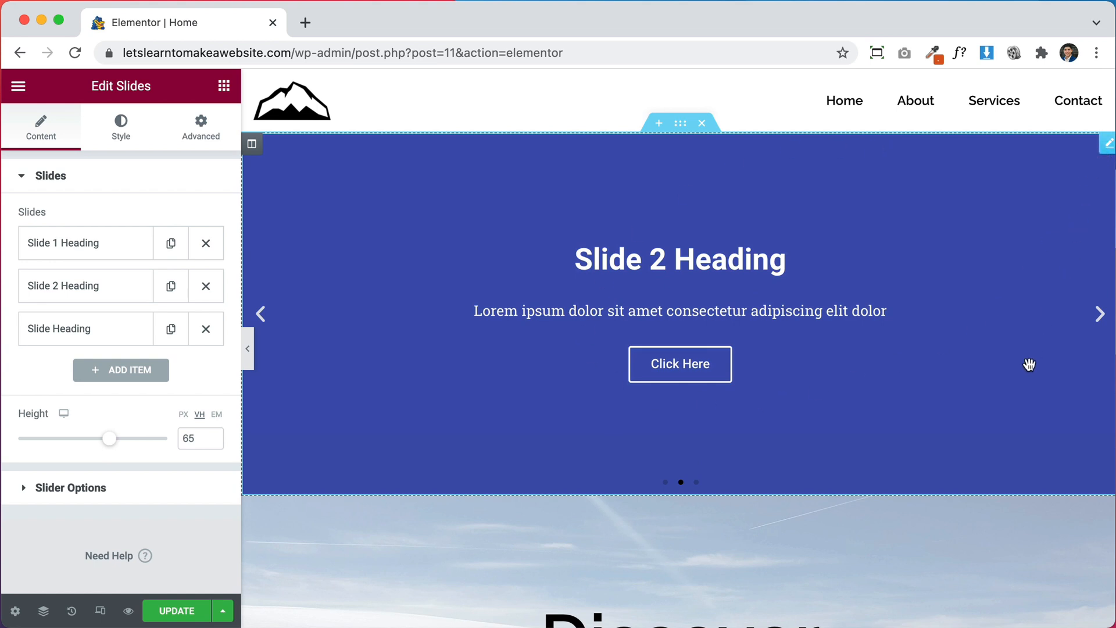
mouse_move(419, 466)
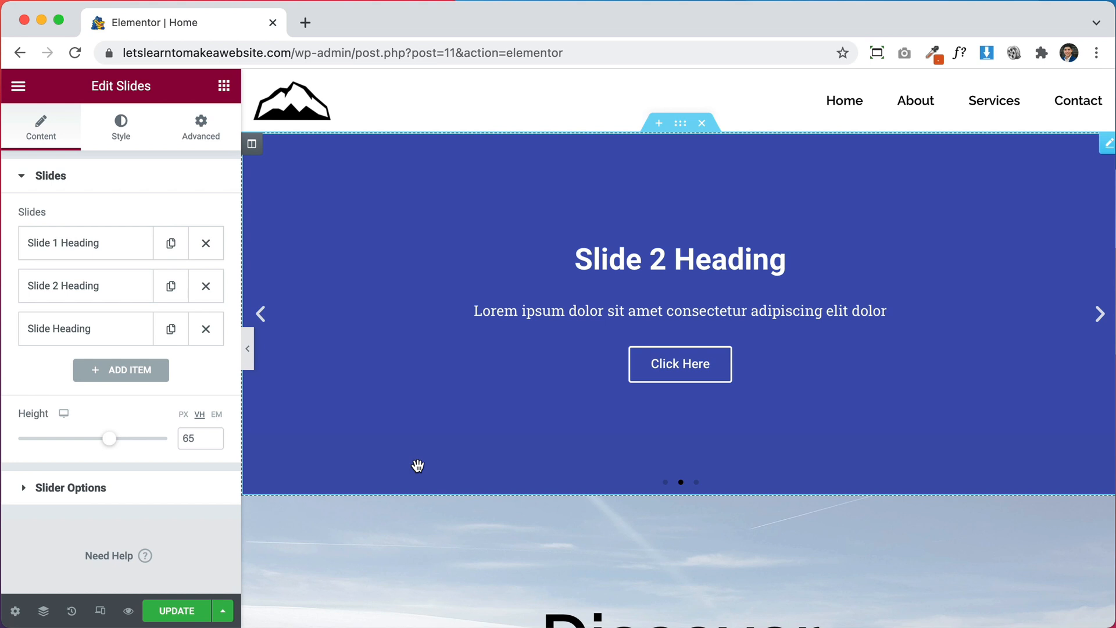
mouse_move(785, 487)
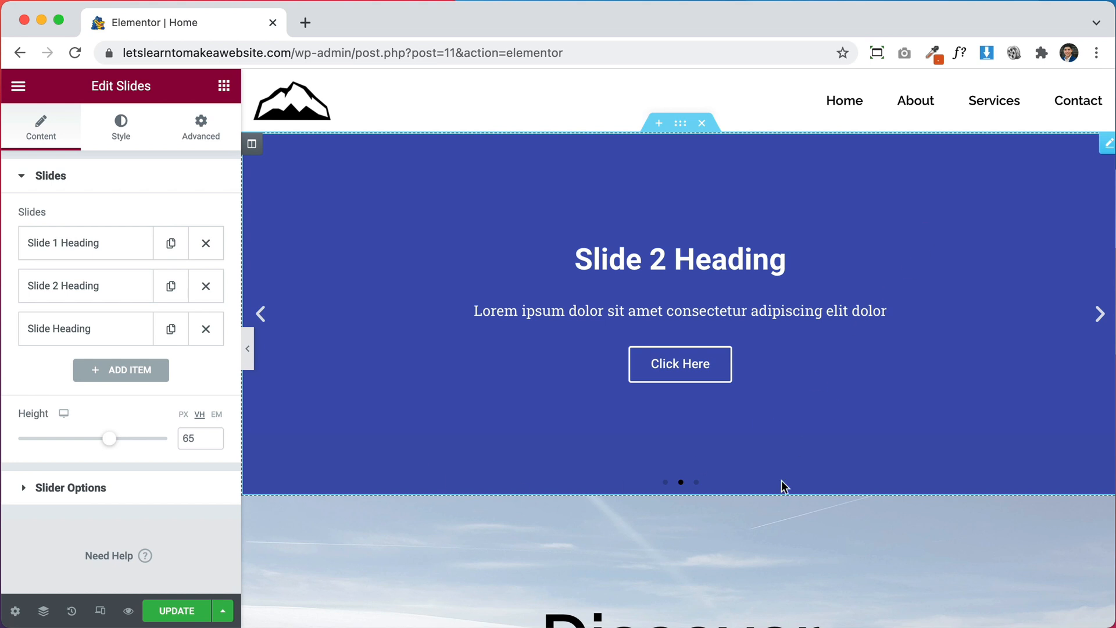
mouse_move(408, 417)
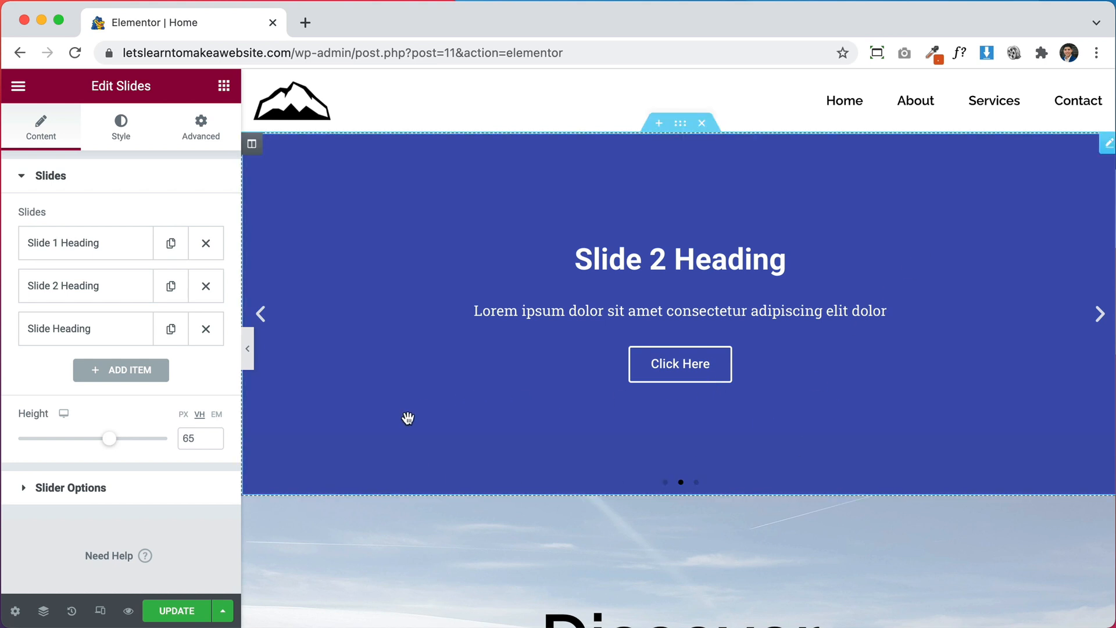
mouse_move(402, 423)
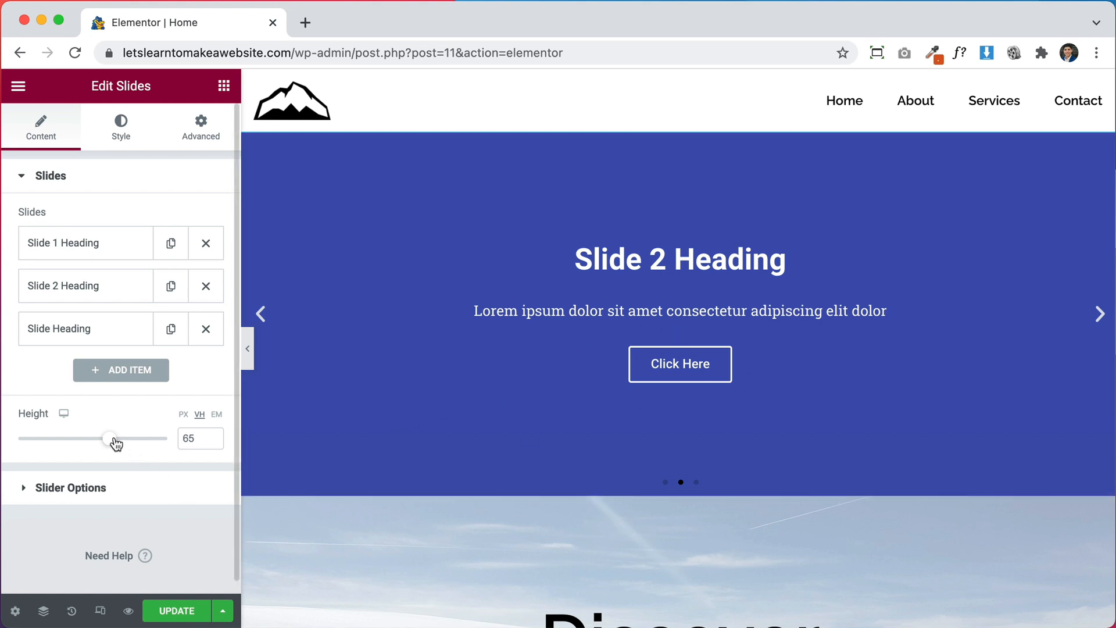
left_click_drag(107, 438, 120, 439)
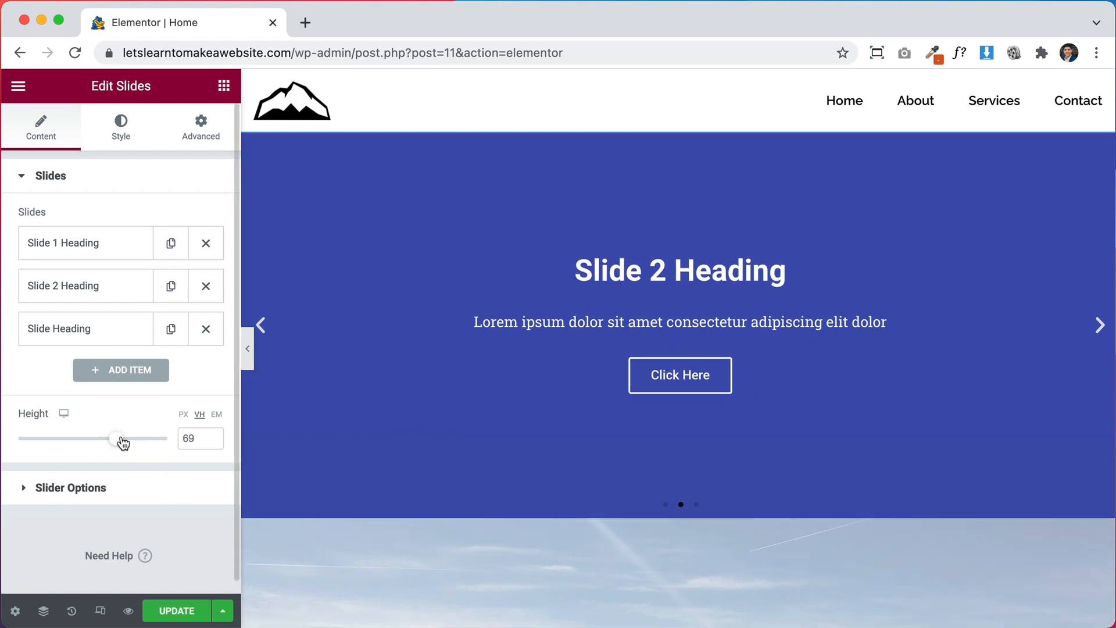
left_click_drag(117, 438, 138, 438)
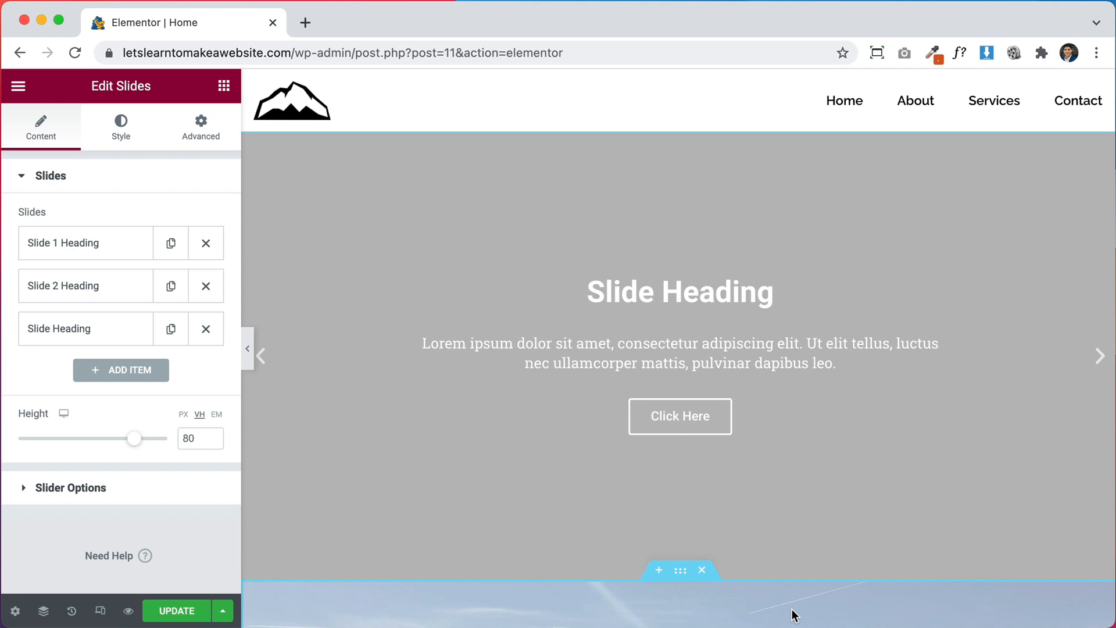
mouse_move(766, 590)
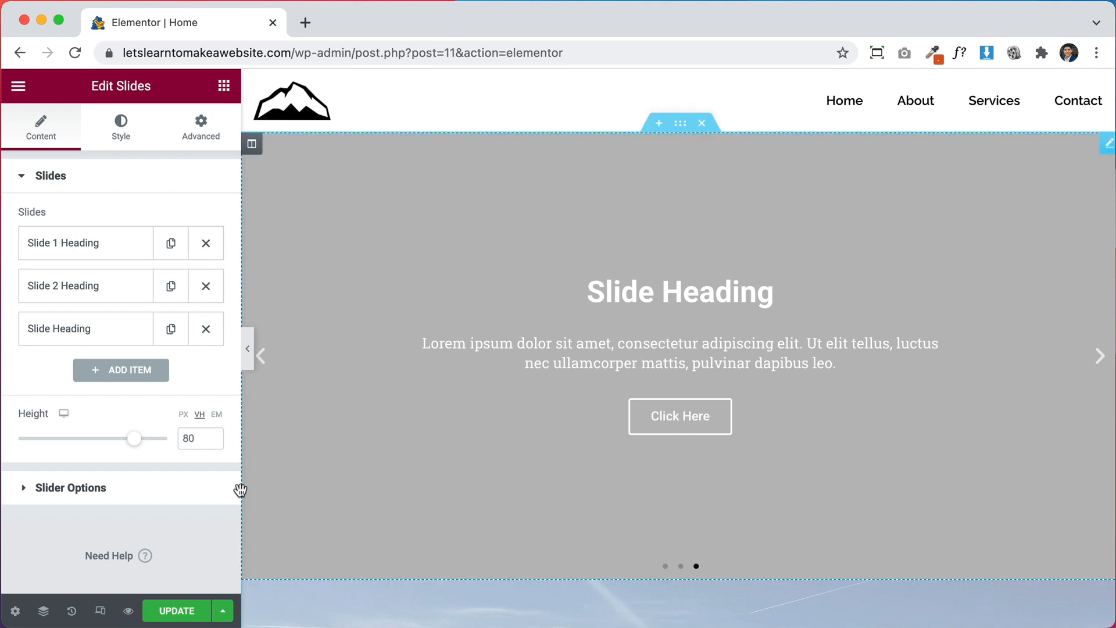
- Set Slide 1's background to the snowy mountain photo with the hiker in red
left_click(85, 243)
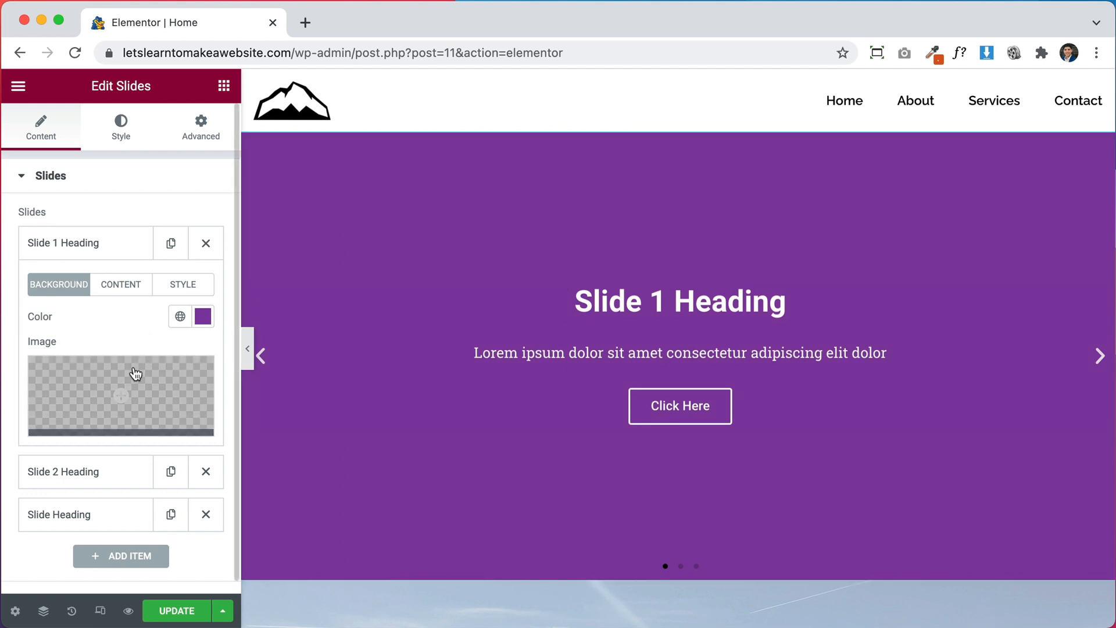
left_click(121, 397)
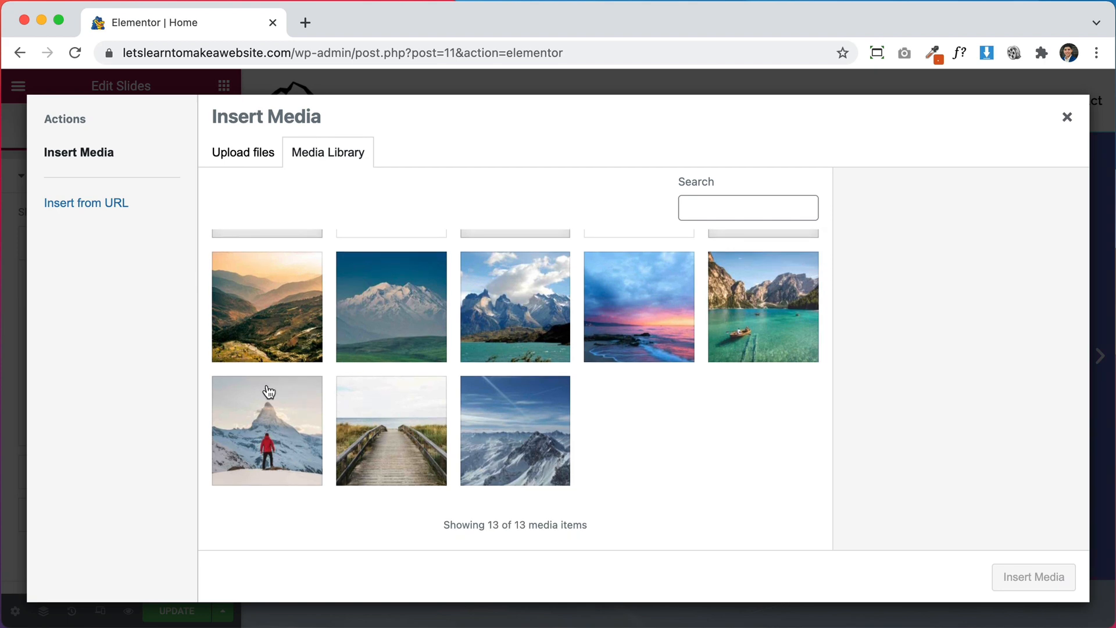
left_click(1066, 117)
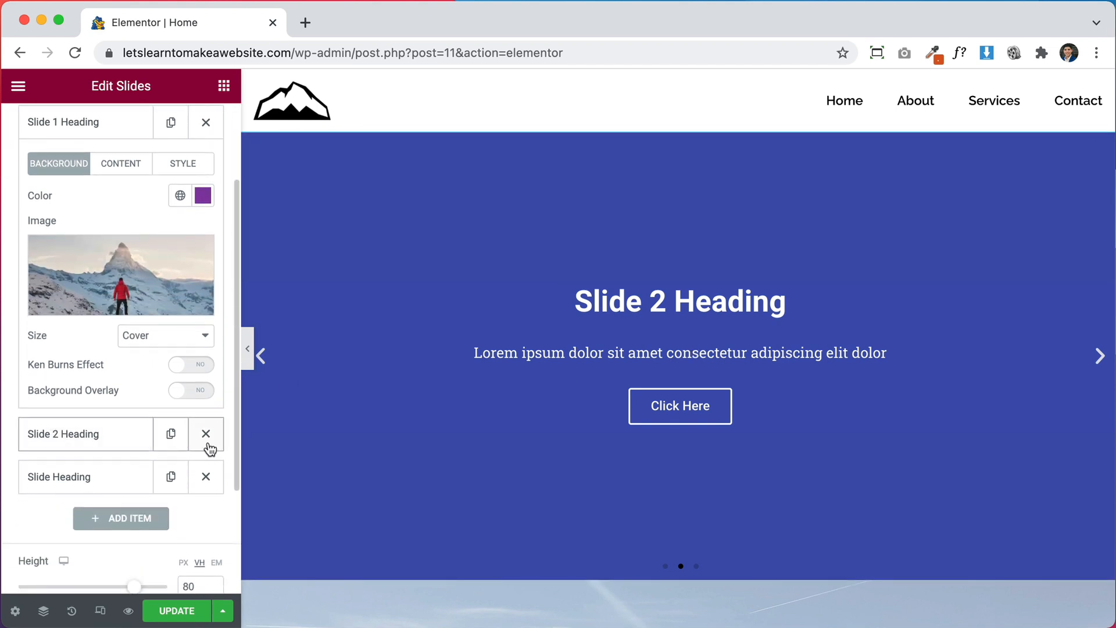
- Clear Slide 1's purple background colour so only the photo shows
left_click(205, 434)
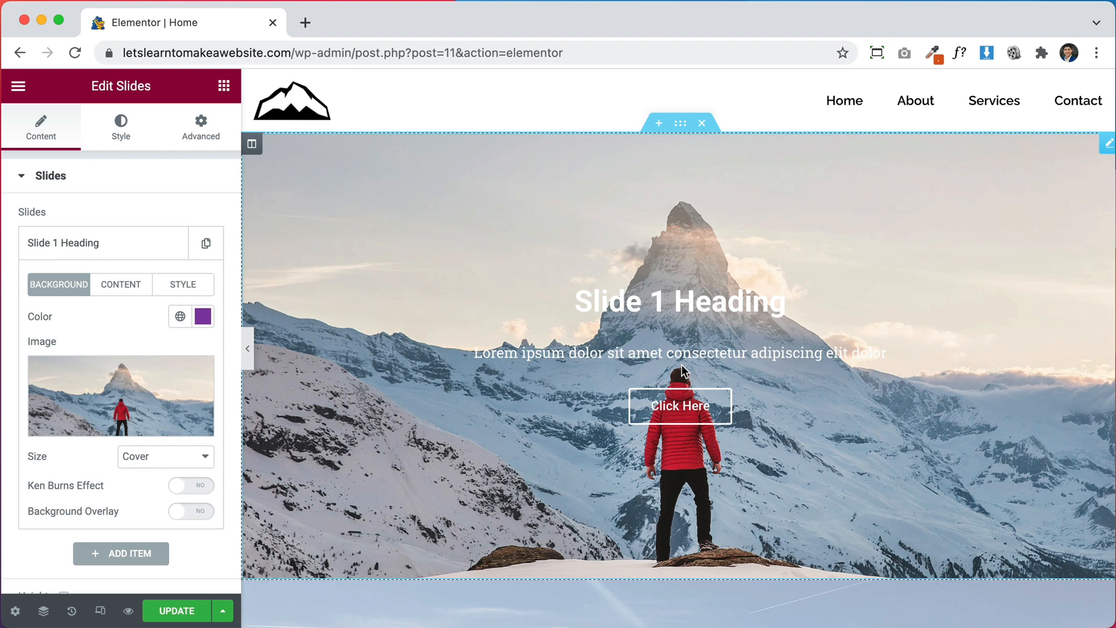
mouse_move(235, 349)
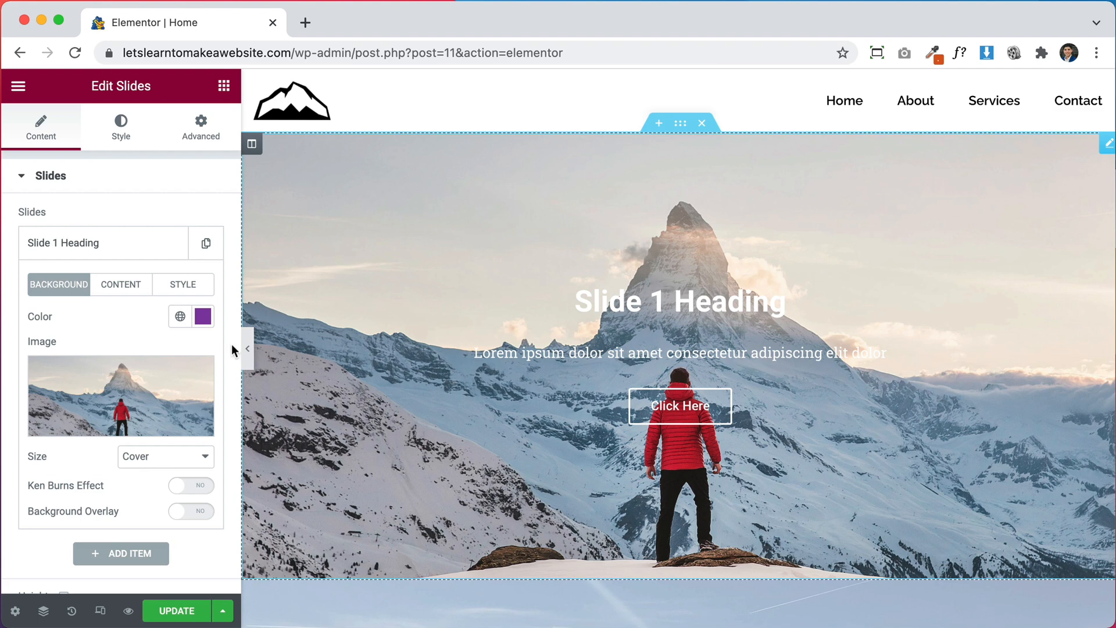
mouse_move(202, 317)
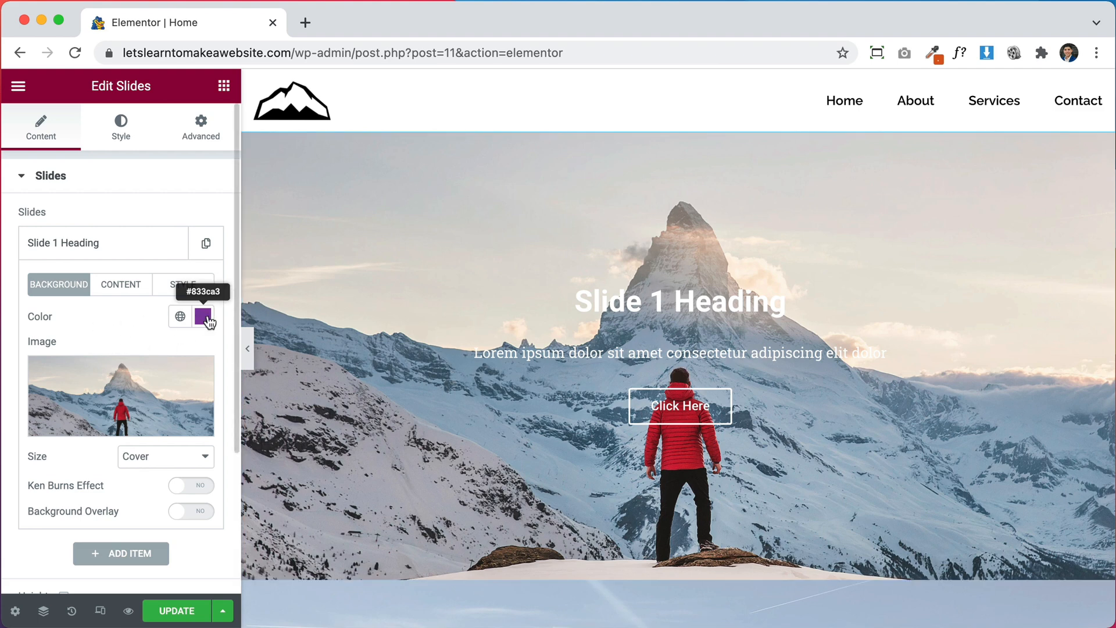
left_click(202, 316)
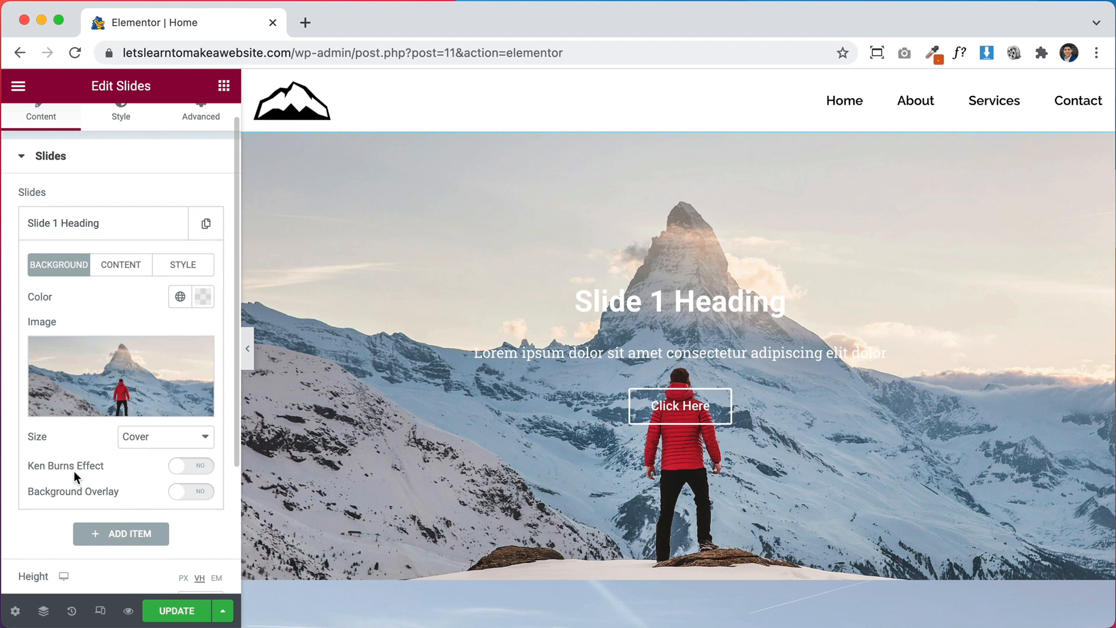
- Try the background Size as Contain, then leave it at Auto
left_click(165, 436)
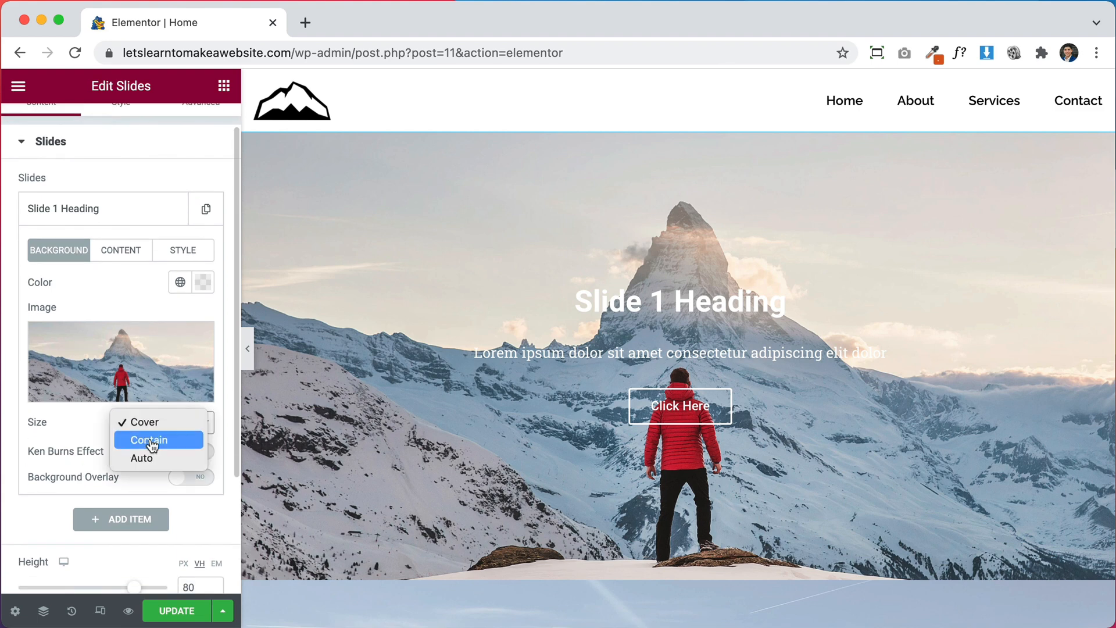
left_click(147, 439)
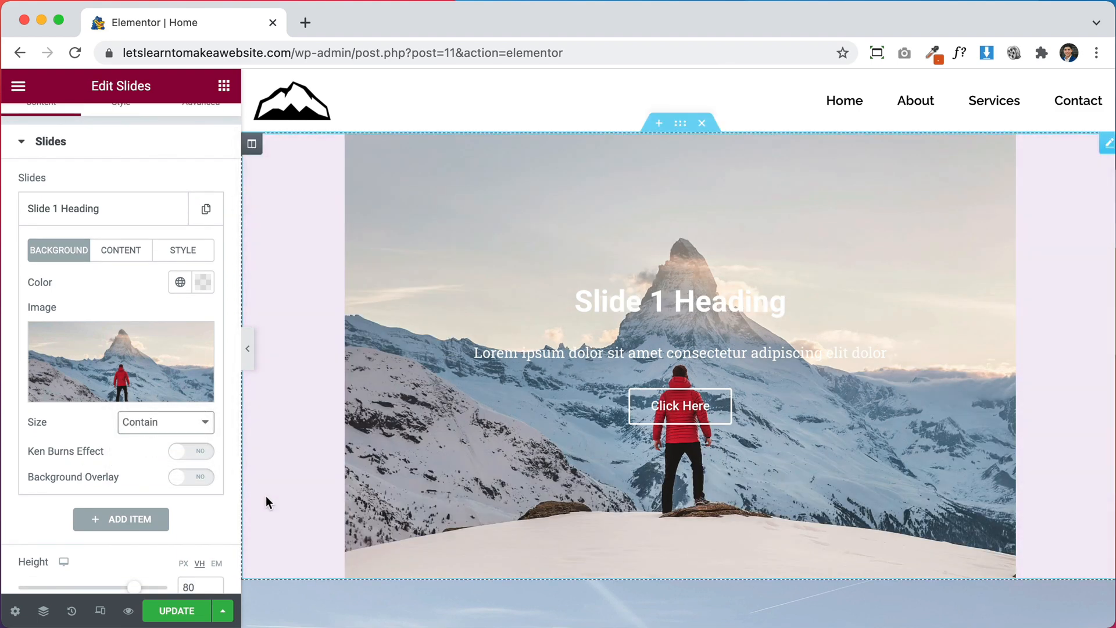
left_click(165, 421)
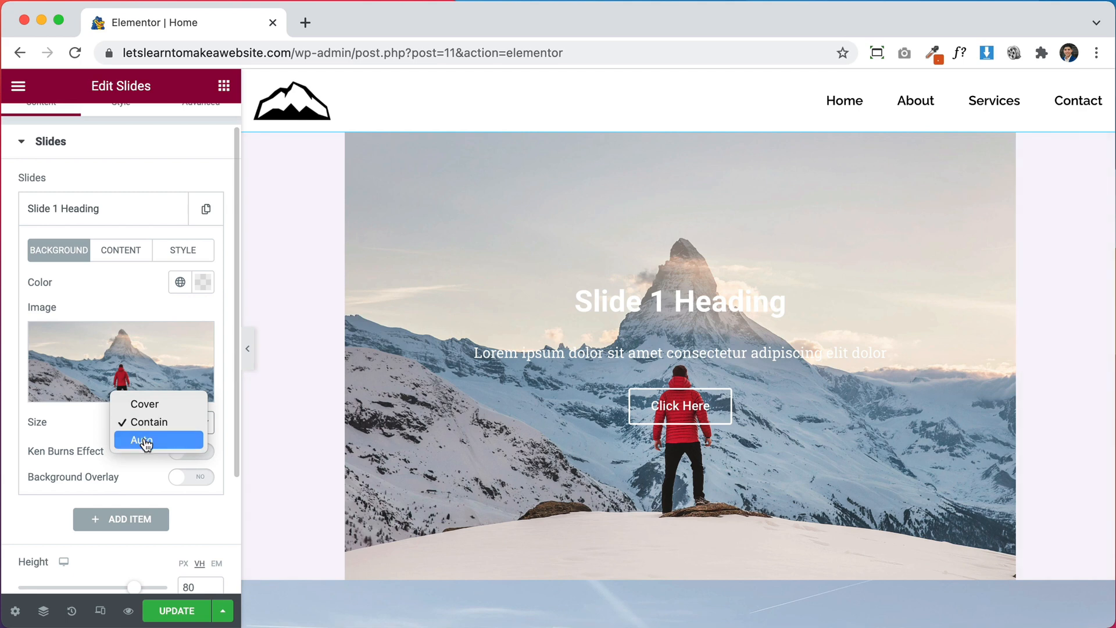
left_click(142, 440)
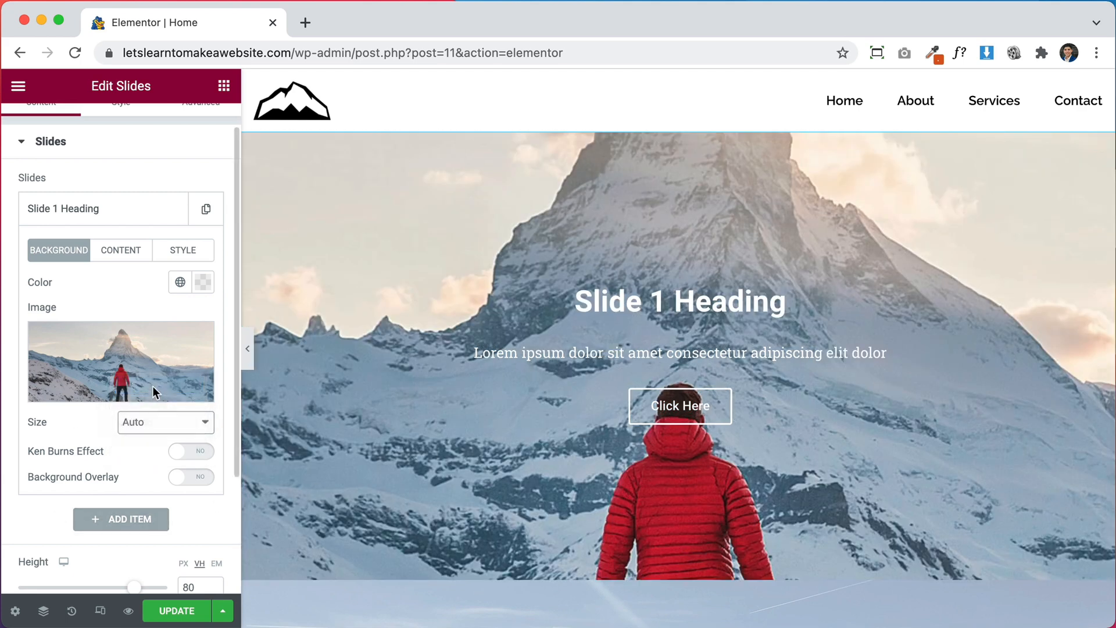
- Set Size back to Cover and enable Ken Burns zoom, direction In
left_click(165, 421)
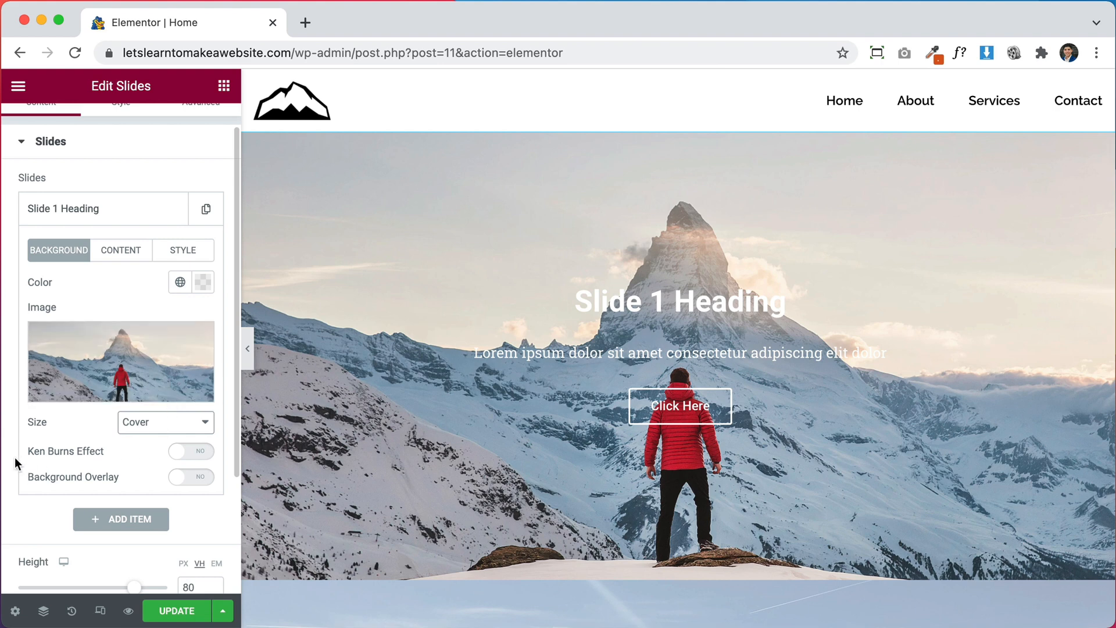
mouse_move(104, 465)
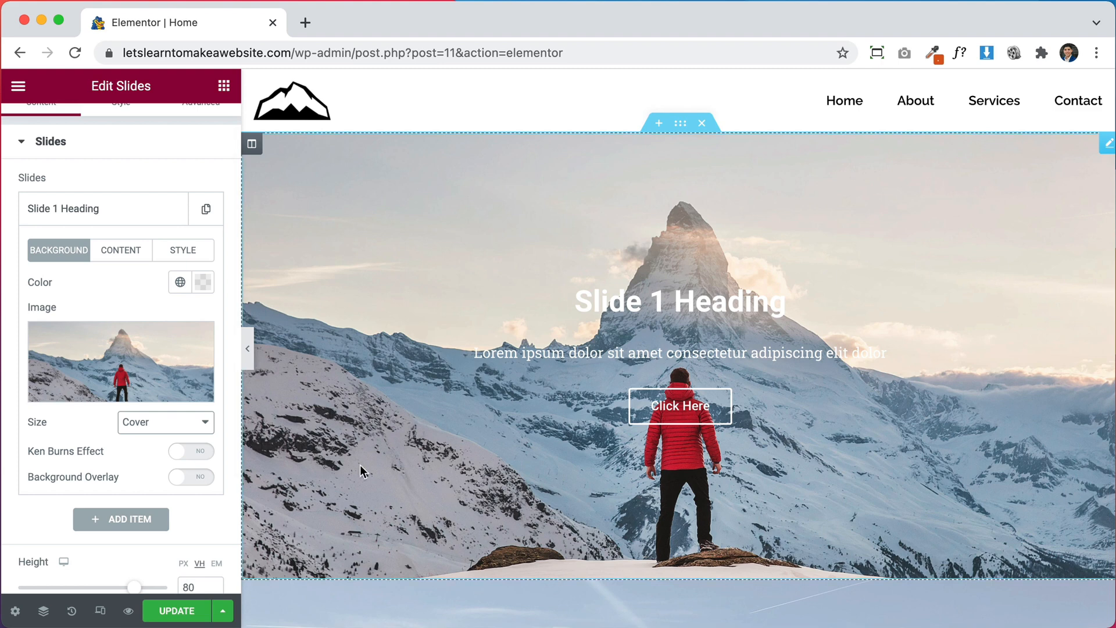
left_click(189, 451)
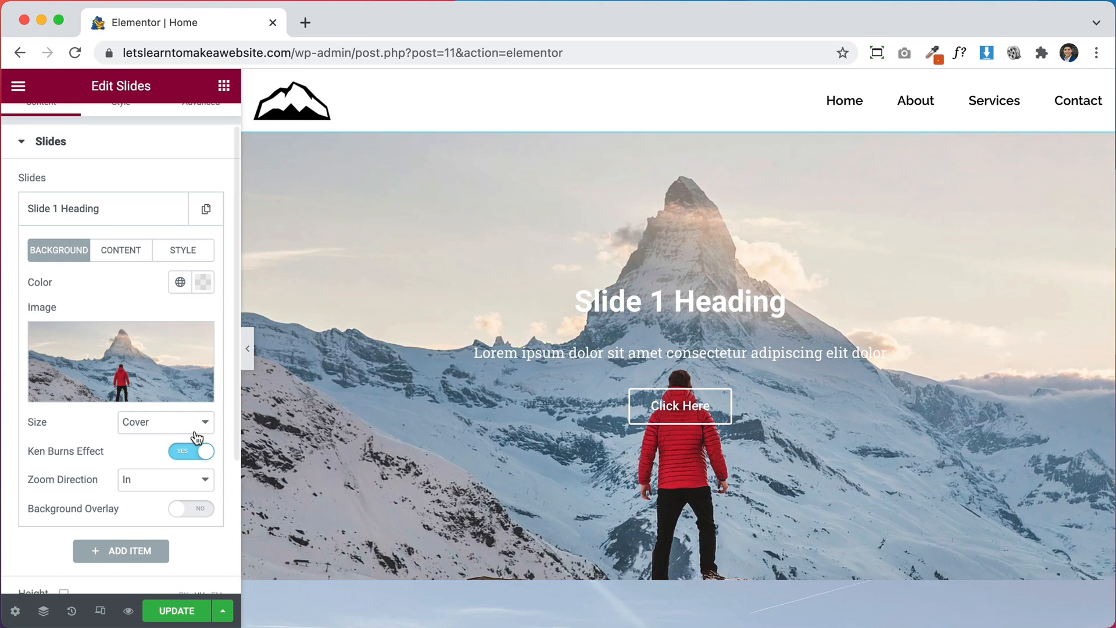
left_click(165, 479)
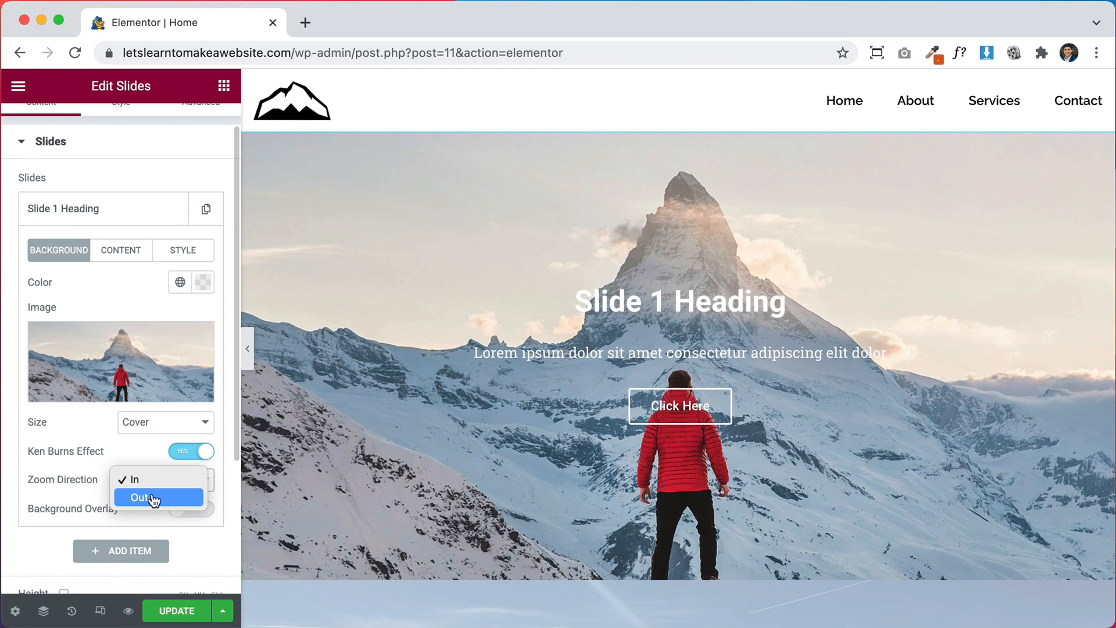
left_click(140, 497)
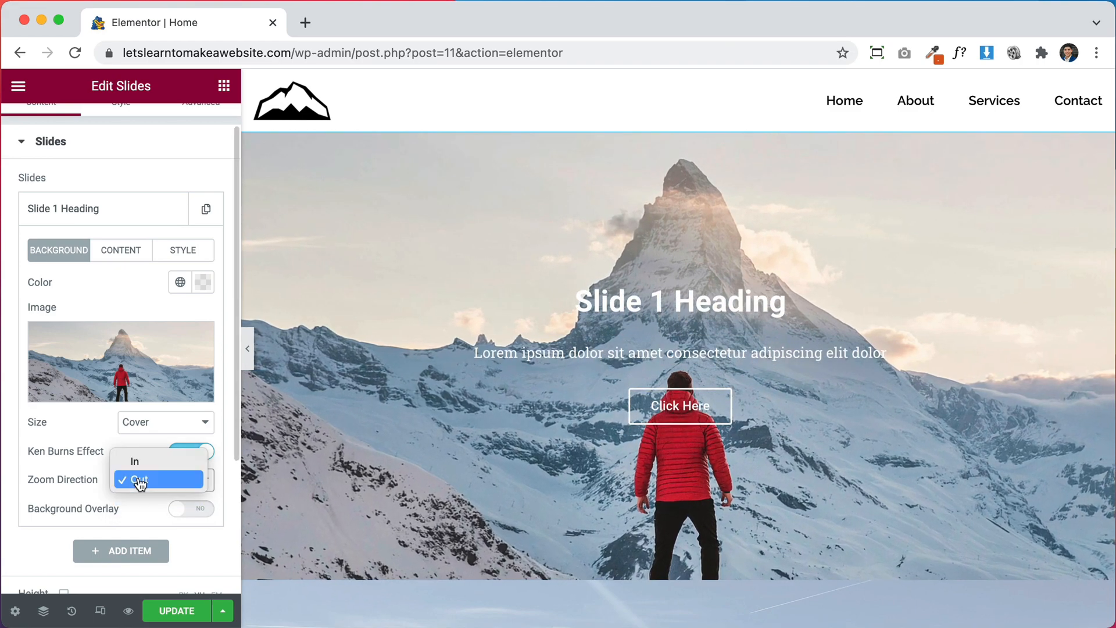
left_click(135, 462)
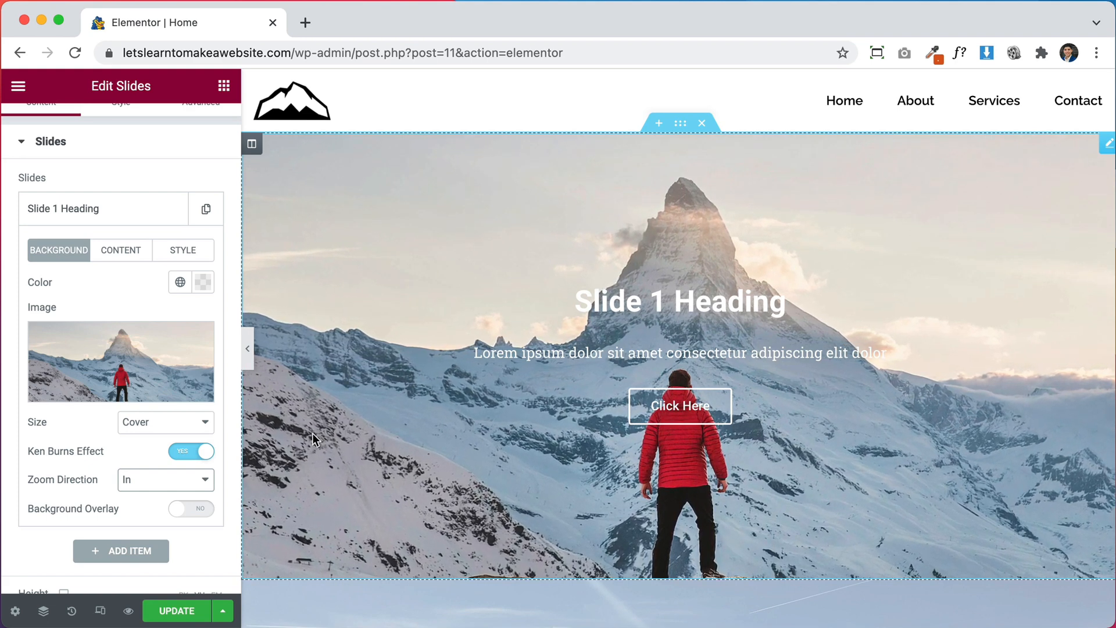
- Enable Slide 1's background overlay in a semi-transparent dark blue
left_click(191, 508)
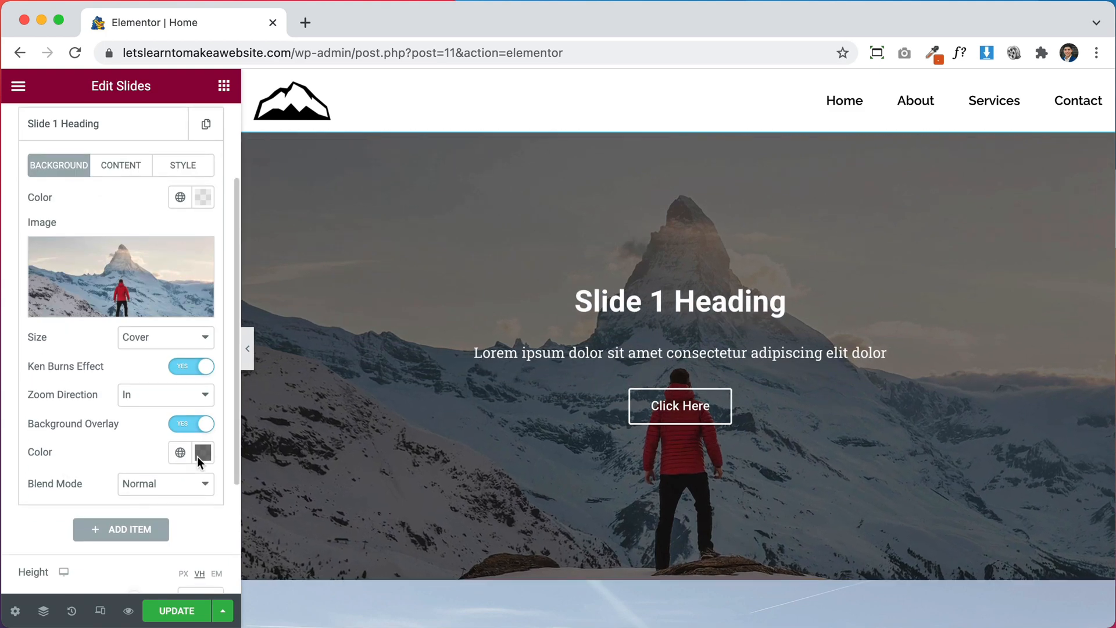
left_click(202, 453)
type("#E60A0A")
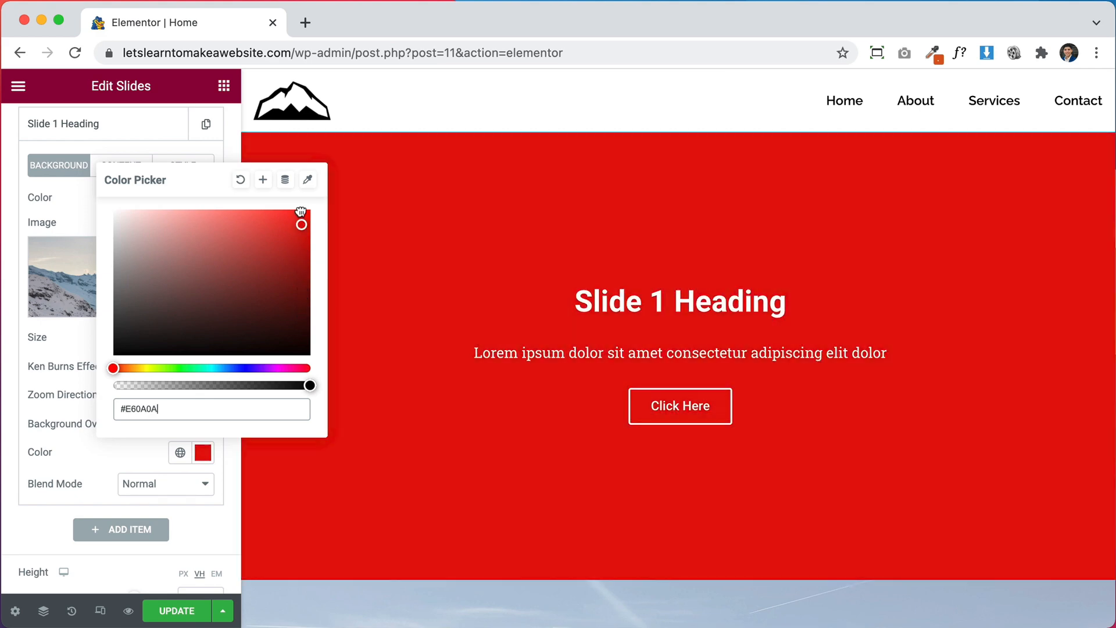
left_click_drag(310, 385, 264, 385)
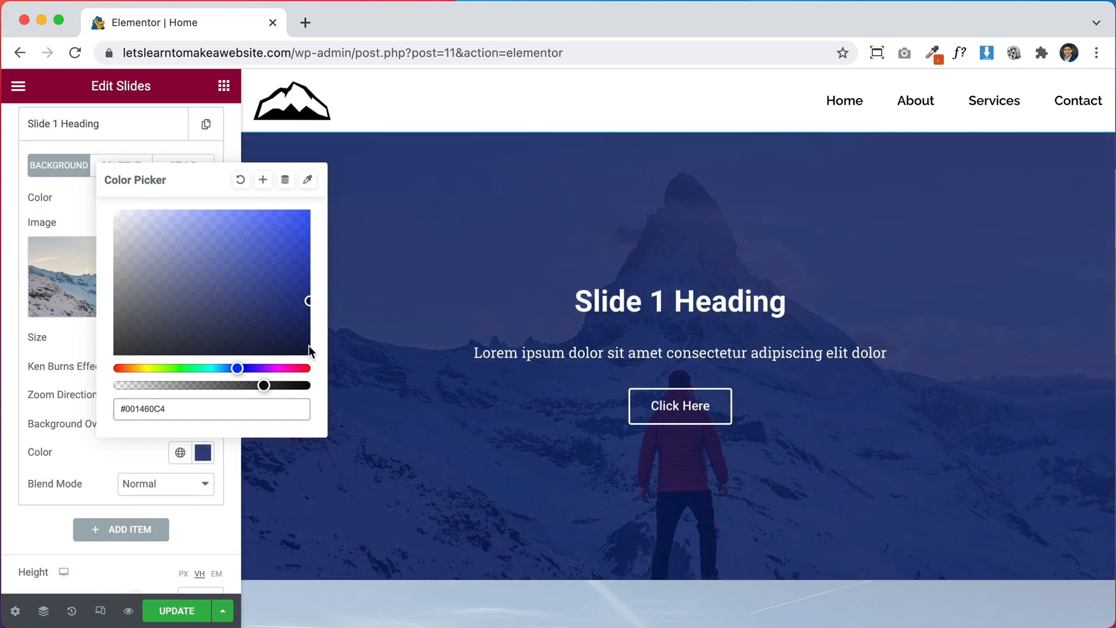
left_click_drag(264, 385, 175, 385)
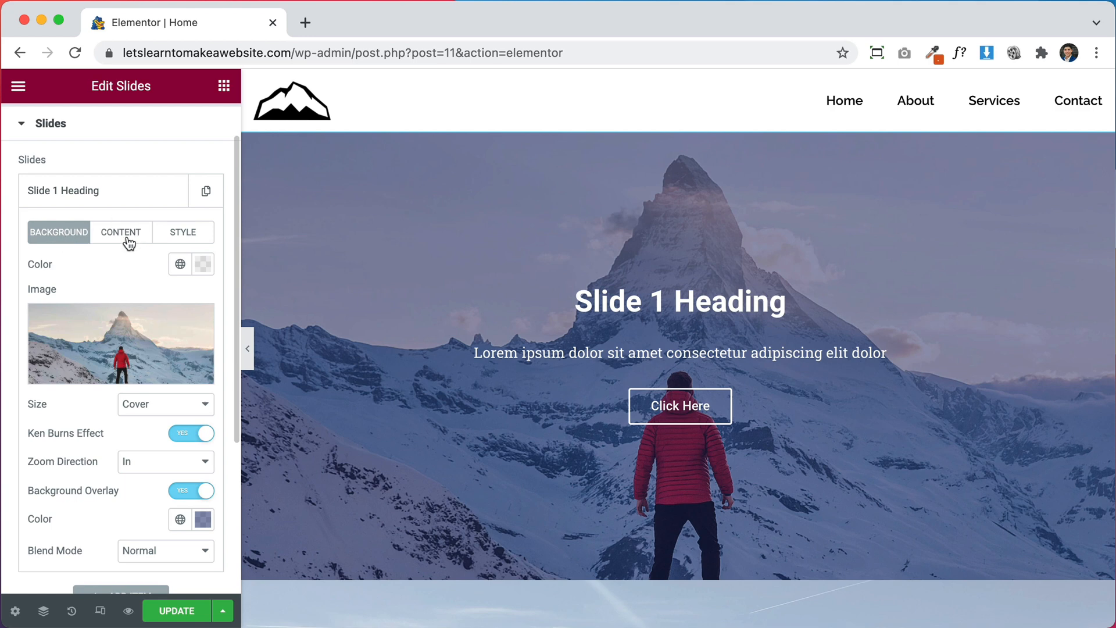
- Retitle Slide 1 'Hello!' and break its description over two lines with <br>
left_click(121, 232)
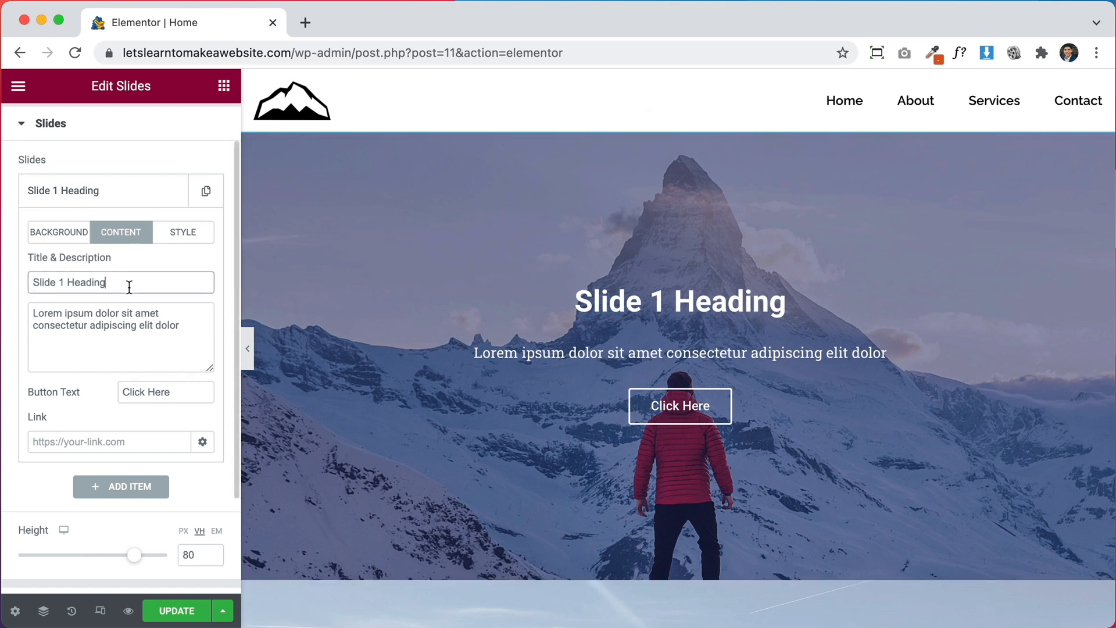
double_click(69, 282)
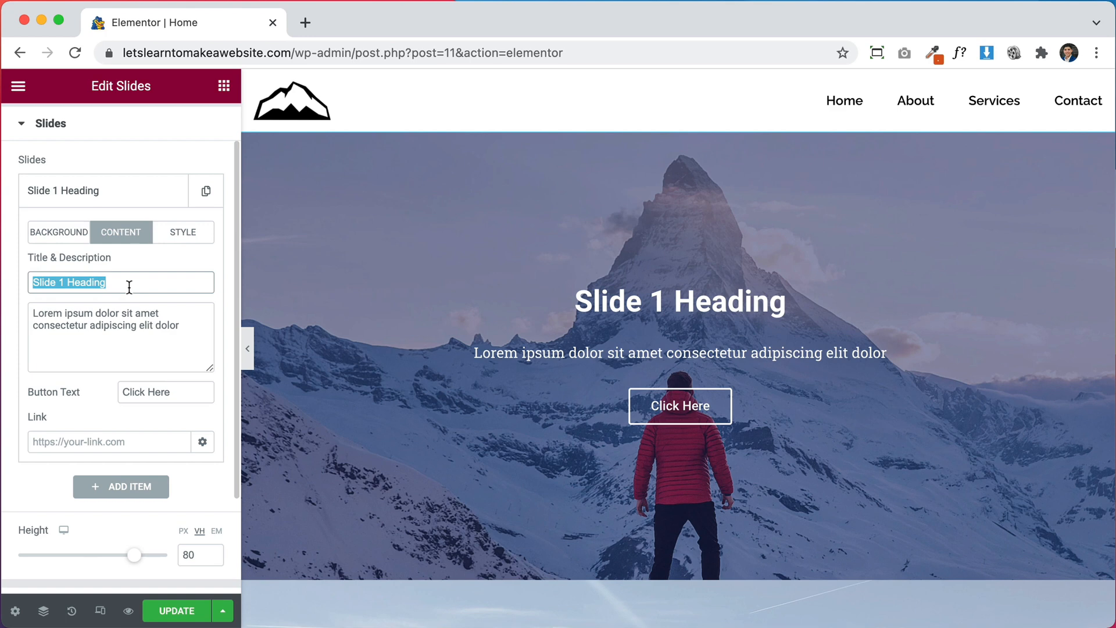
type("Hello!")
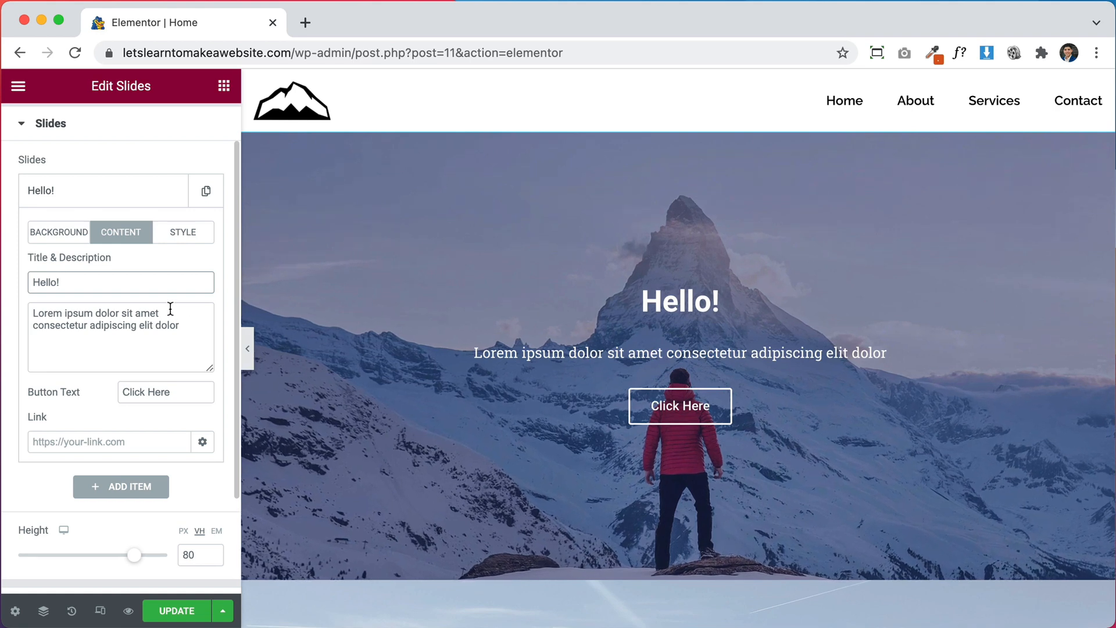
type("<br>")
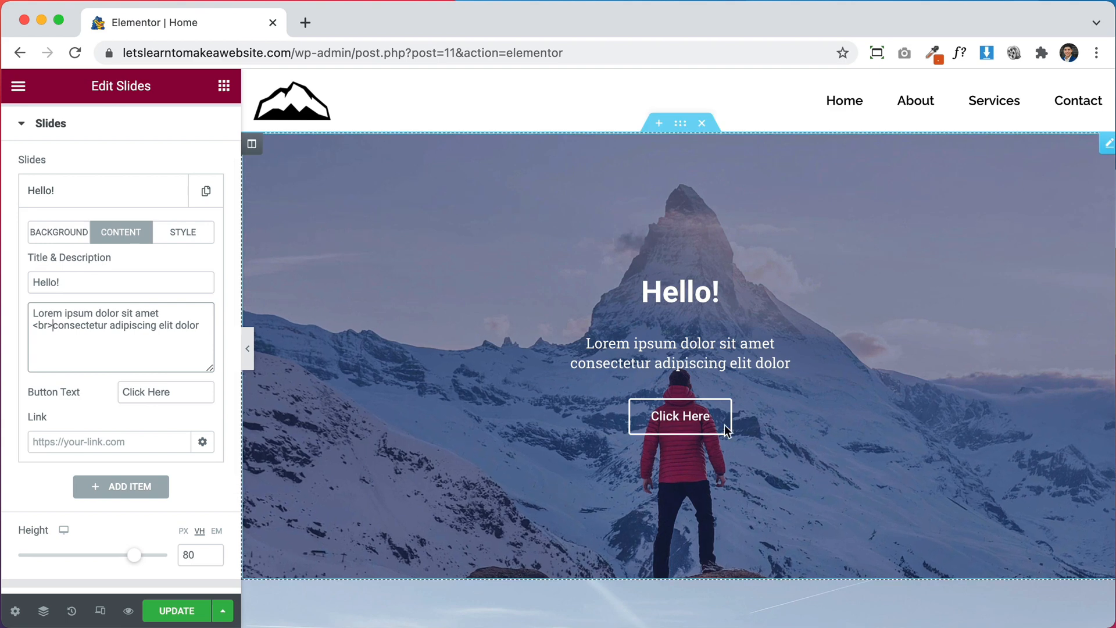
- Change the button text to 'Contact Us' and link it to the Contact page
double_click(150, 392)
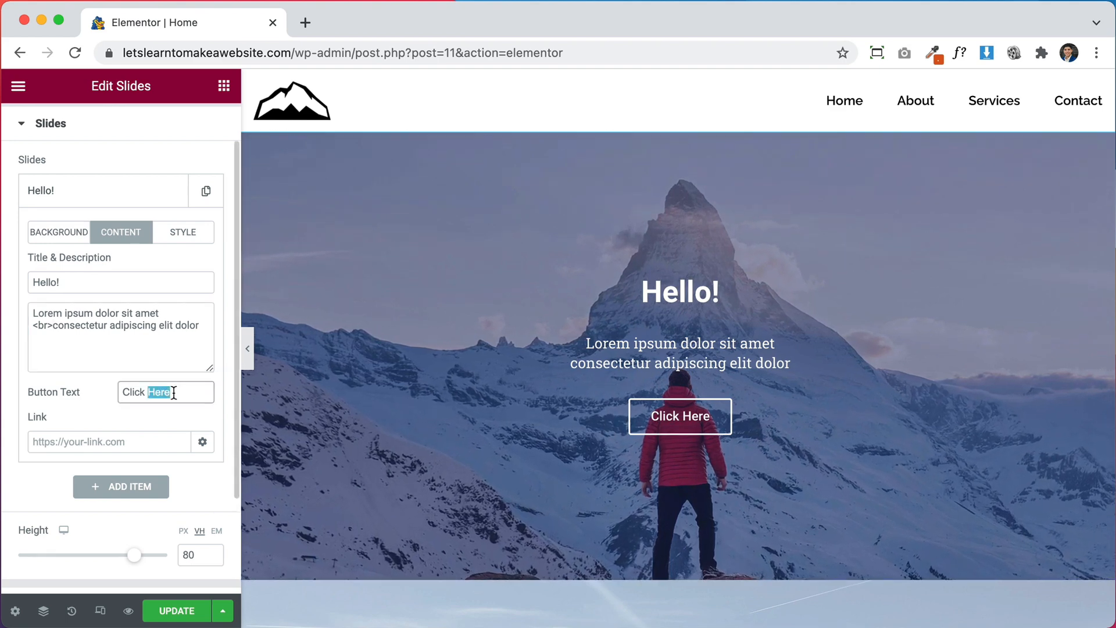
type("Contact Us")
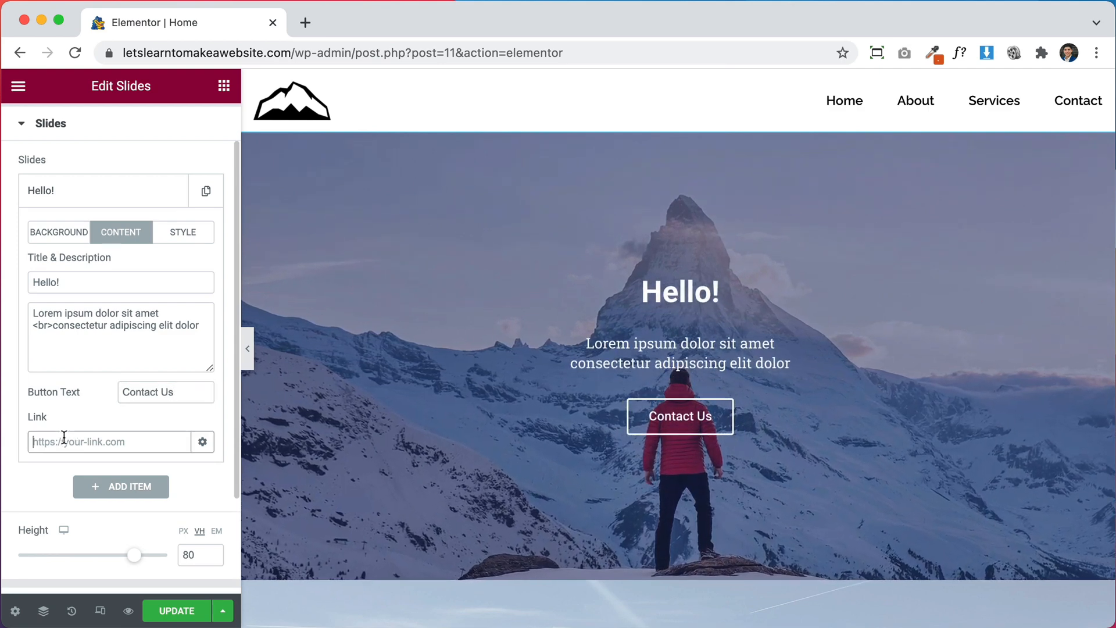
type("cont")
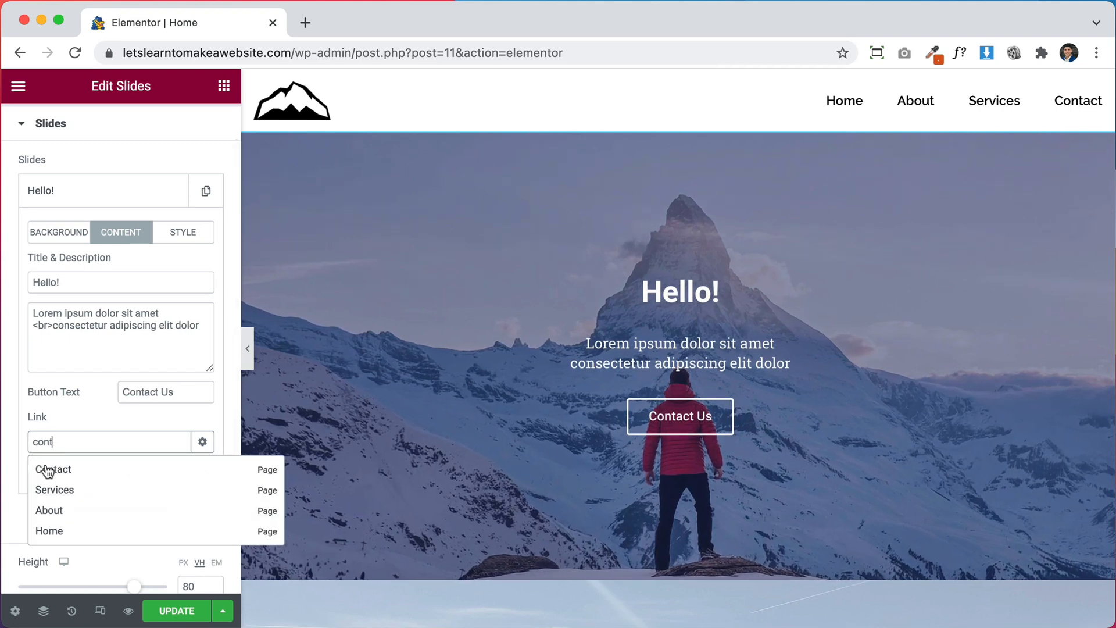
left_click(54, 468)
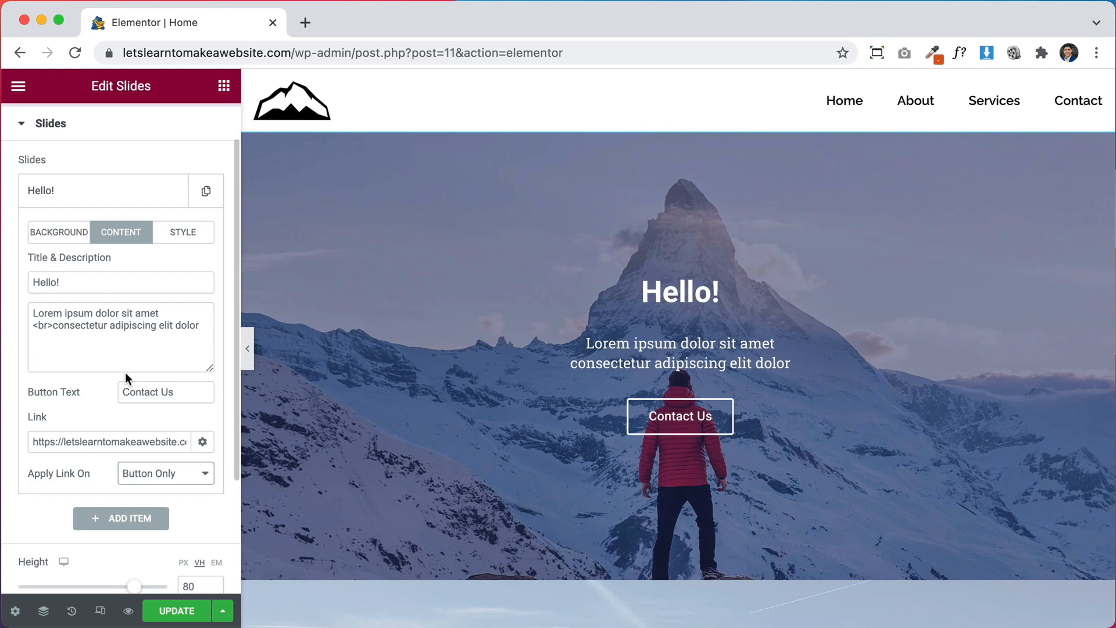
- Enable Slide 1's Custom style with Horizontal Position and Text Align set to Left
left_click(183, 233)
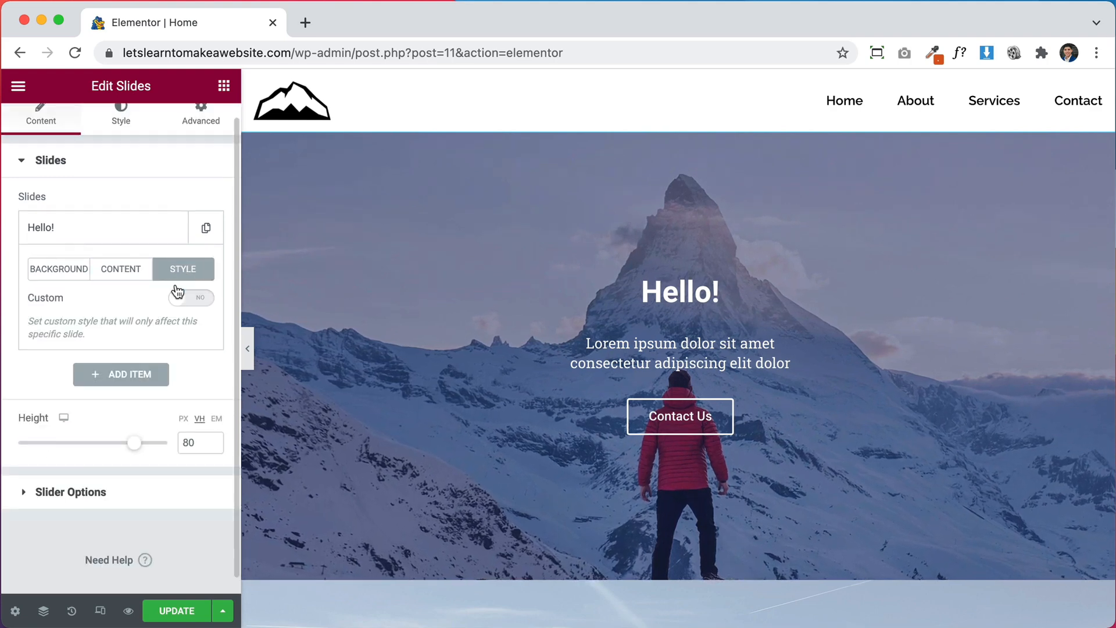
left_click(191, 298)
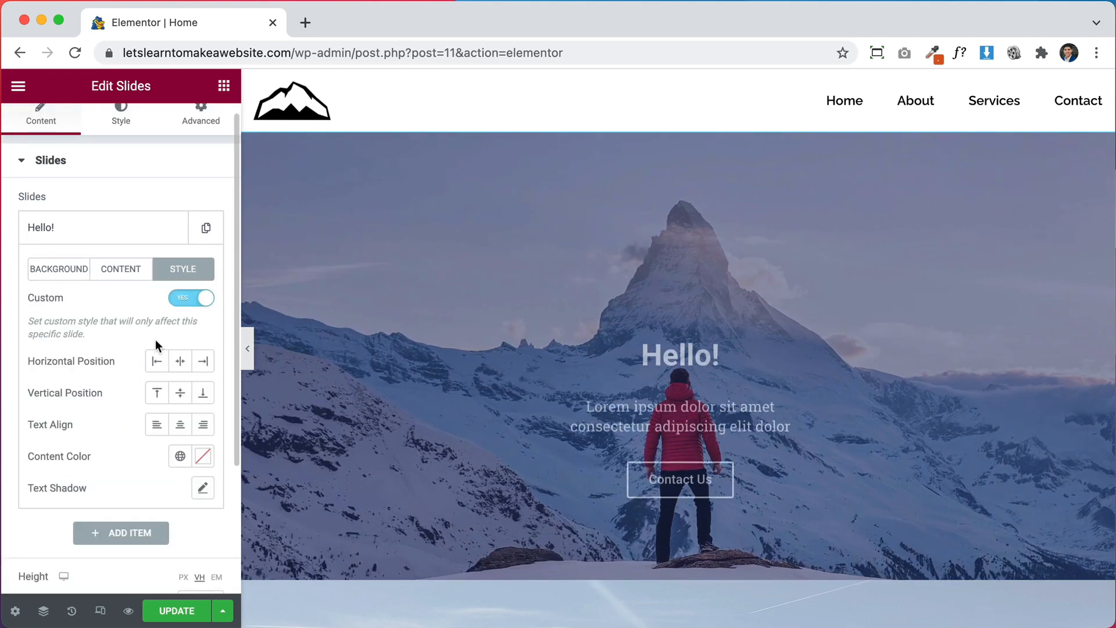
left_click(157, 324)
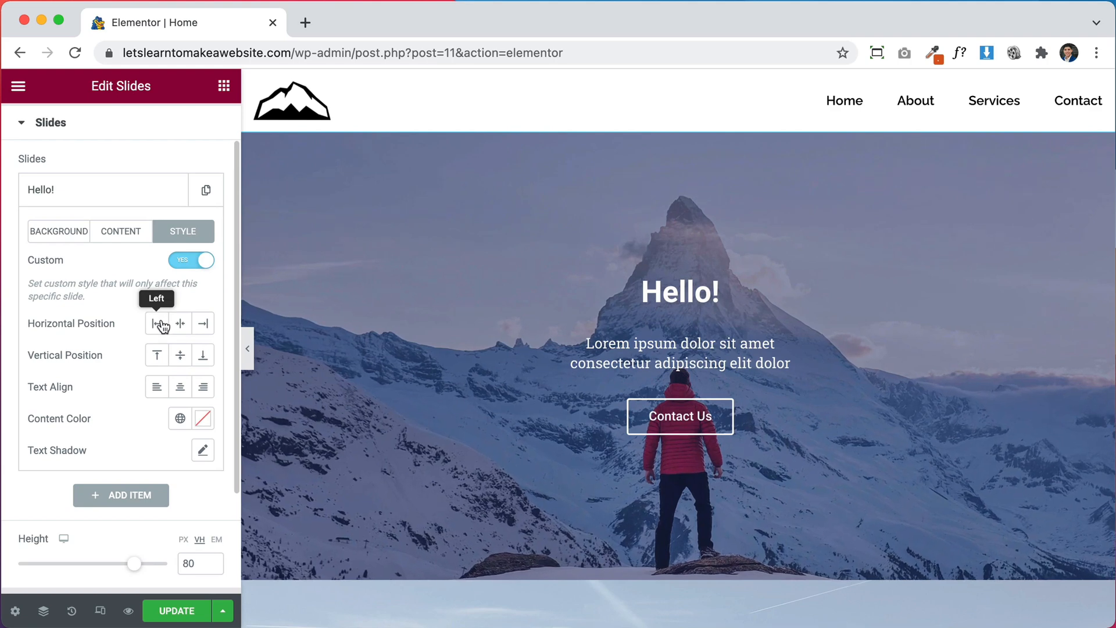
left_click(157, 323)
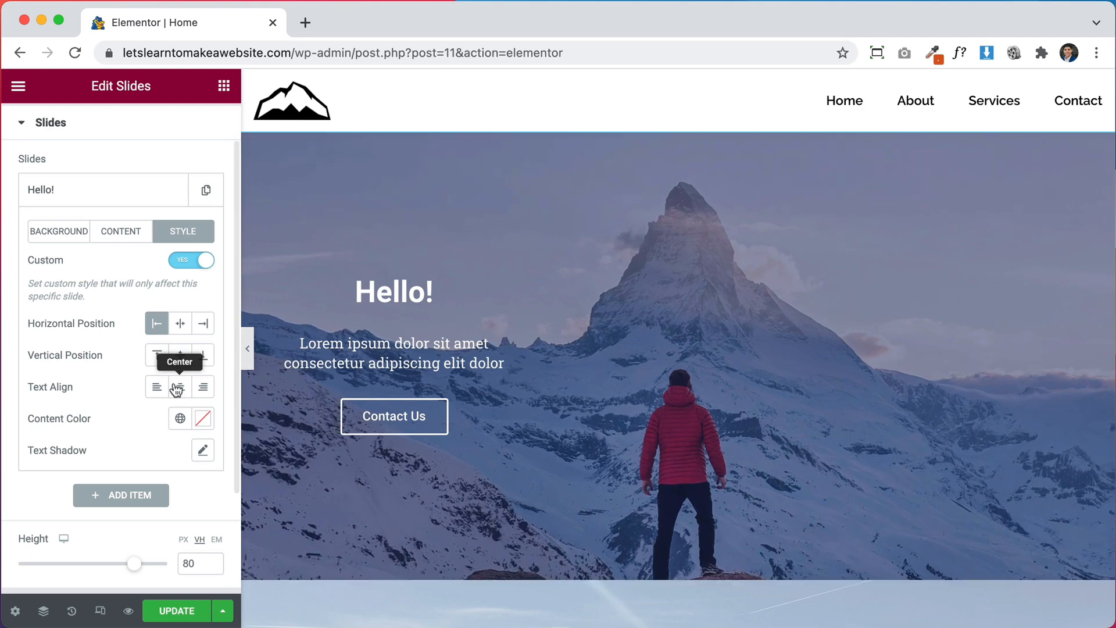
left_click(156, 386)
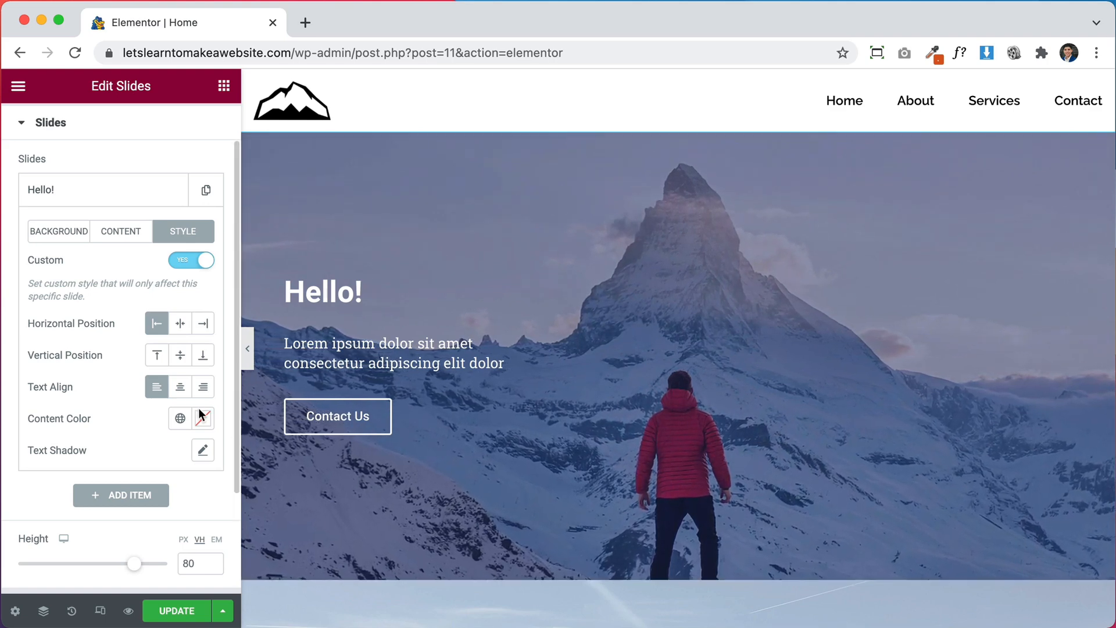
- Set the slide's Content Color to white (#FFFFFF)
left_click(203, 417)
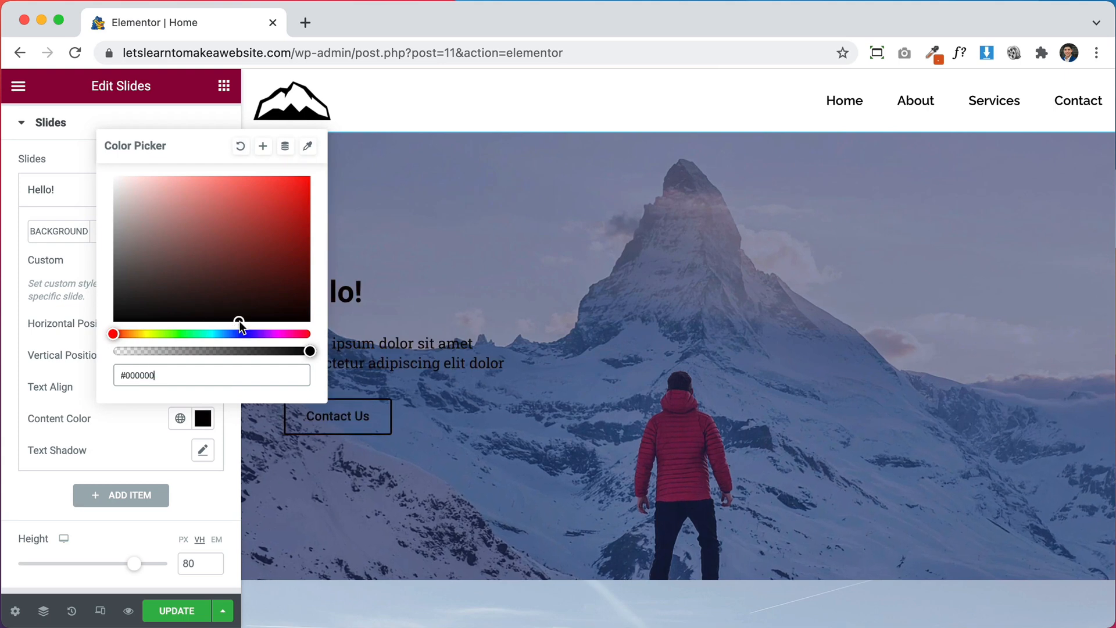
type("FFFFFF")
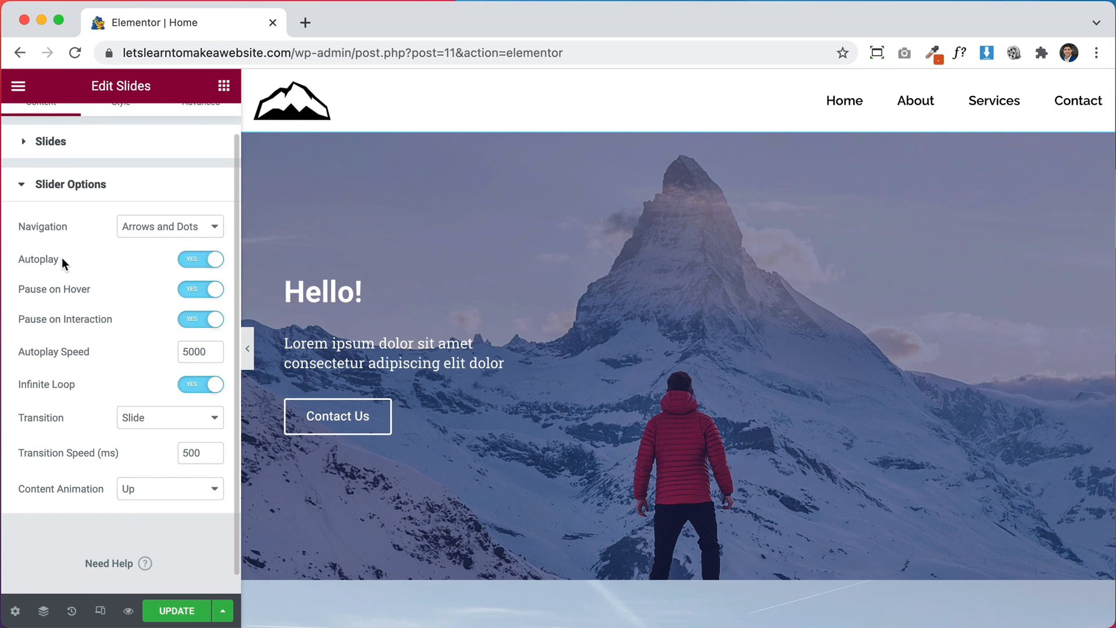
mouse_move(118, 297)
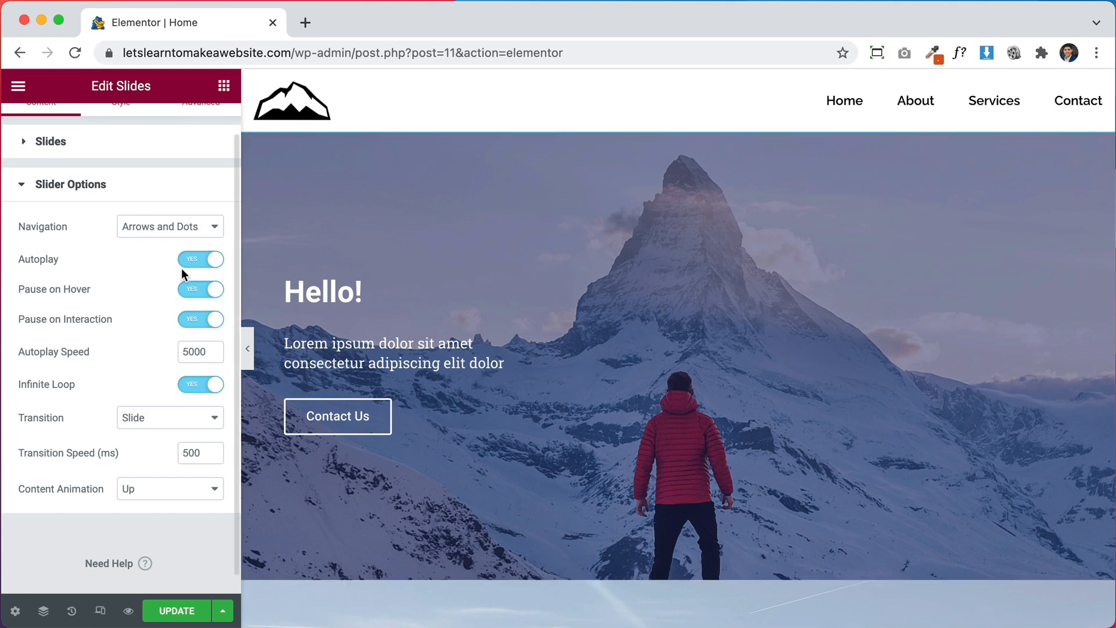
- Switch Pause on Hover off while keeping the Slide transition
left_click(201, 290)
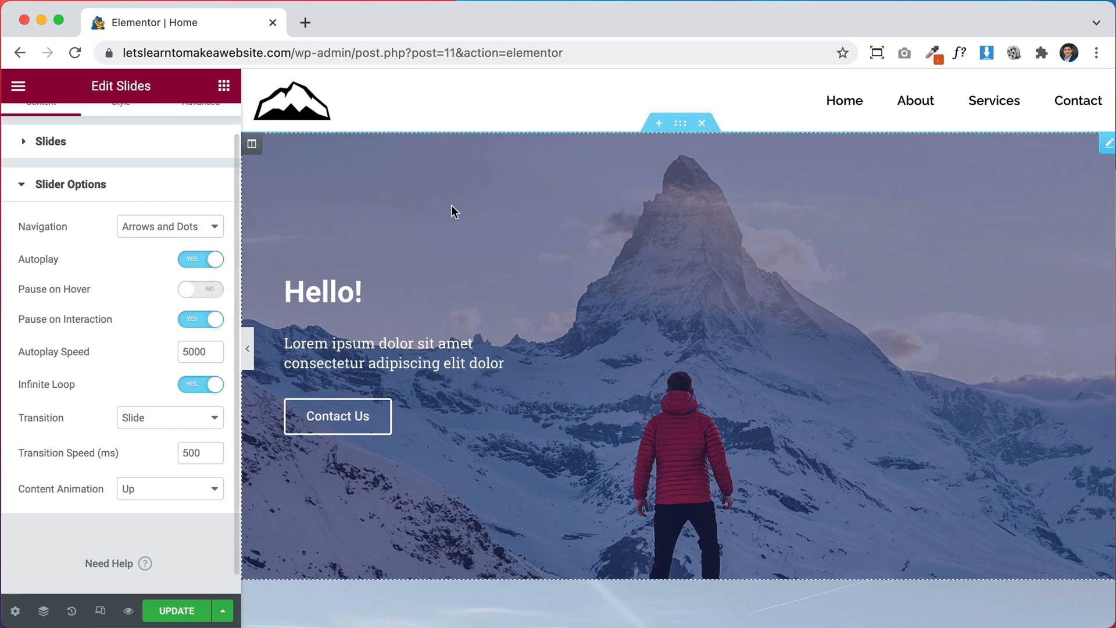
mouse_move(942, 392)
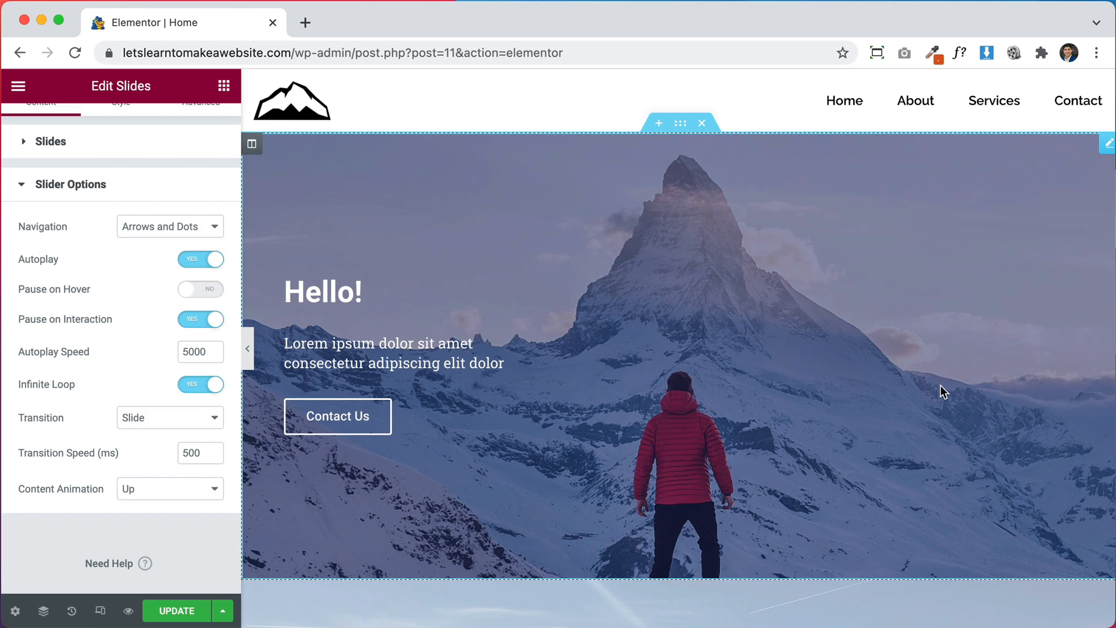
mouse_move(788, 443)
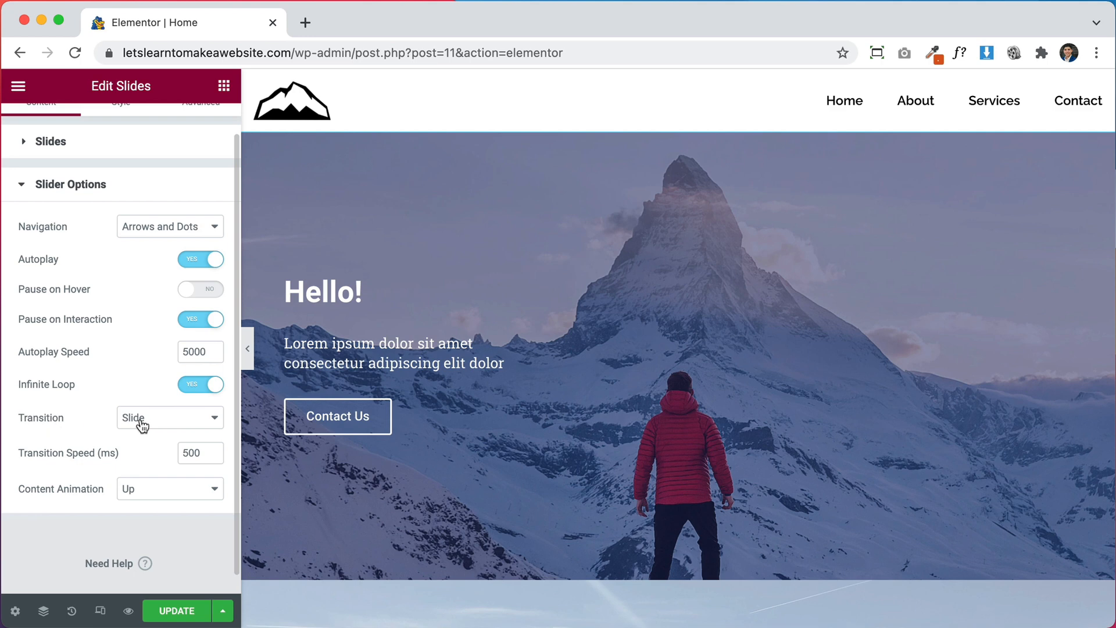
left_click(169, 417)
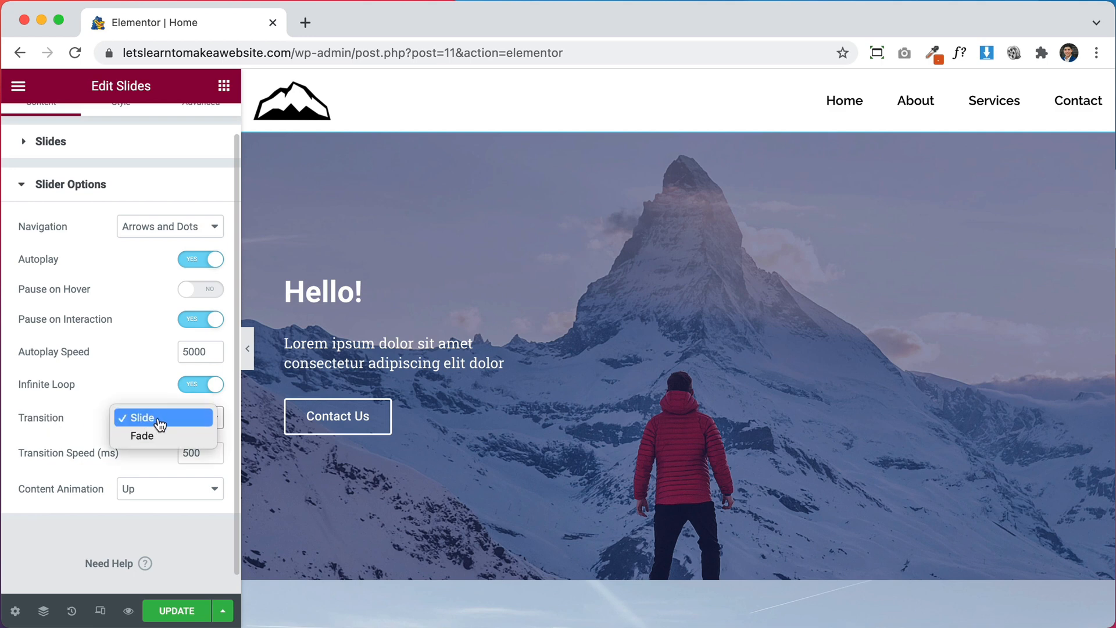
left_click(141, 417)
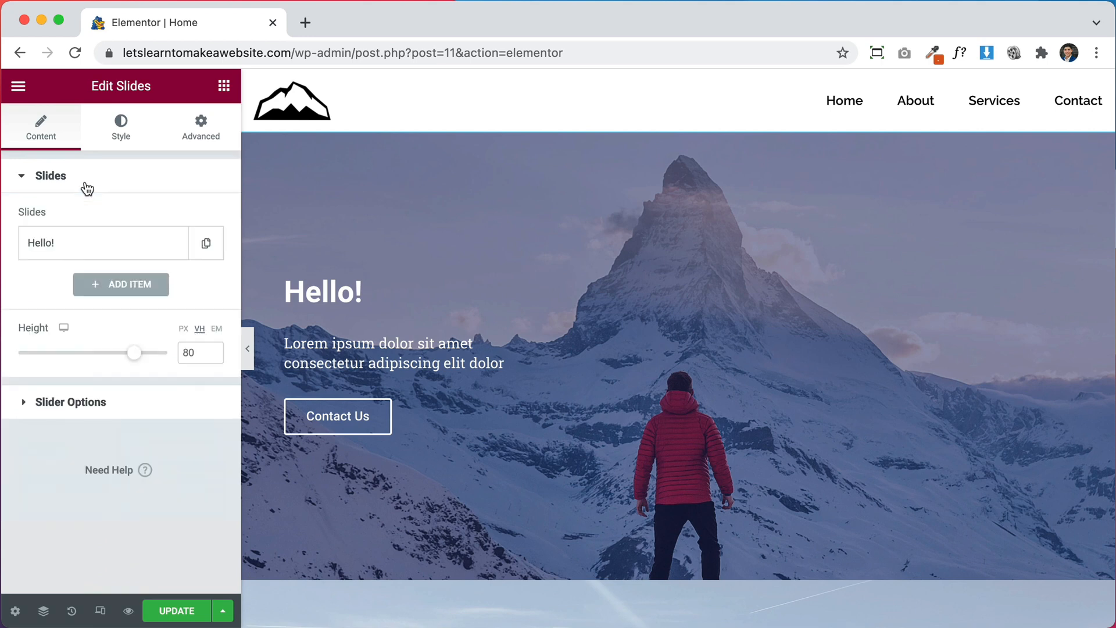
- Duplicate the Hello! slide to three and give slide 2 the Torres del Paine peaks-and-lake photo
left_click(205, 243)
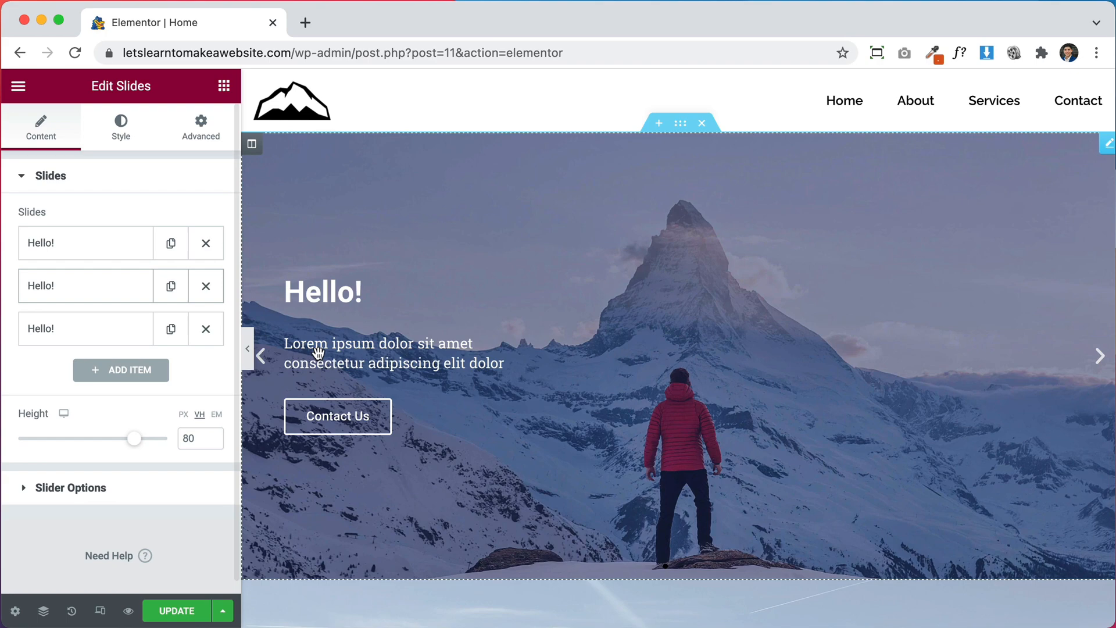
left_click(85, 286)
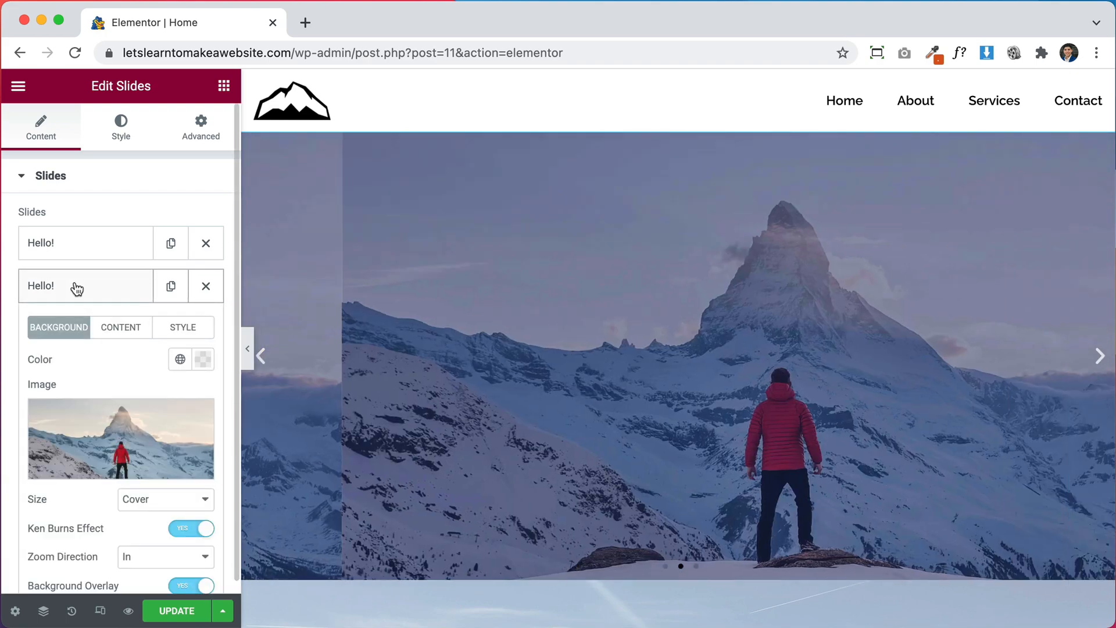
left_click(120, 438)
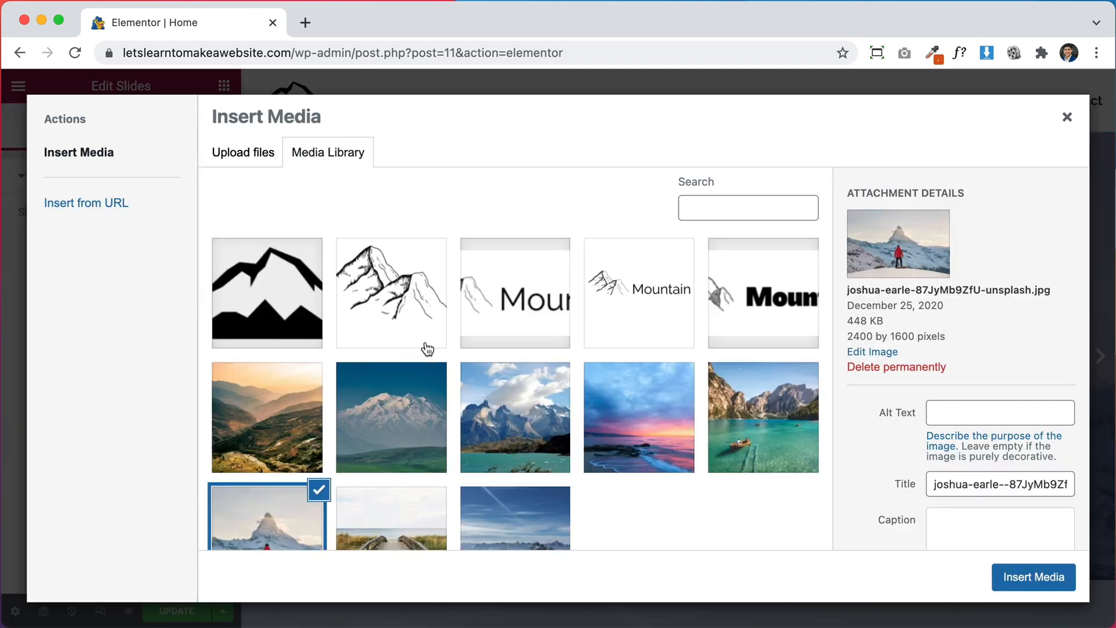
left_click(515, 417)
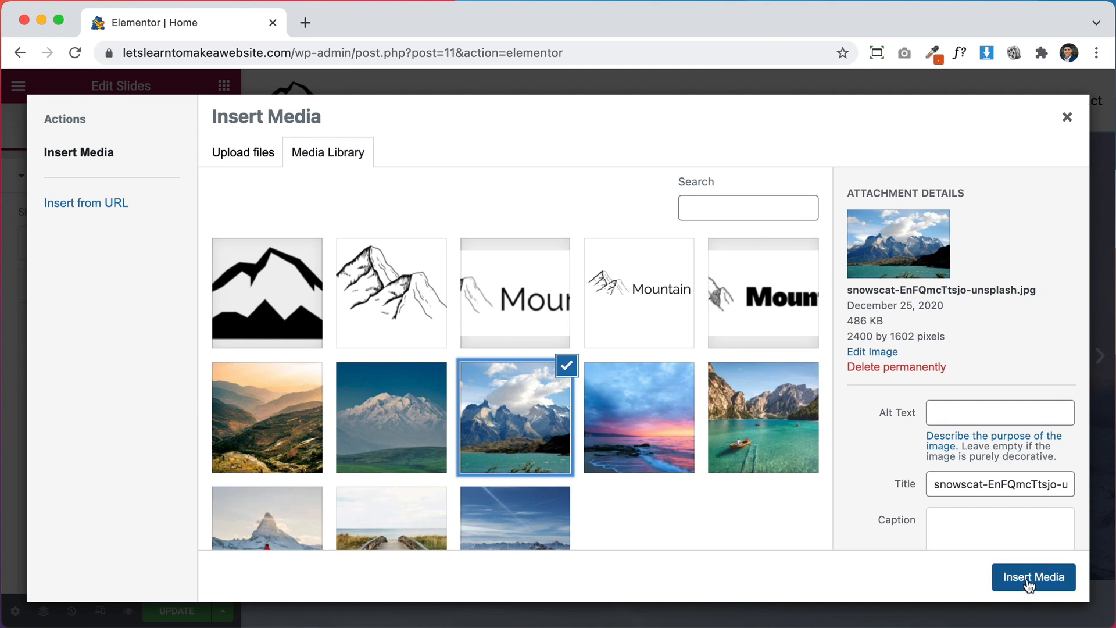
left_click(1032, 578)
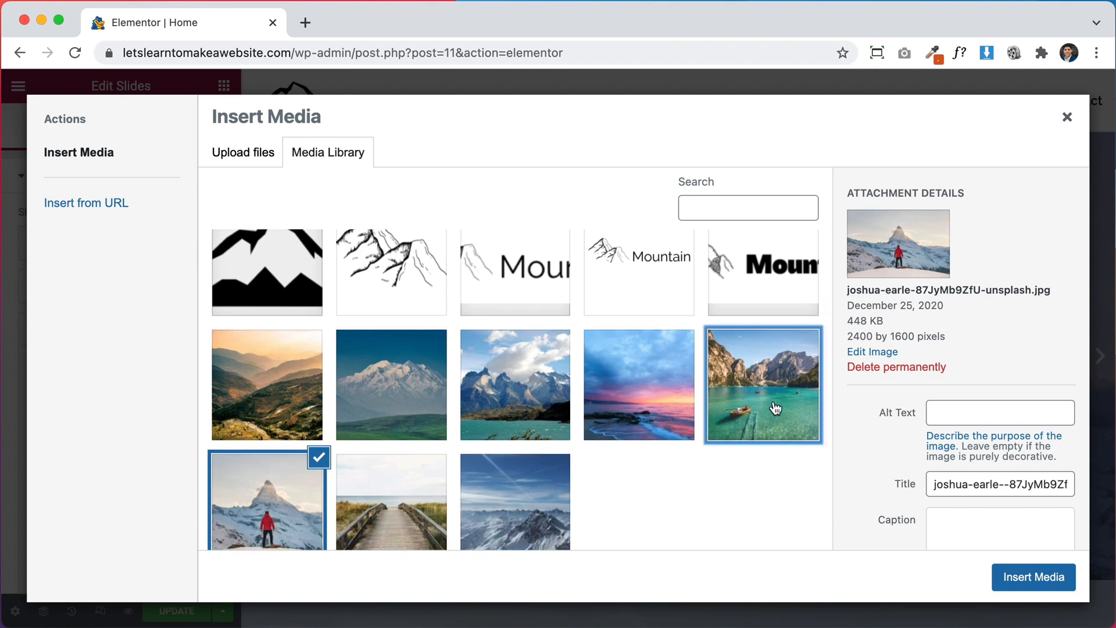
left_click(1033, 577)
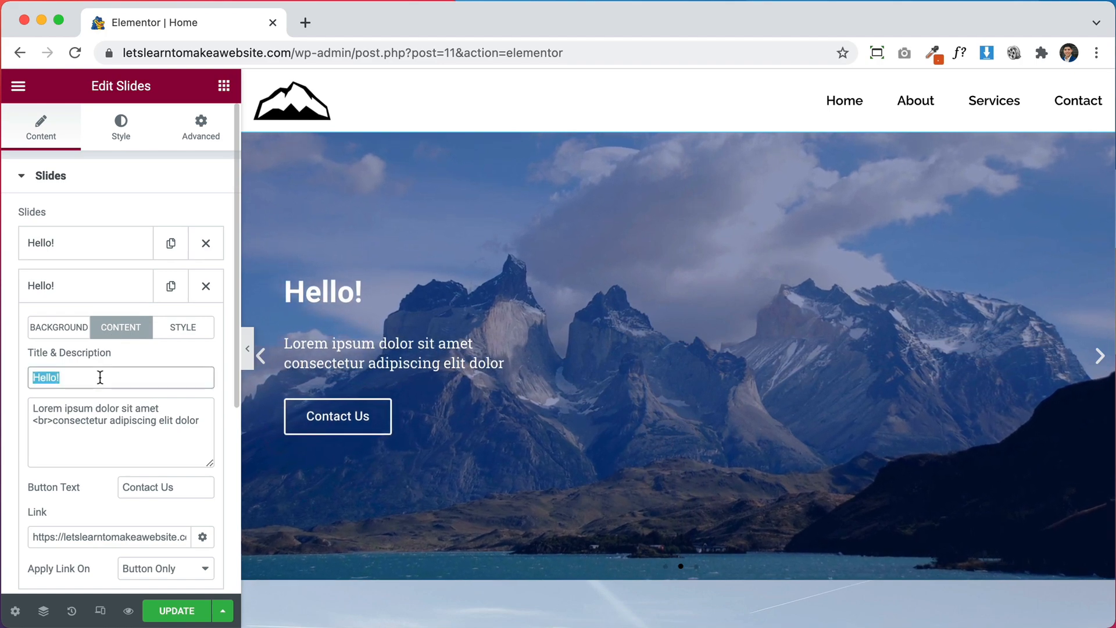
- Title slide 2 'Welcome!' and slide 3 'Start here!', then preview through the slider arrows
type("Welcome")
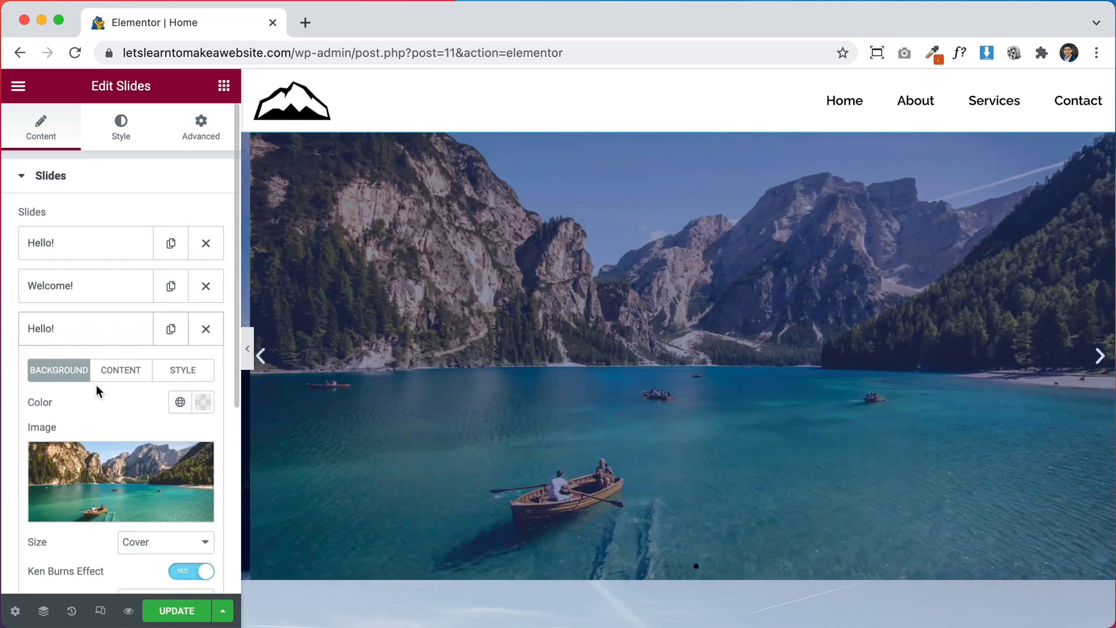
left_click(120, 370)
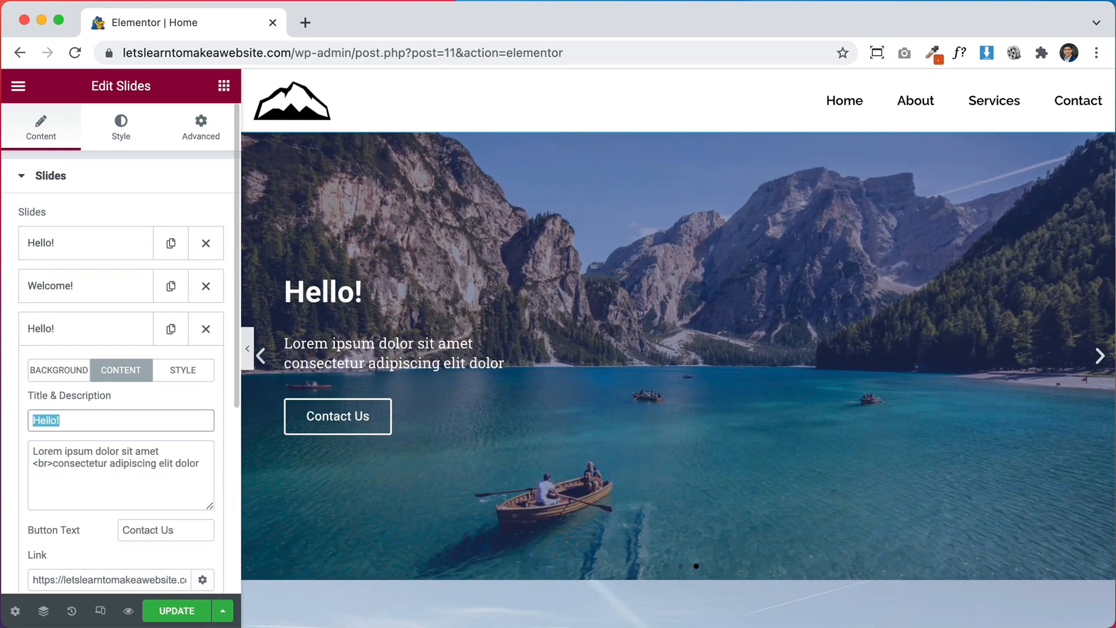
type("Start")
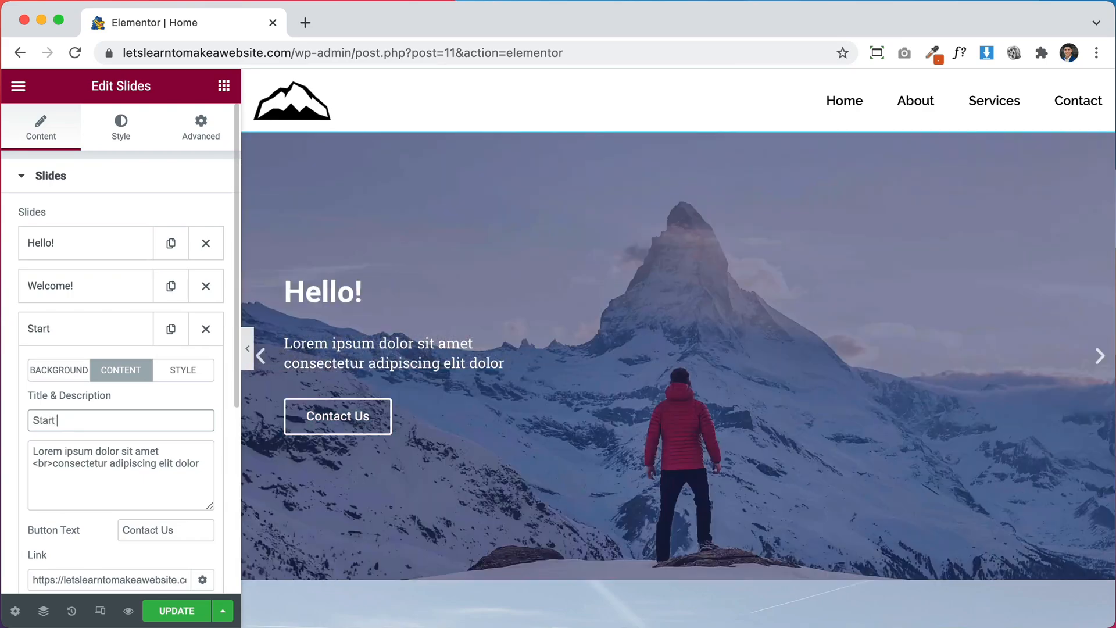
type("here!")
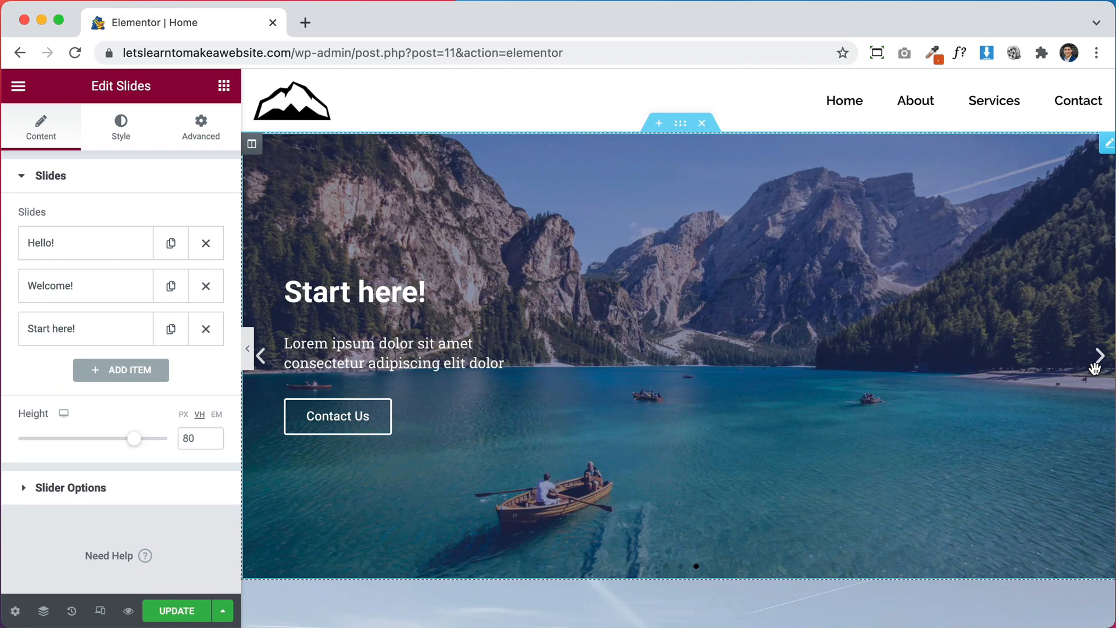
left_click(1099, 356)
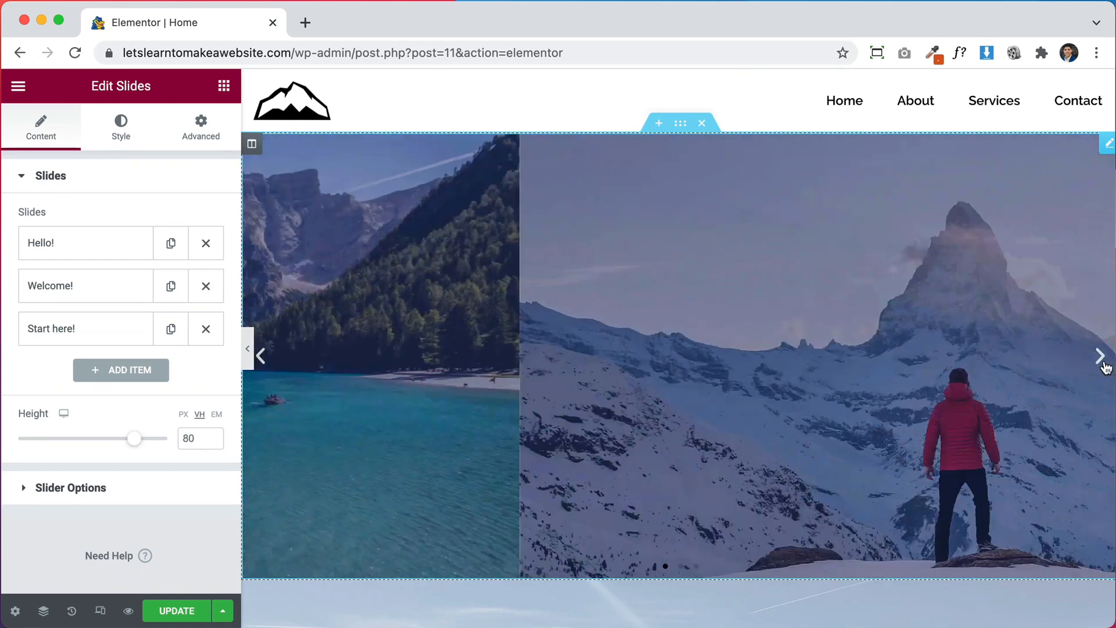
left_click(1099, 356)
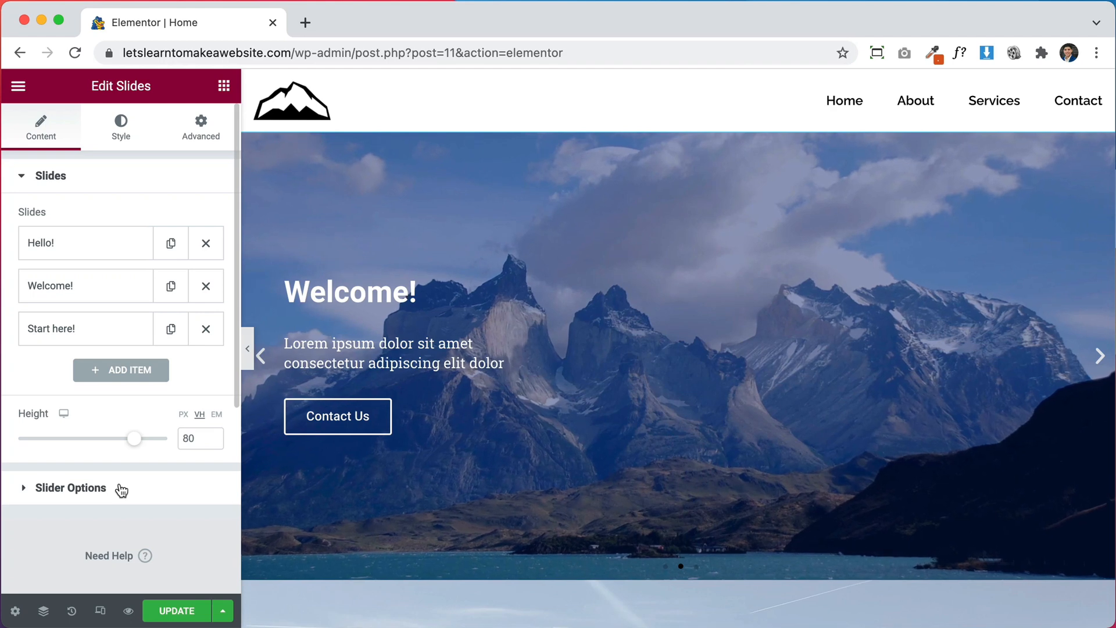
- Try Down and sideways content animations in Slider Options before settling on Zoom
left_click(71, 487)
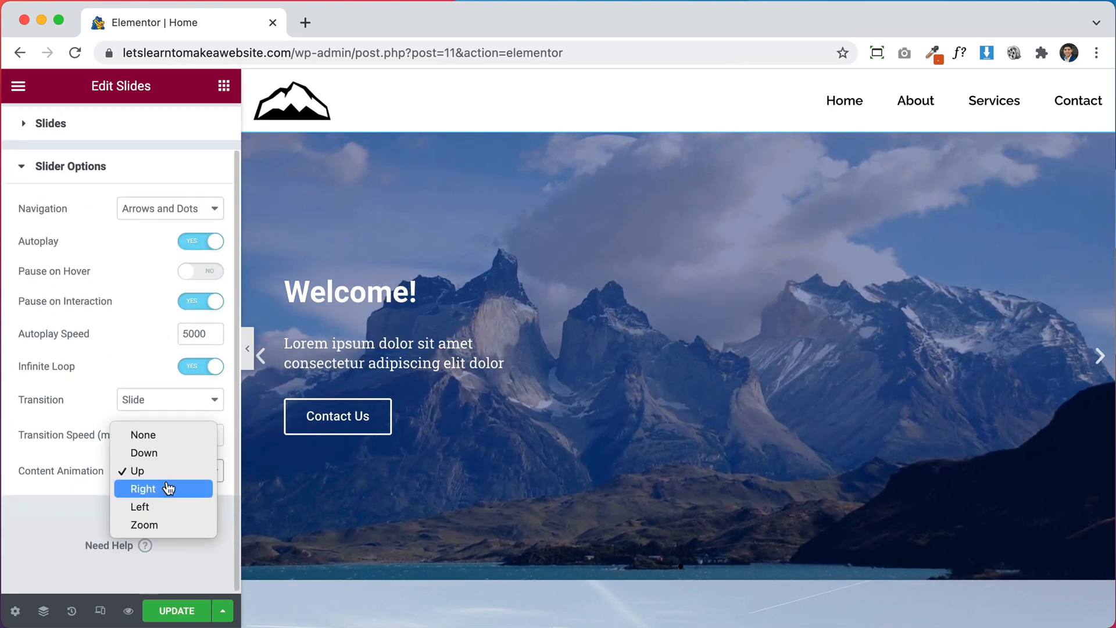
mouse_move(144, 453)
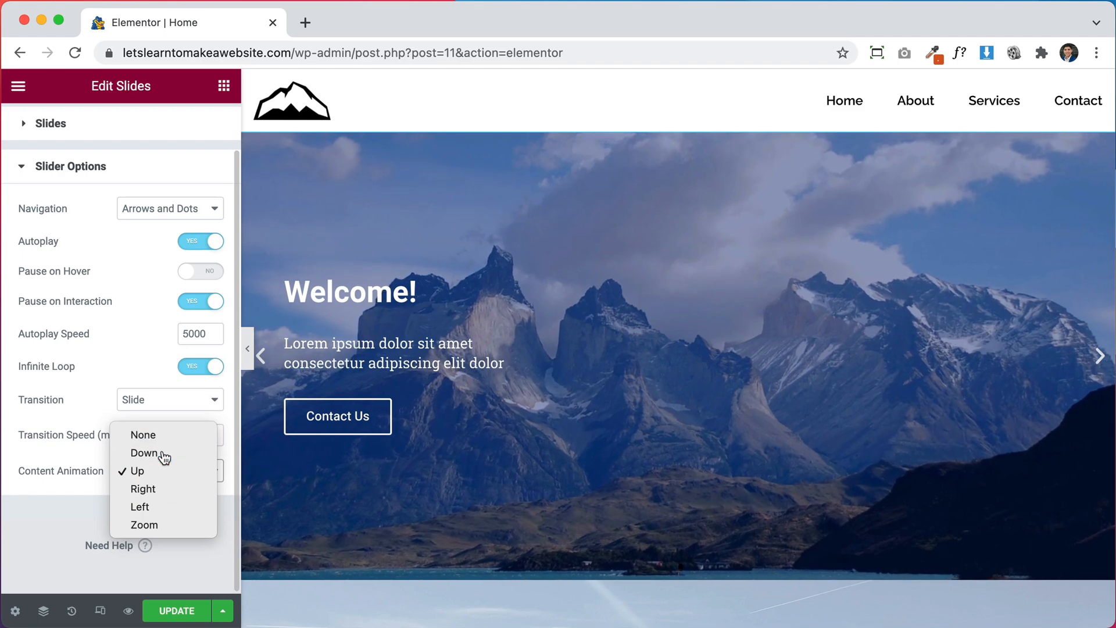
left_click(143, 454)
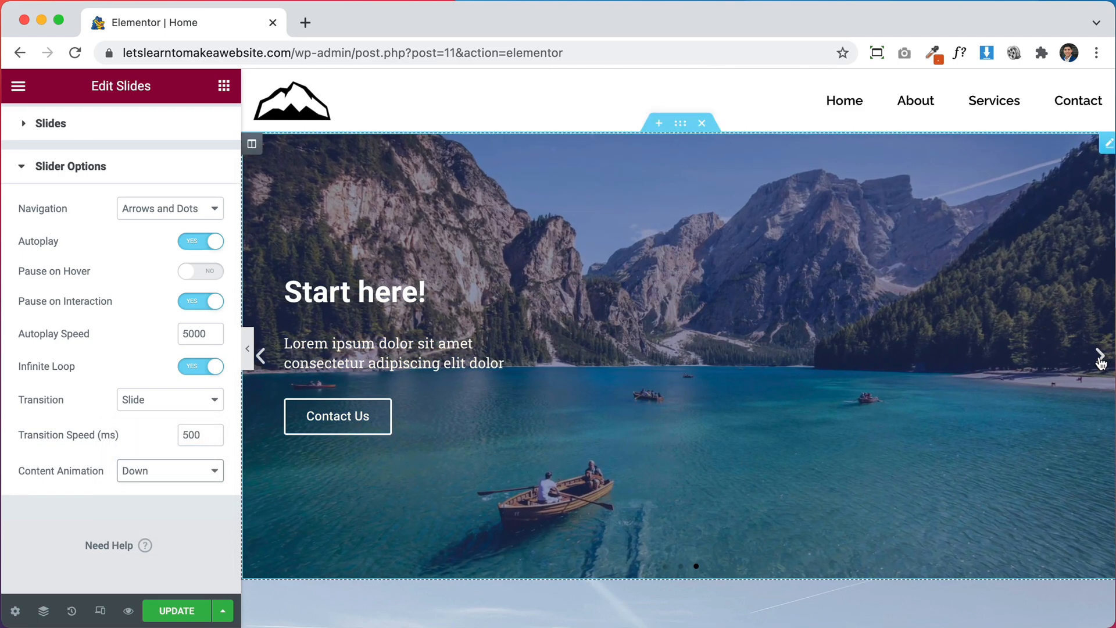
left_click(1099, 356)
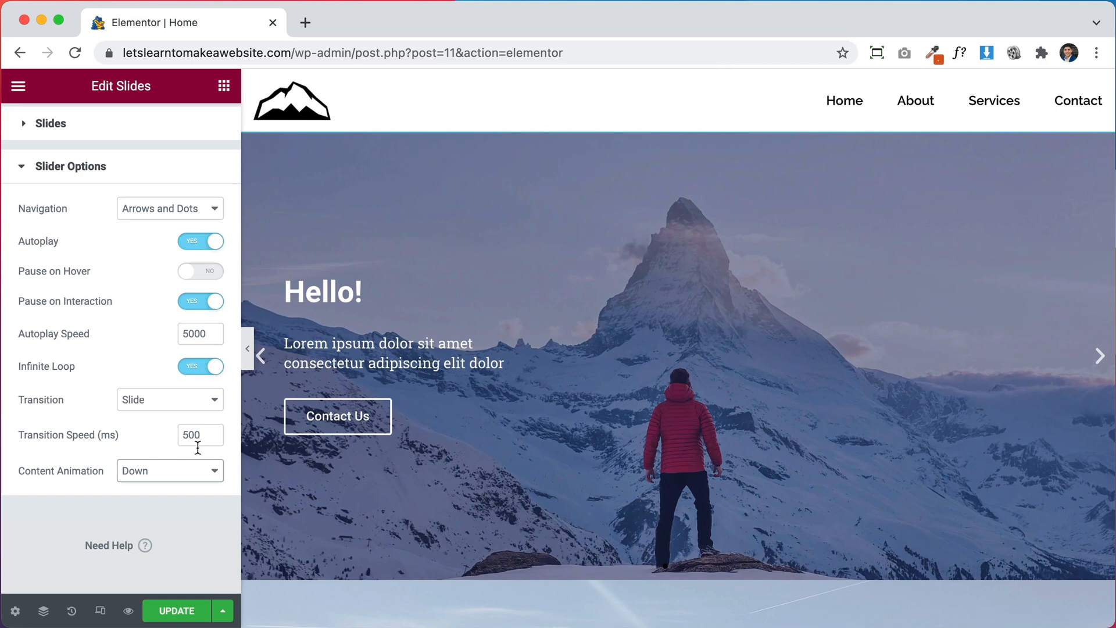
left_click(170, 470)
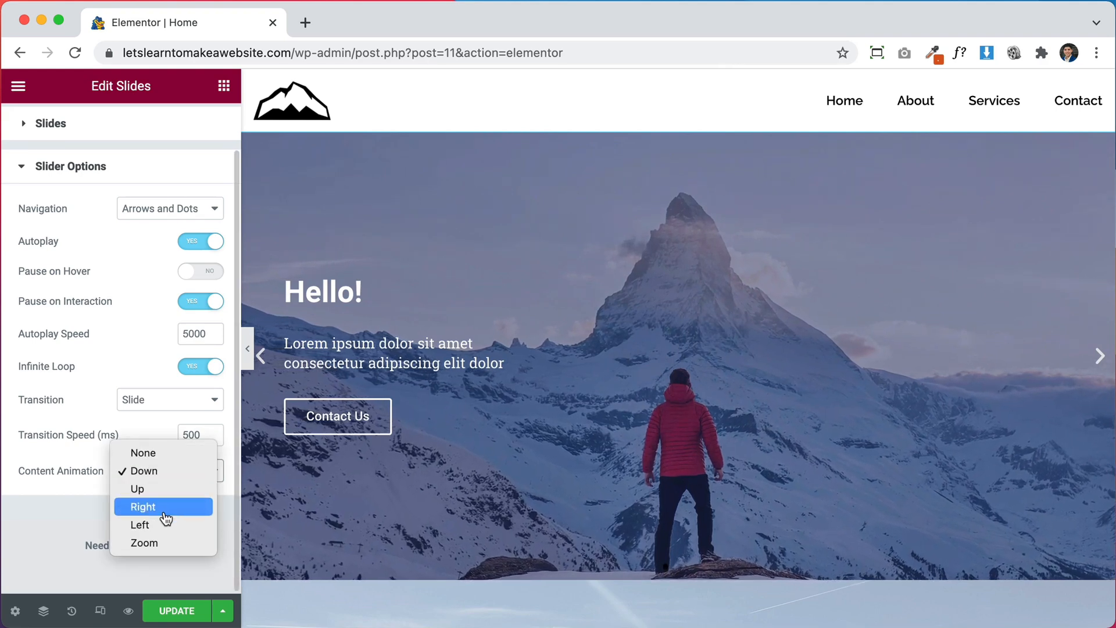
left_click(141, 524)
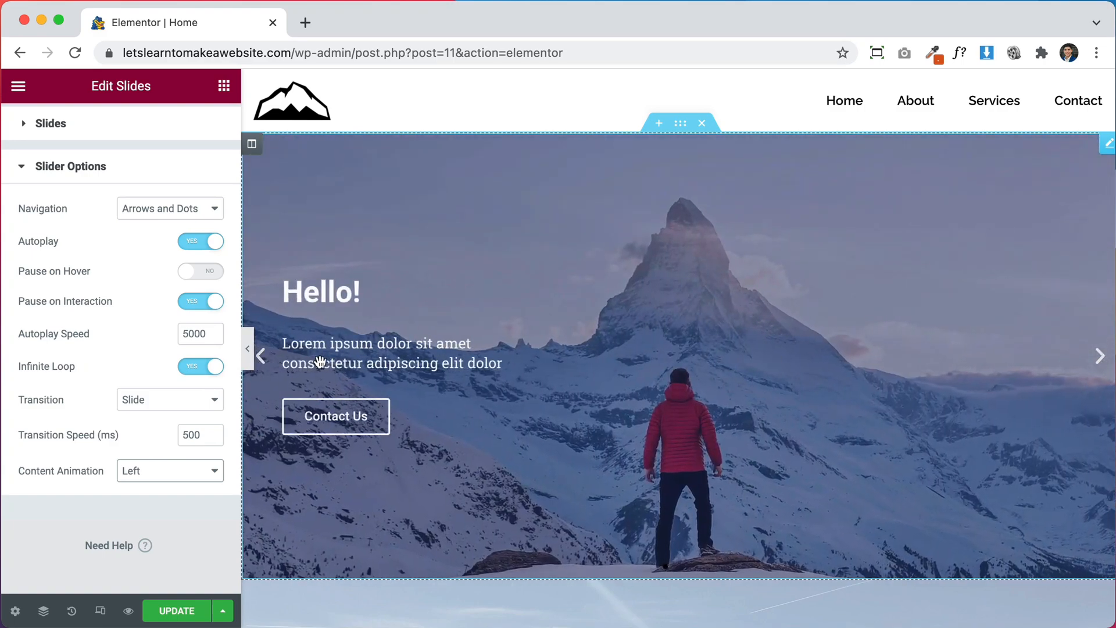
left_click(170, 469)
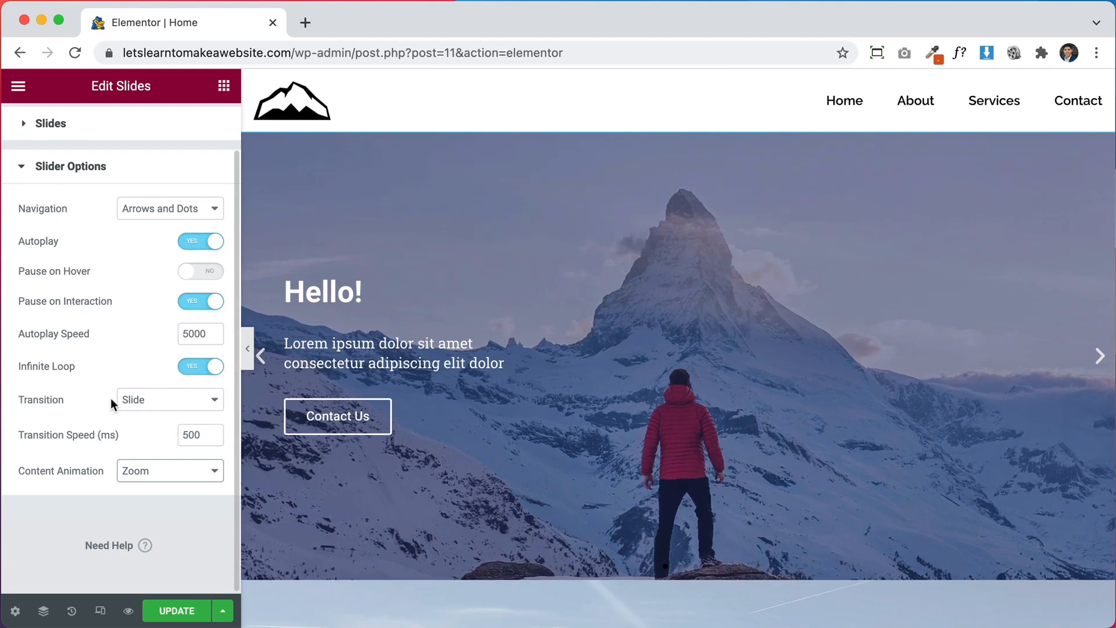
- Set Transition to Fade and Content Animation to Left, previewing the slides
left_click(170, 399)
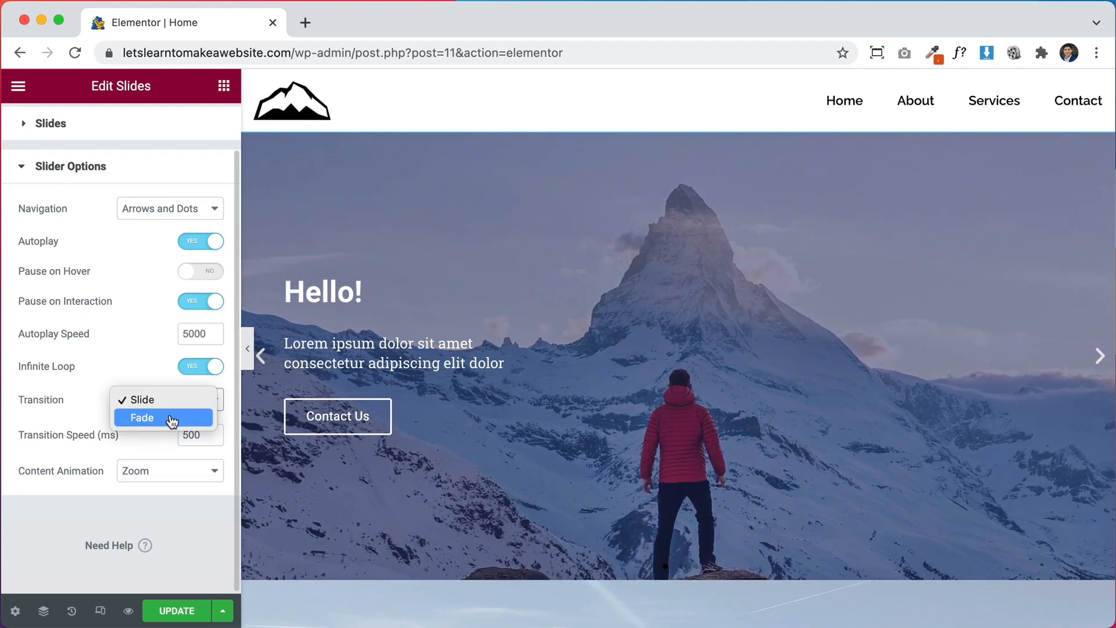
left_click(142, 418)
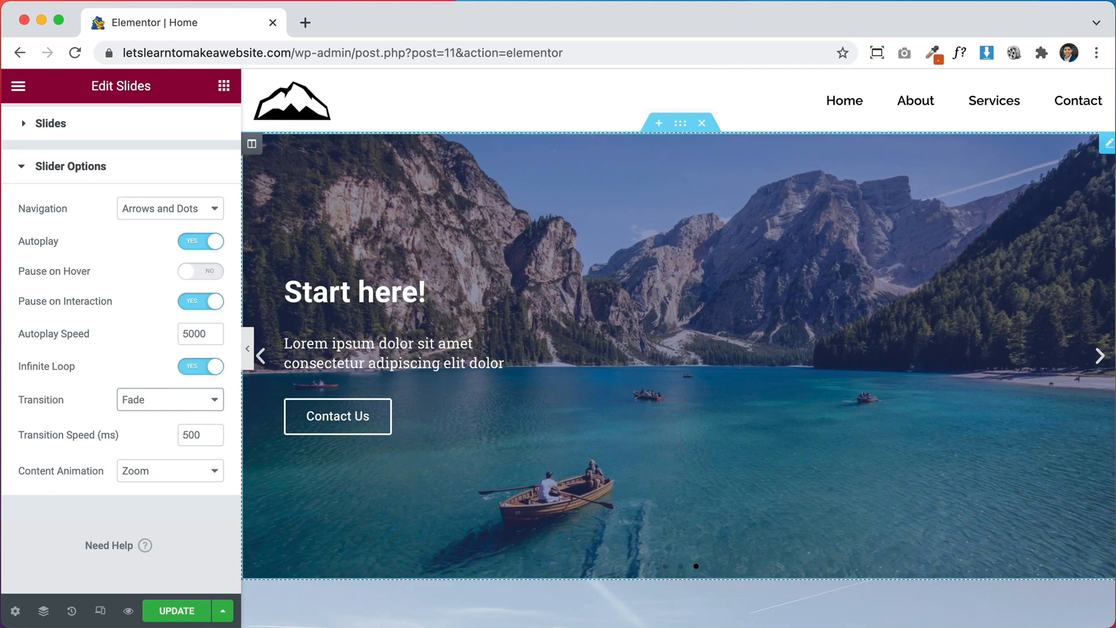
left_click(1099, 355)
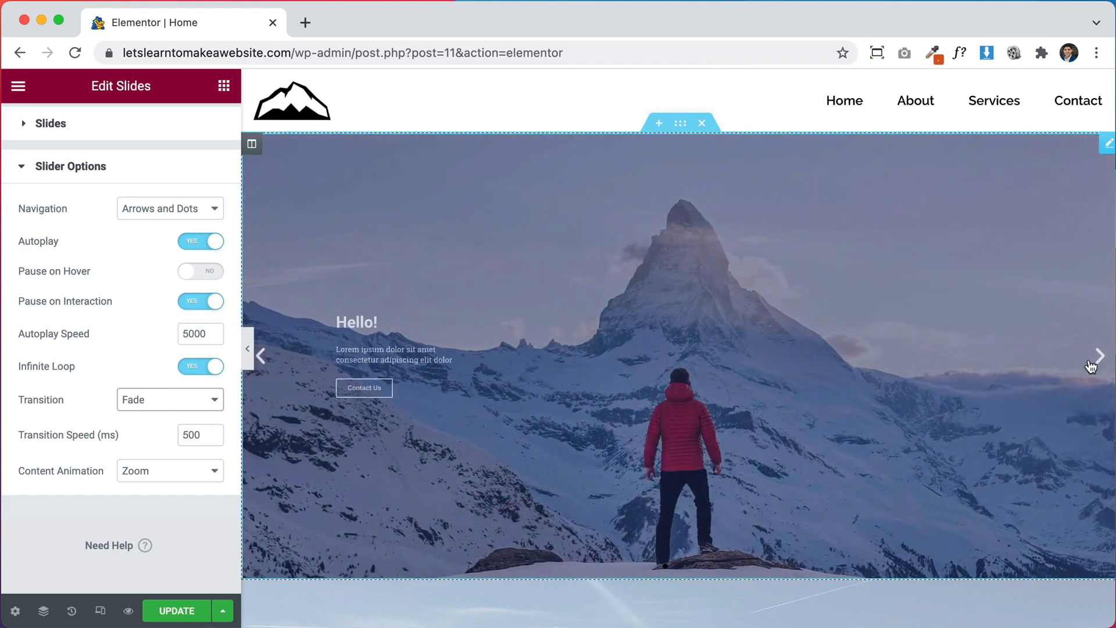
left_click(169, 470)
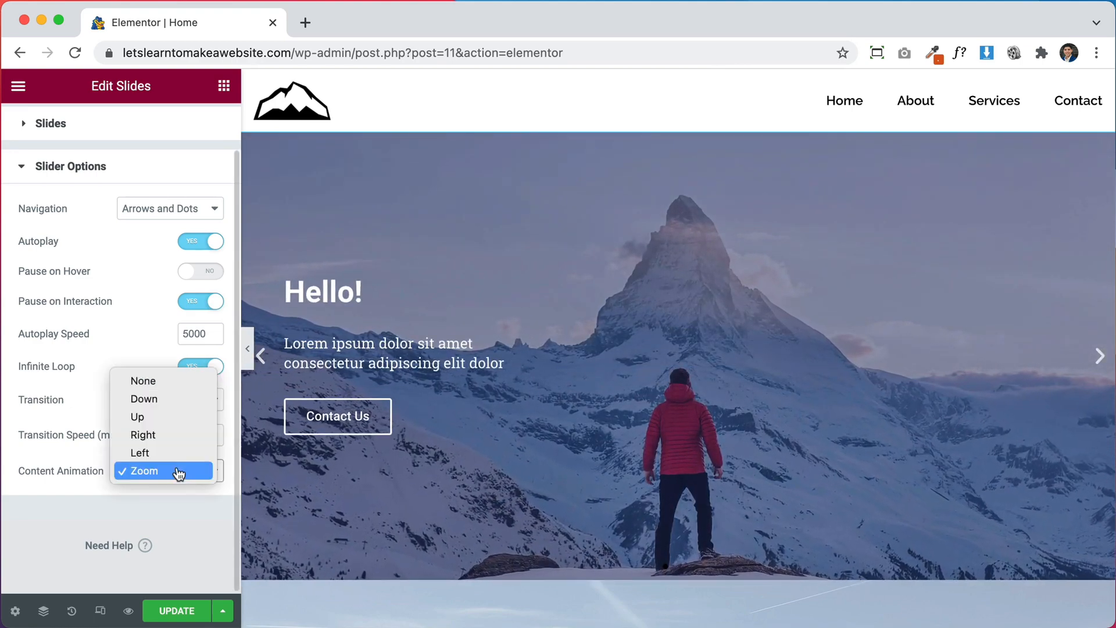
mouse_move(157, 452)
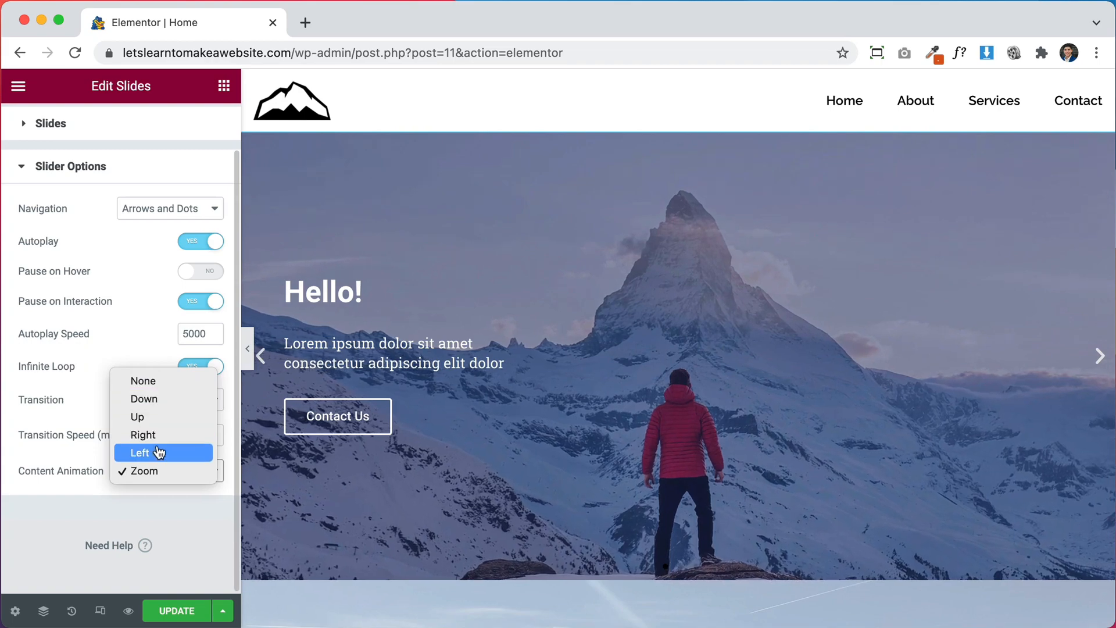
left_click(141, 452)
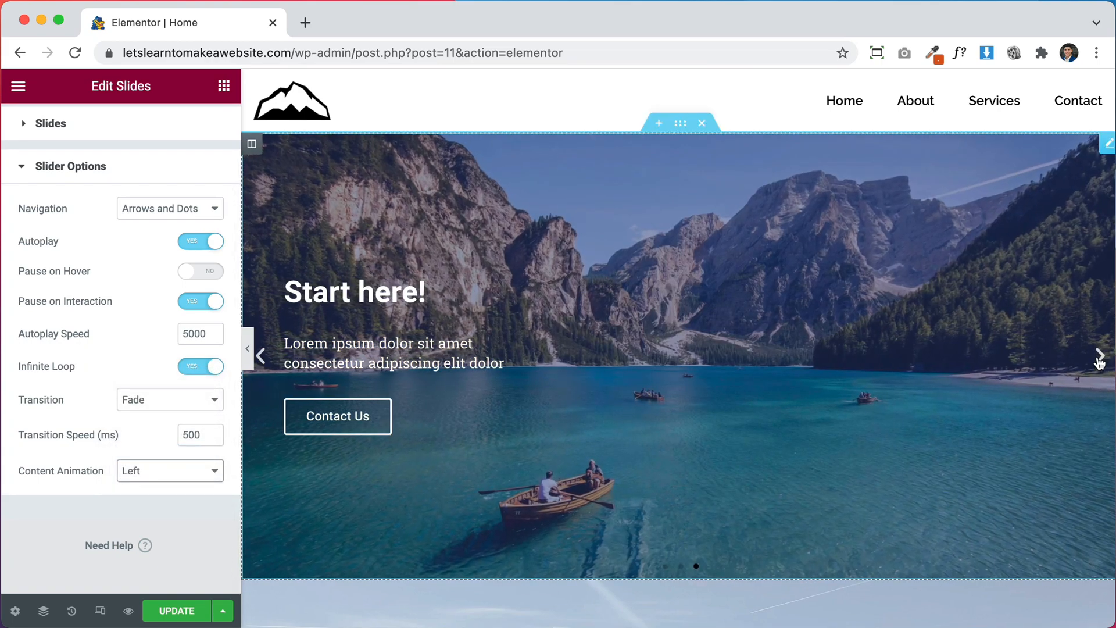
left_click(1101, 356)
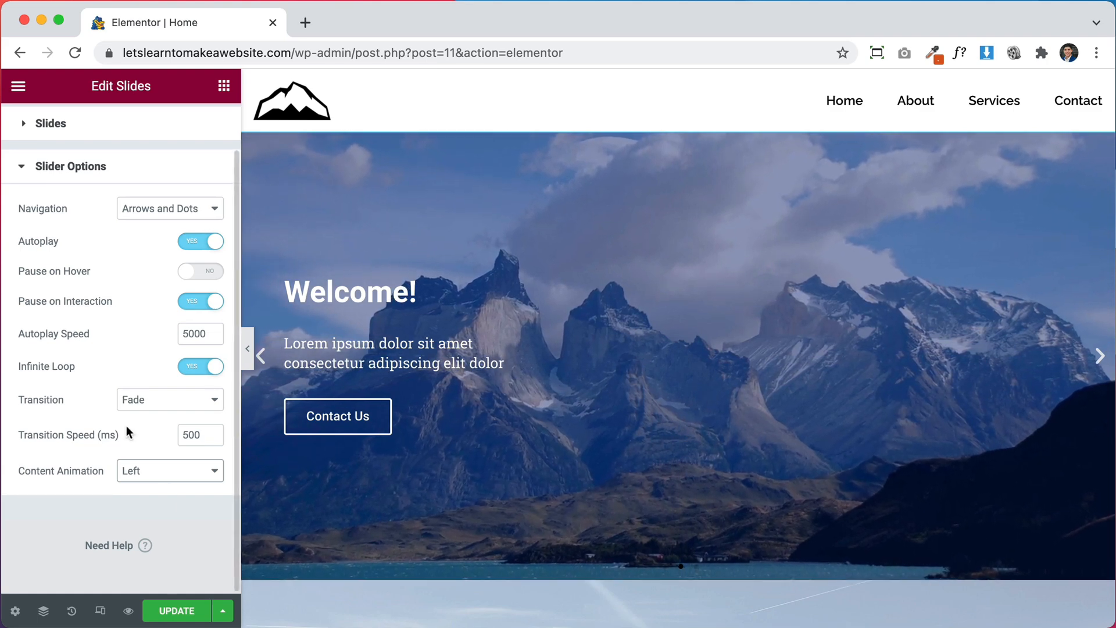
left_click(40, 117)
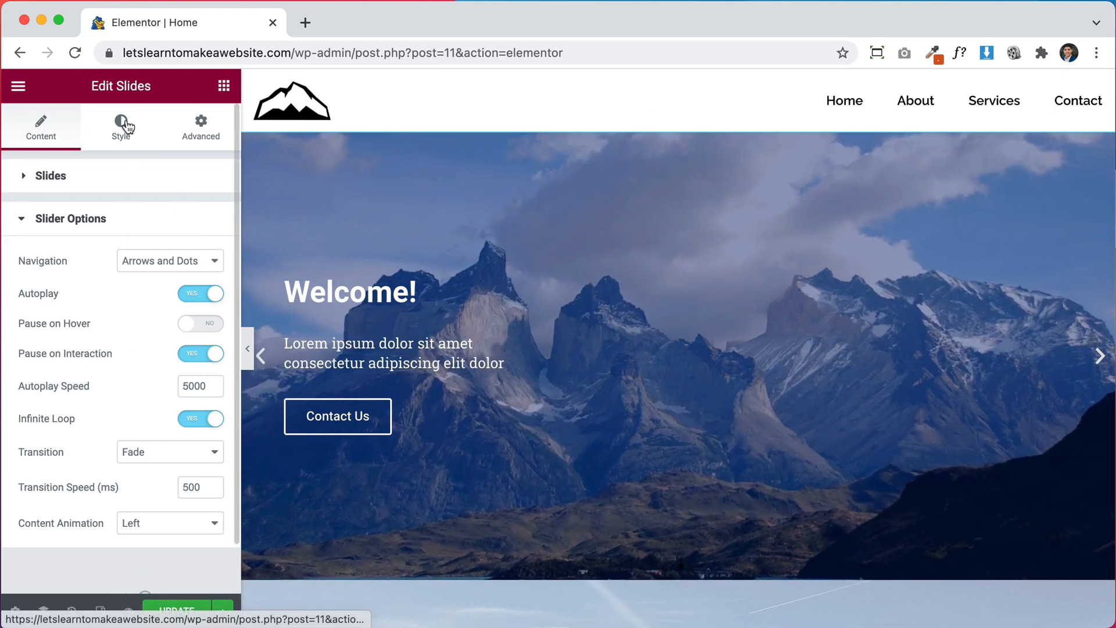
- Drag the Slides Content Width in the Style settings, settling on 70
left_click(120, 127)
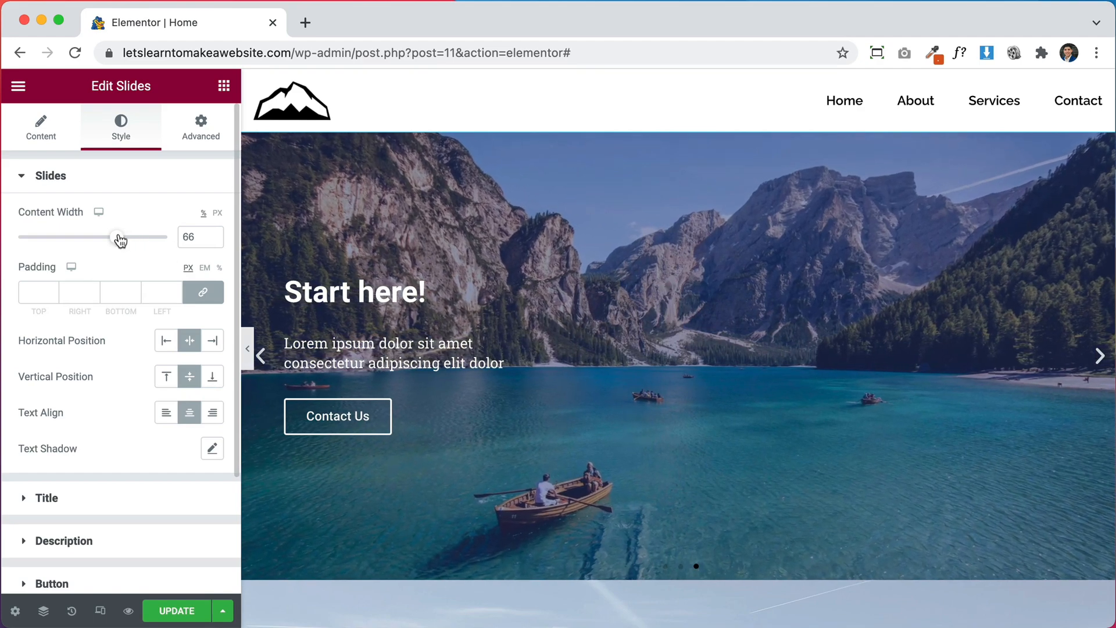
left_click_drag(120, 237, 171, 237)
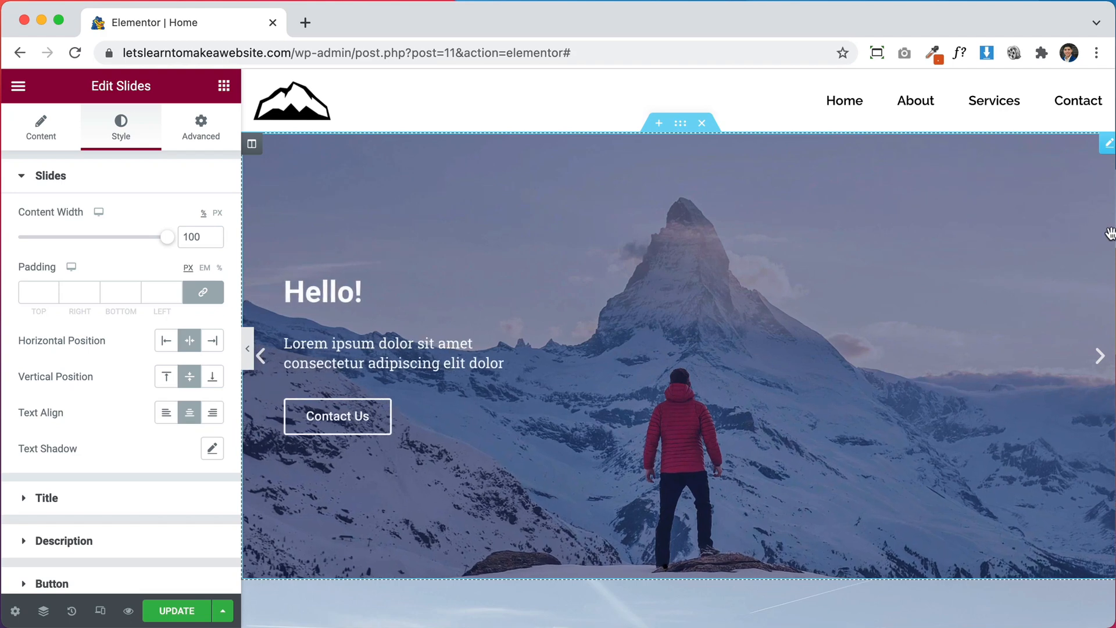
left_click_drag(165, 236, 104, 236)
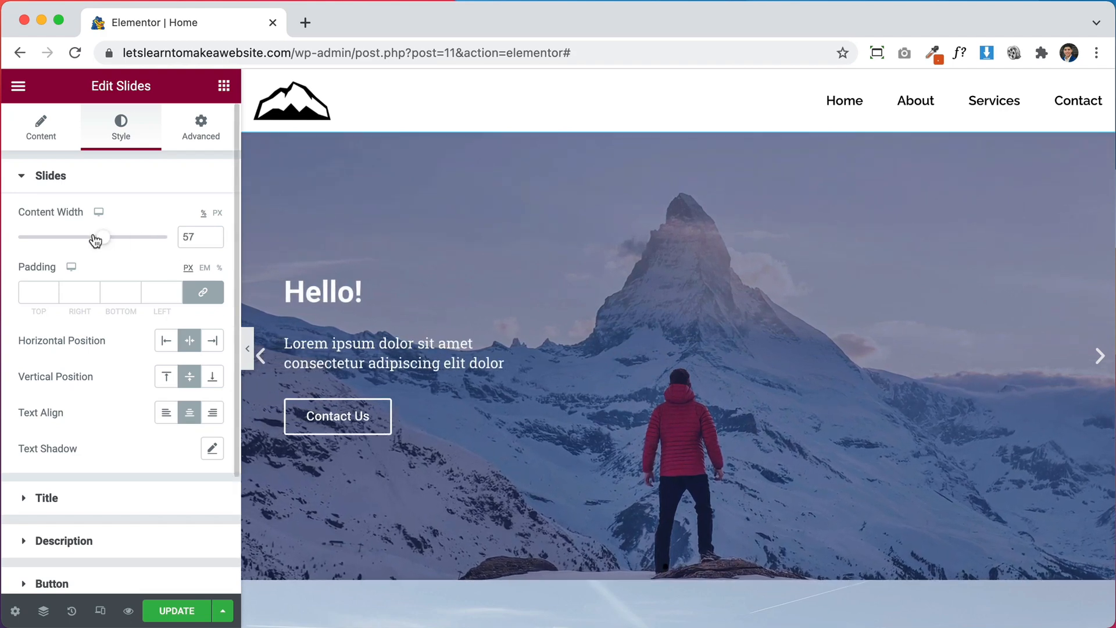
left_click_drag(105, 235, 36, 236)
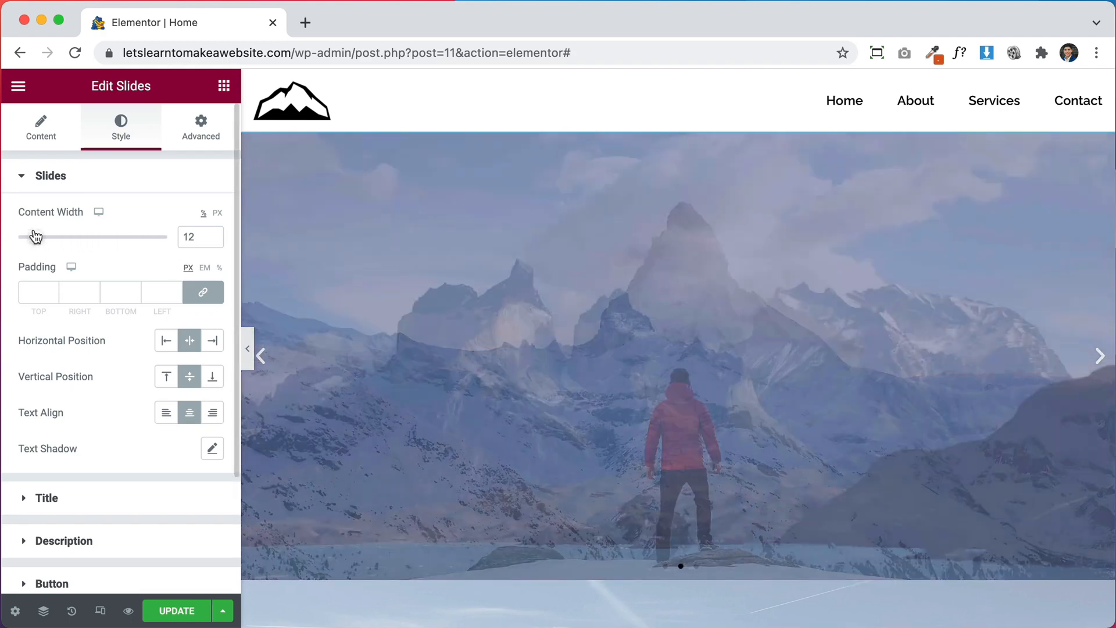
left_click_drag(34, 236, 42, 236)
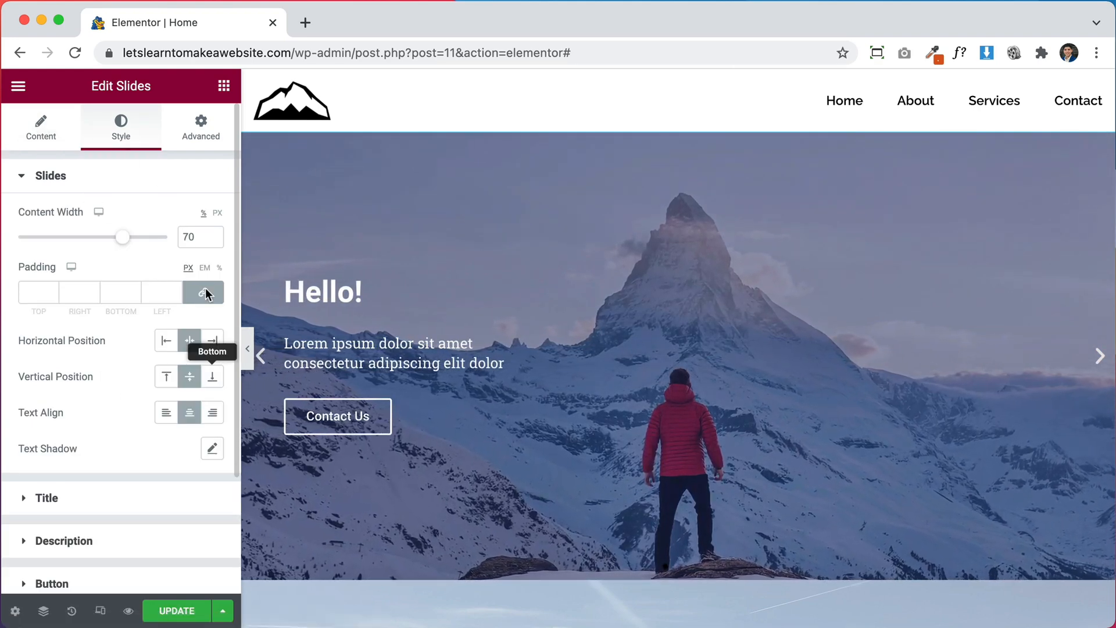
scroll("down", 3)
type("#FFFFFF")
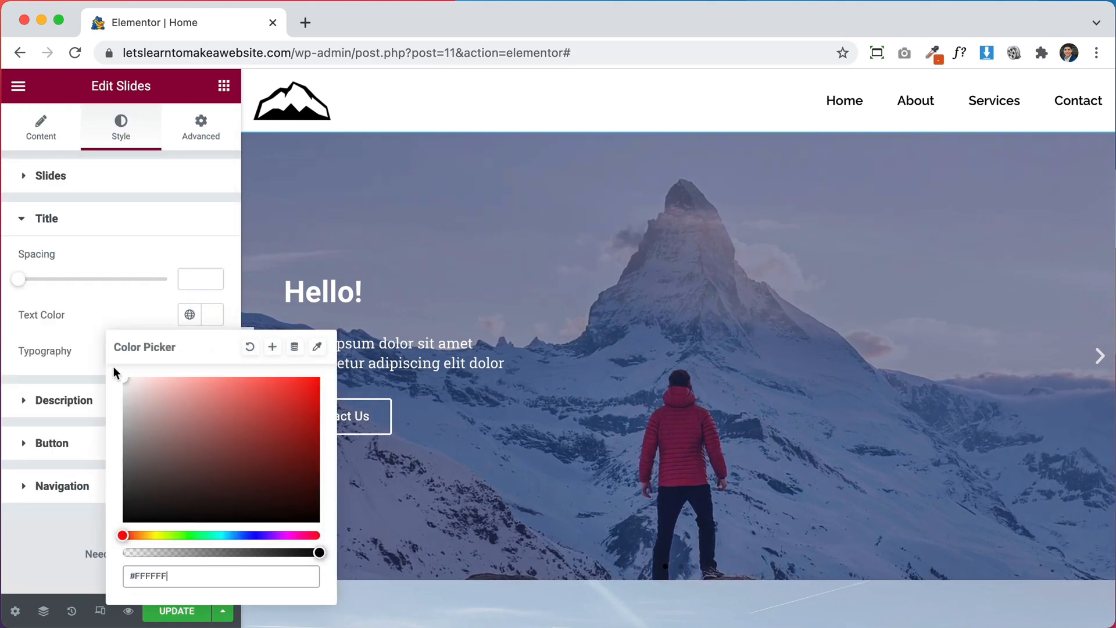
- Set the title typography to Open Sans at size 41
left_click(211, 350)
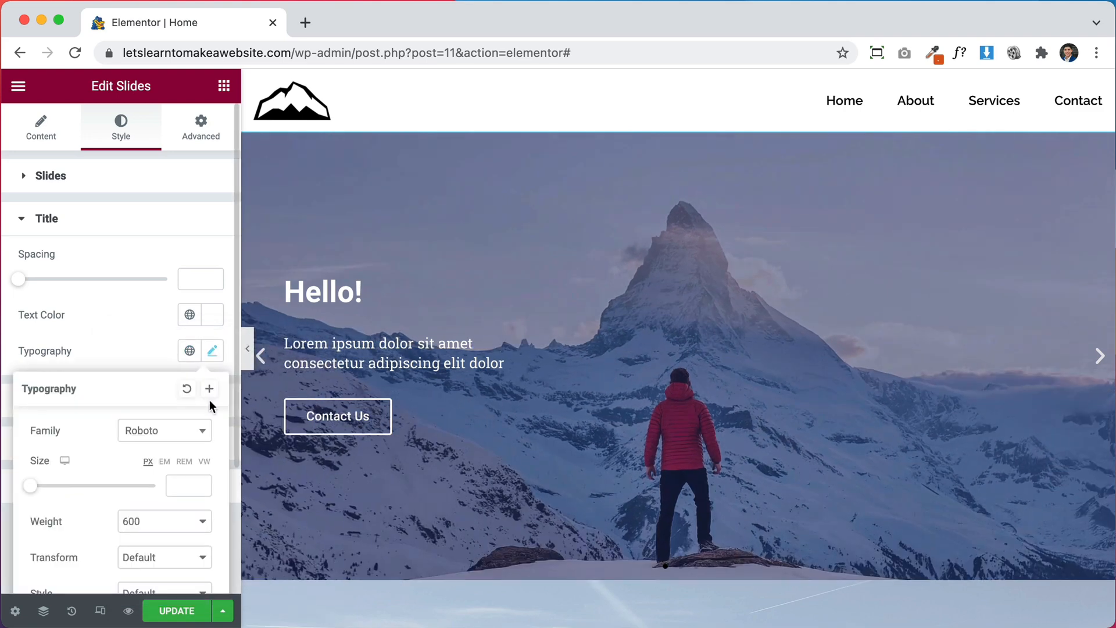
left_click(164, 431)
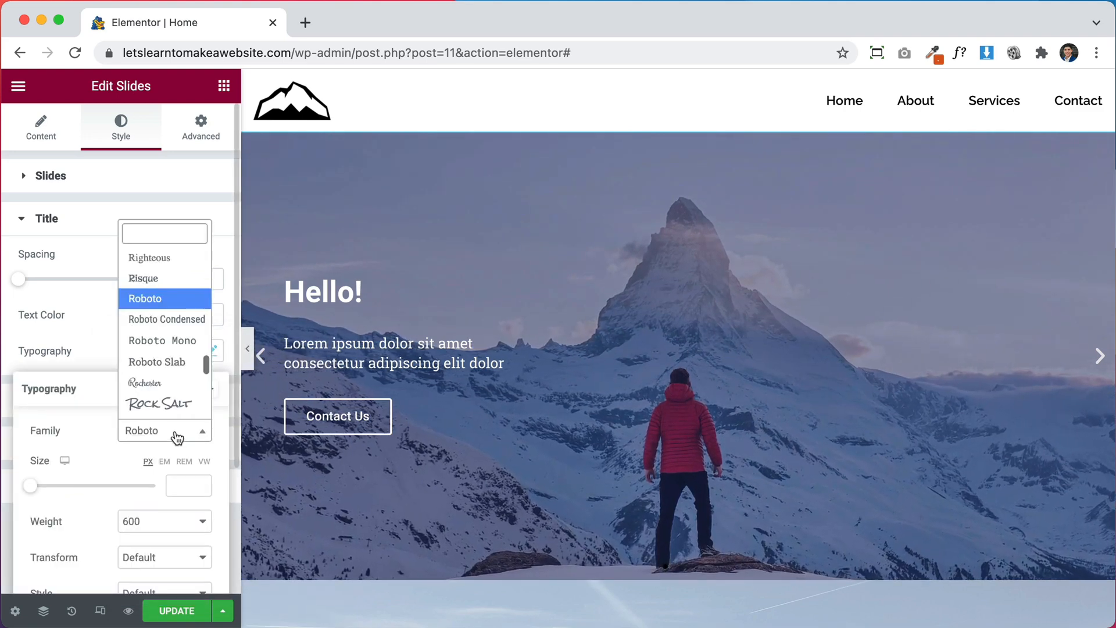
type("o")
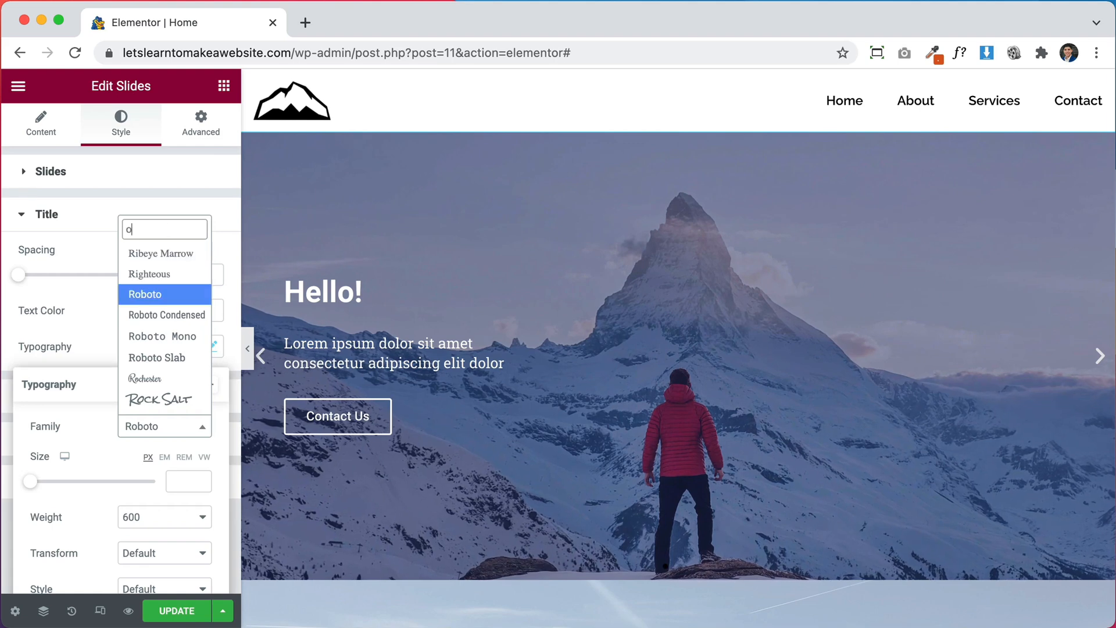
type("pen")
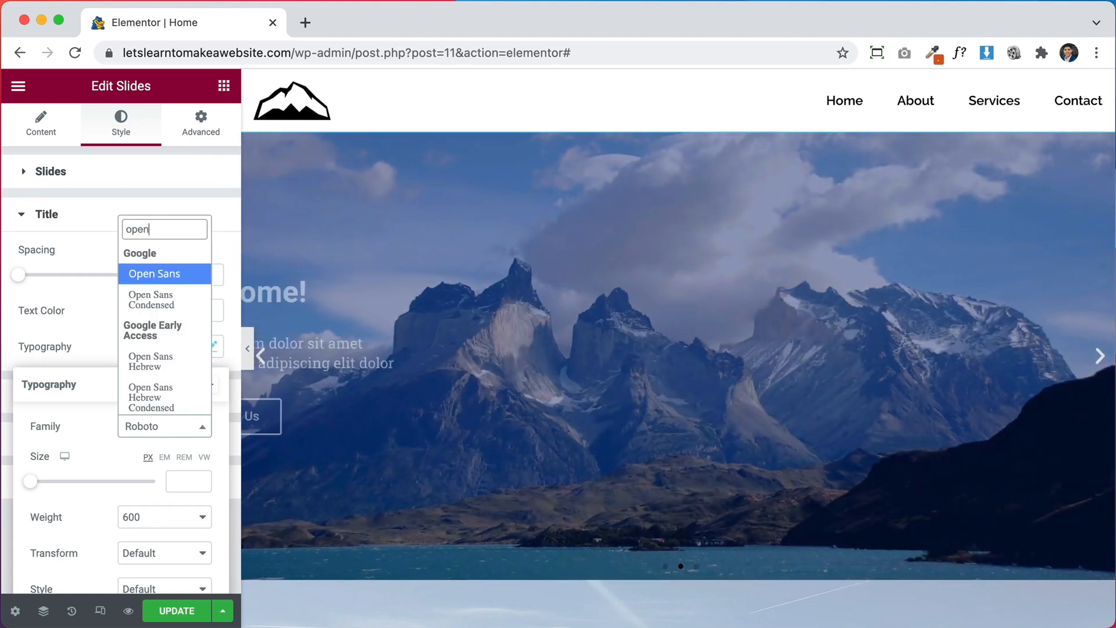
left_click(153, 274)
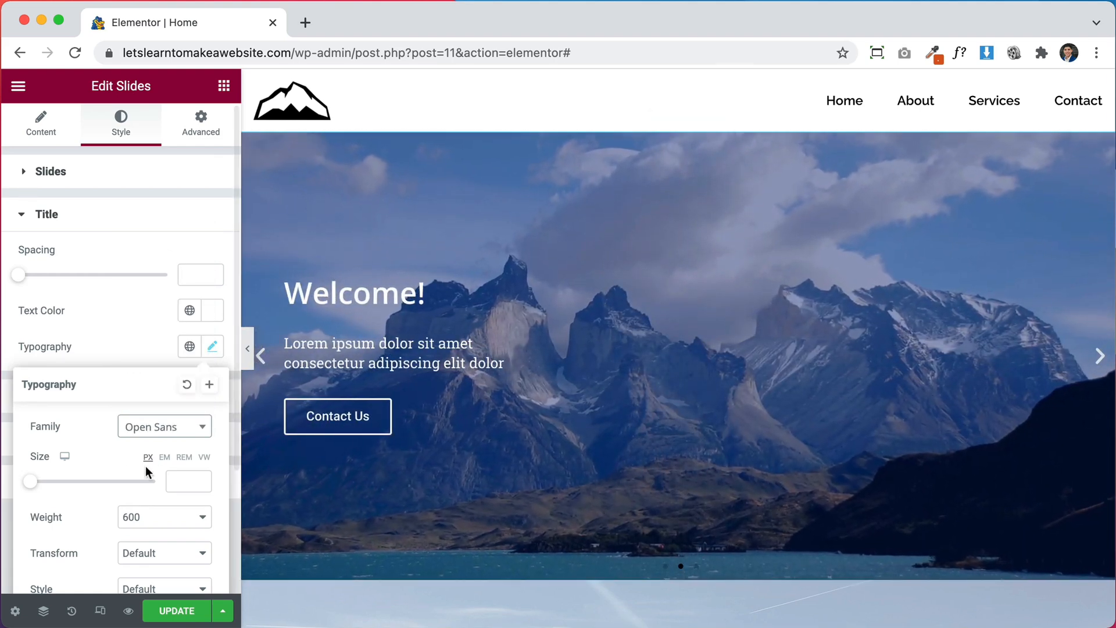
left_click_drag(17, 481, 56, 482)
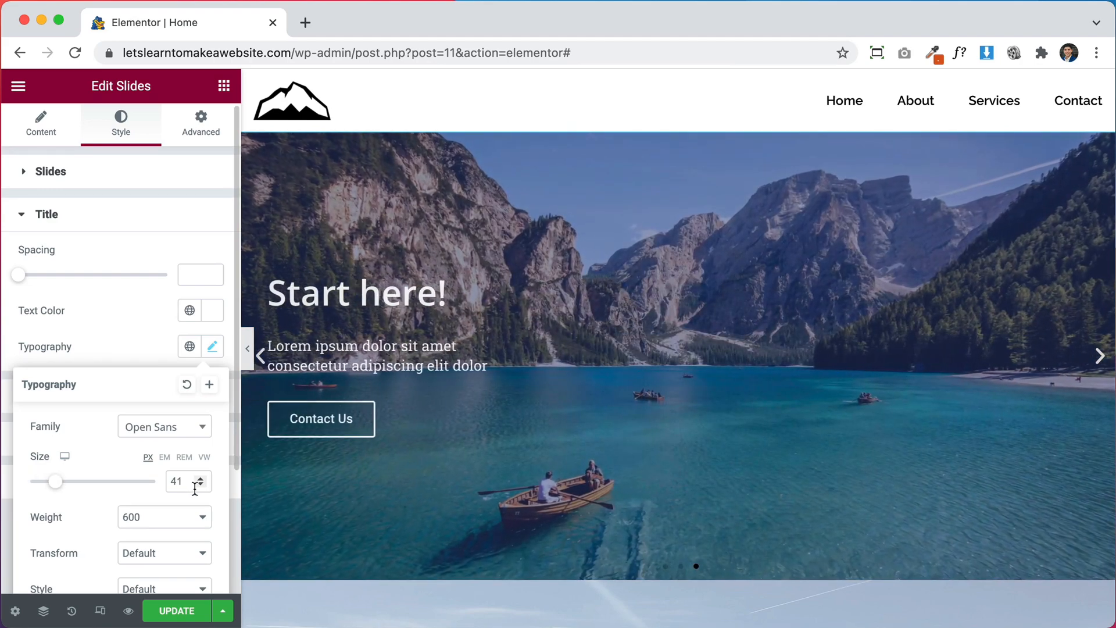
left_click(200, 486)
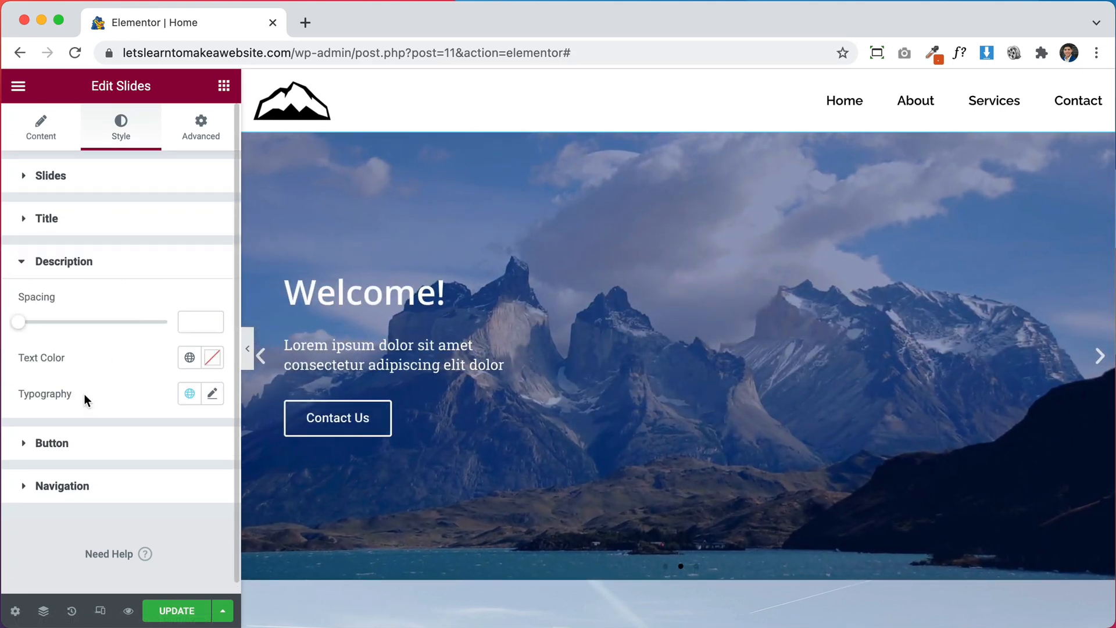
- Set the description typography to Open Sans at about 23 px
left_click(212, 357)
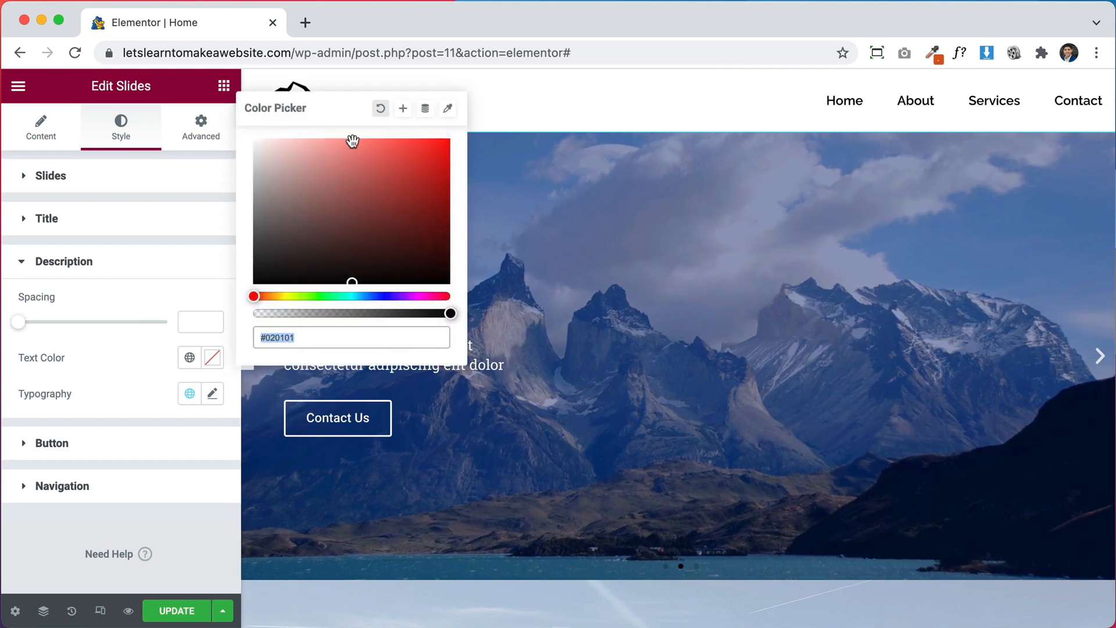
left_click(212, 393)
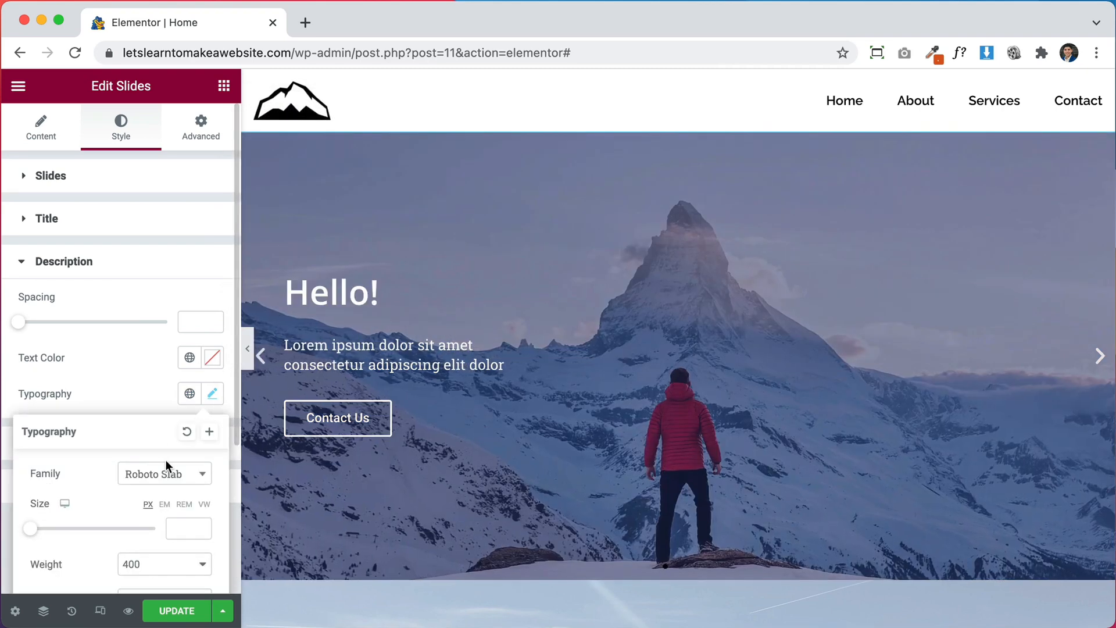
left_click(163, 473)
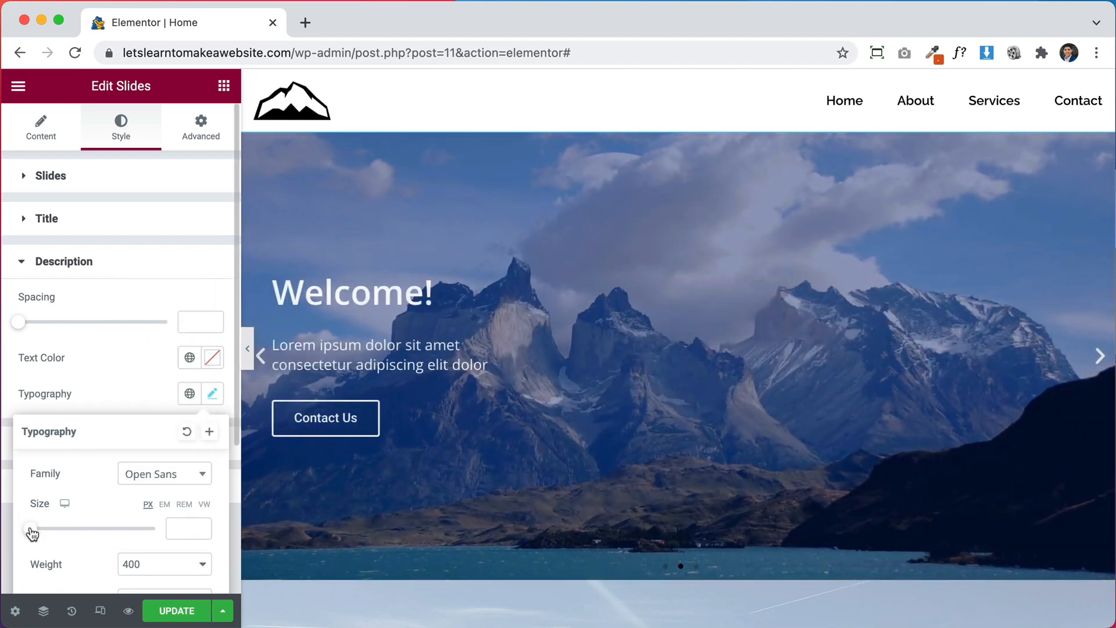
left_click_drag(20, 528, 45, 528)
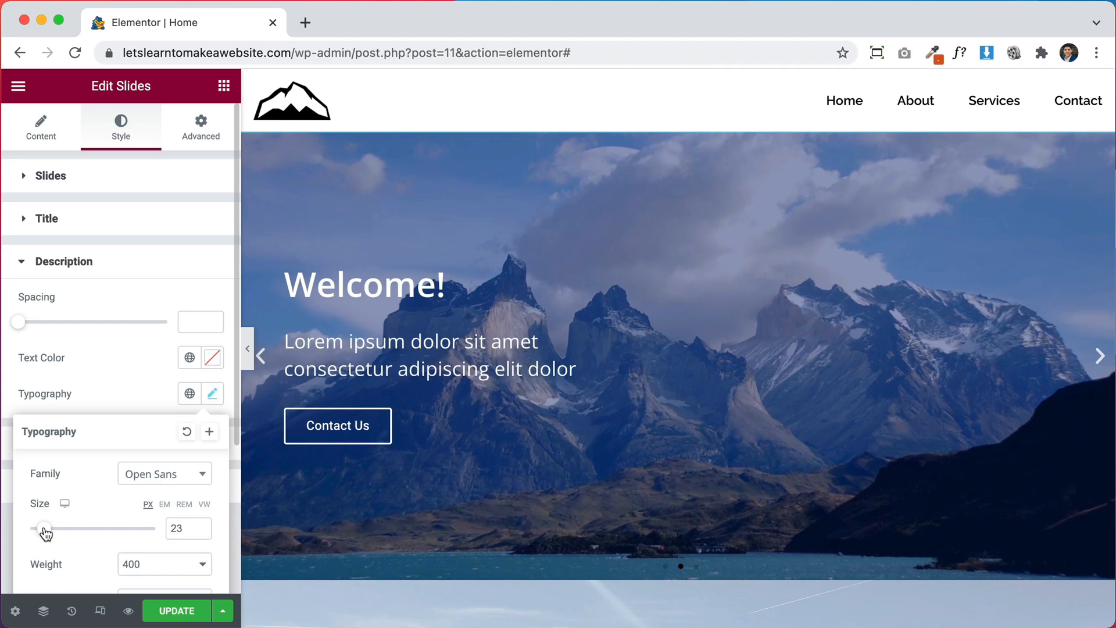
left_click_drag(44, 528, 42, 527)
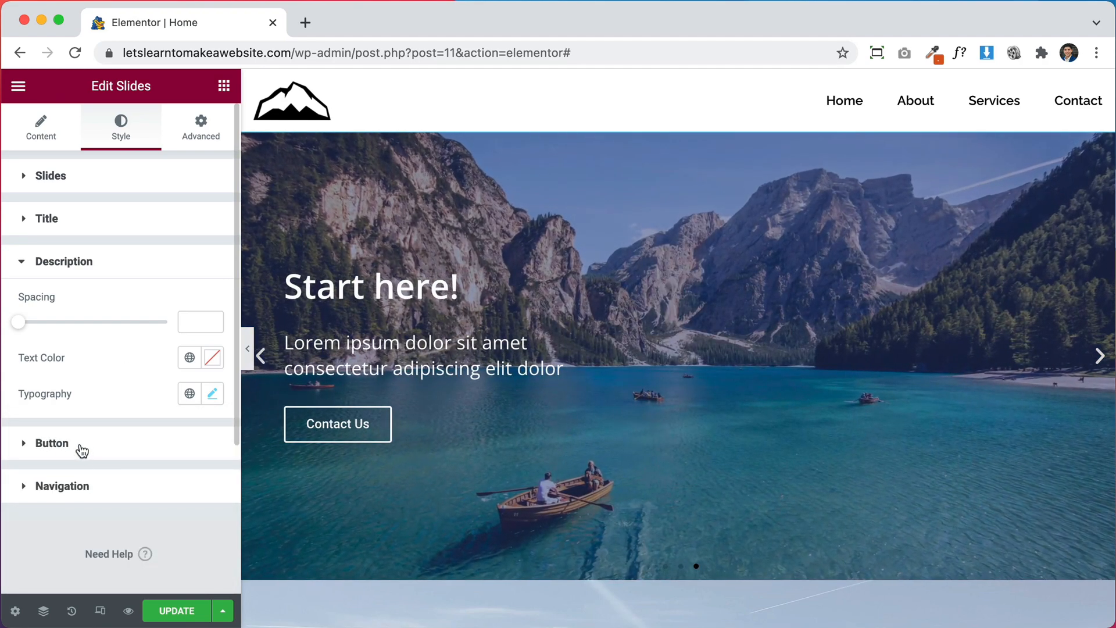
- Give the button Border Radius 30, black text and a white background
left_click(51, 443)
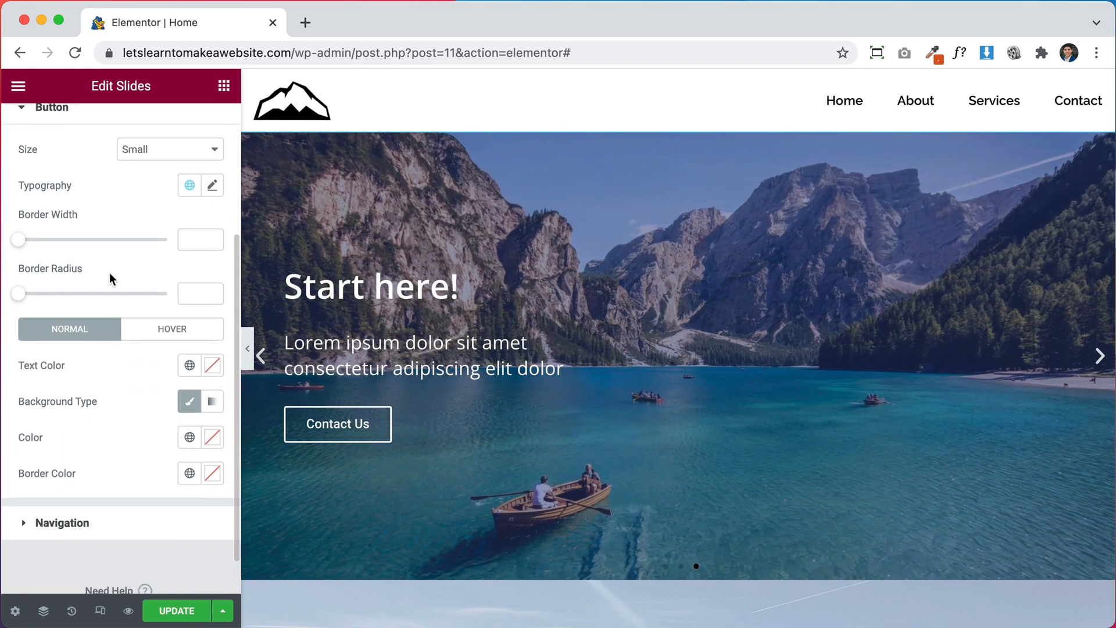
left_click_drag(17, 293, 40, 293)
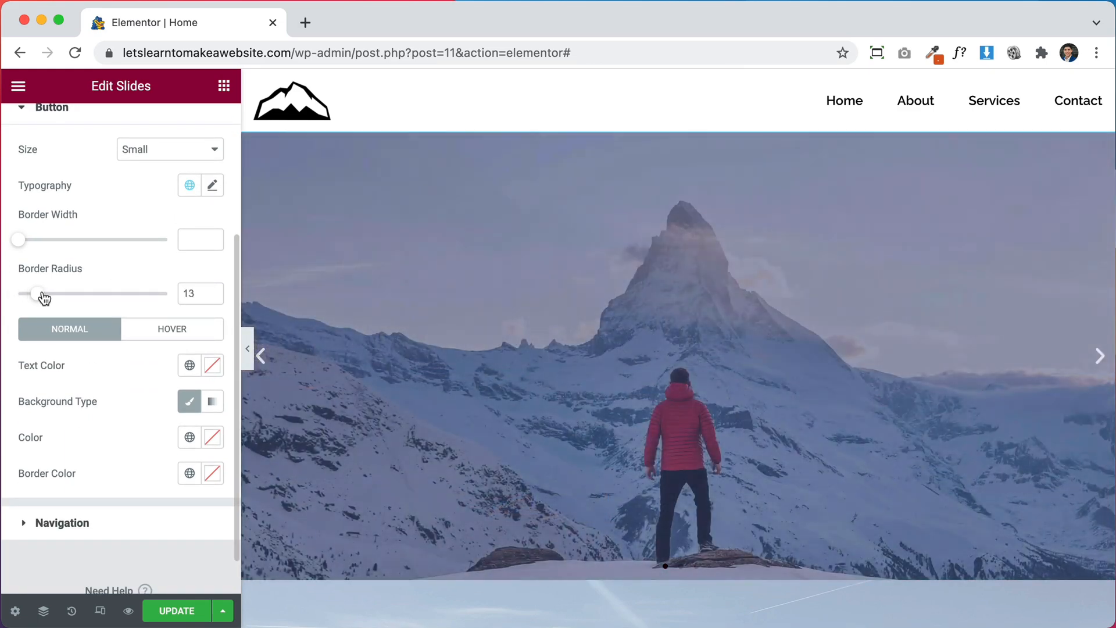
left_click_drag(38, 293, 74, 293)
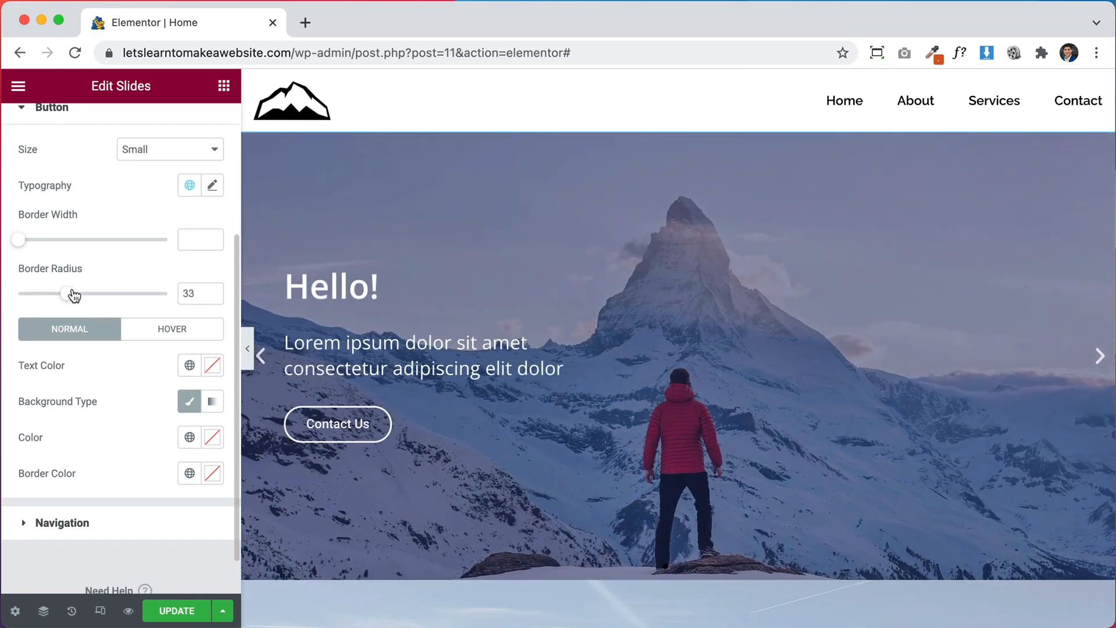
left_click(221, 297)
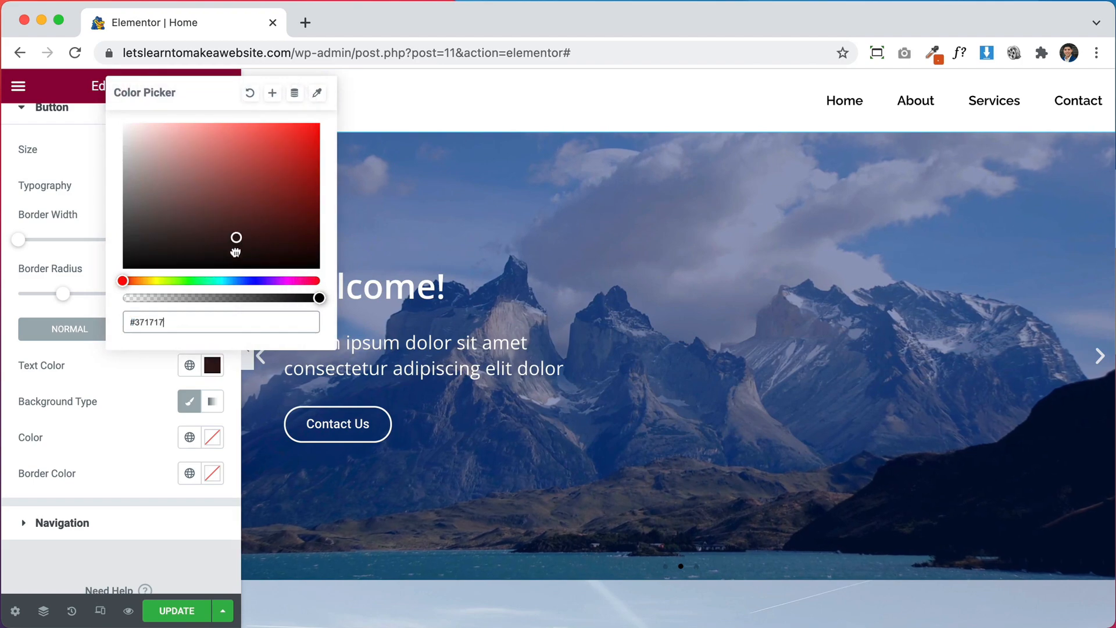
left_click(212, 437)
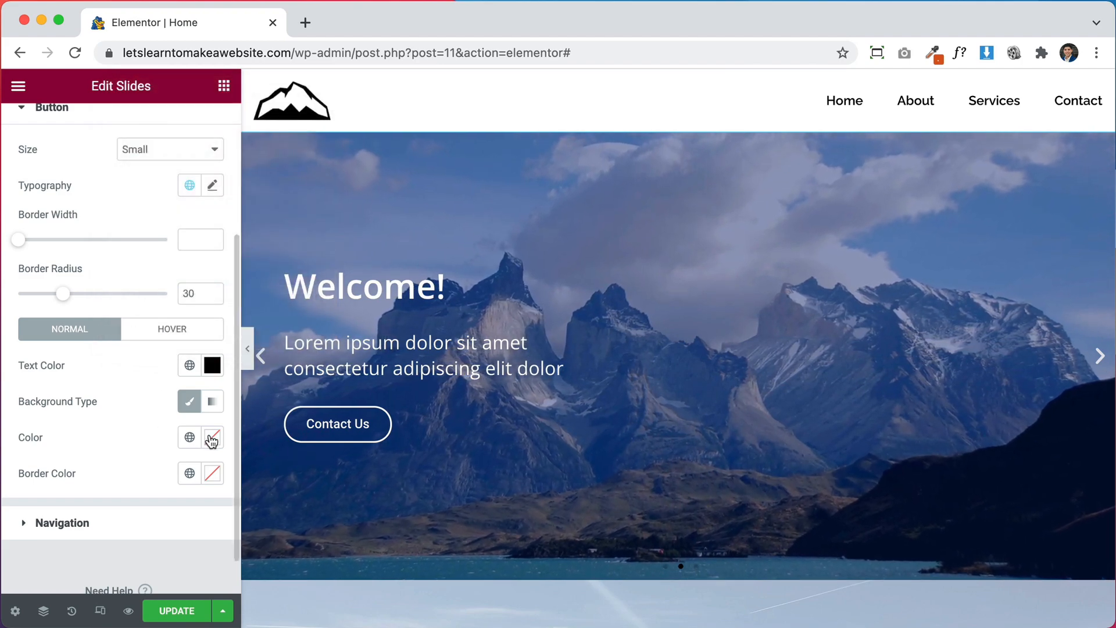
left_click(212, 437)
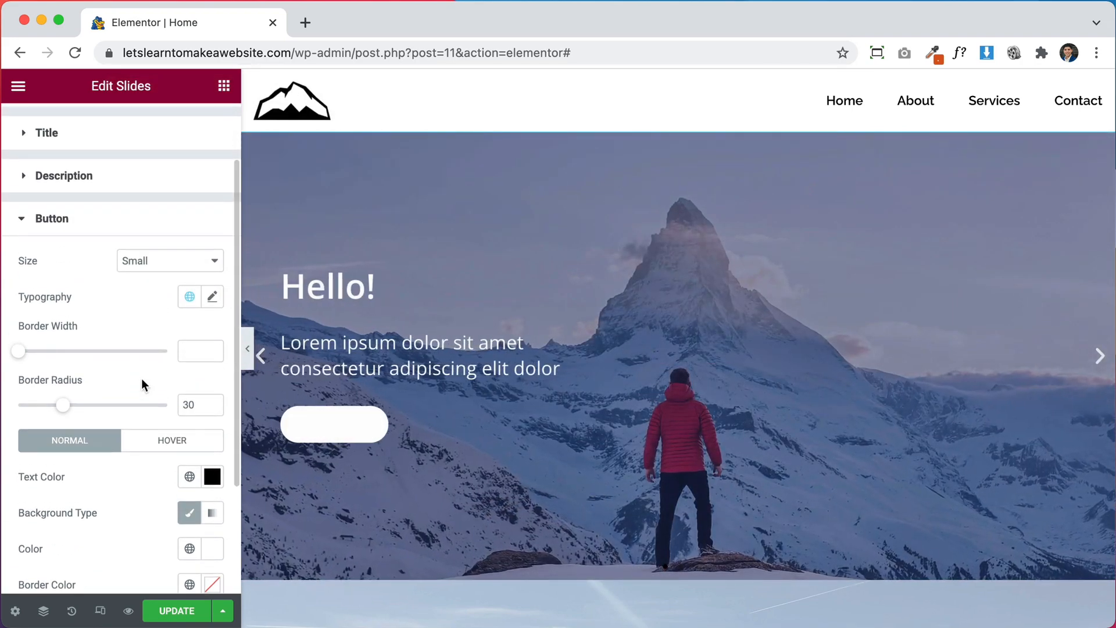
left_click(41, 127)
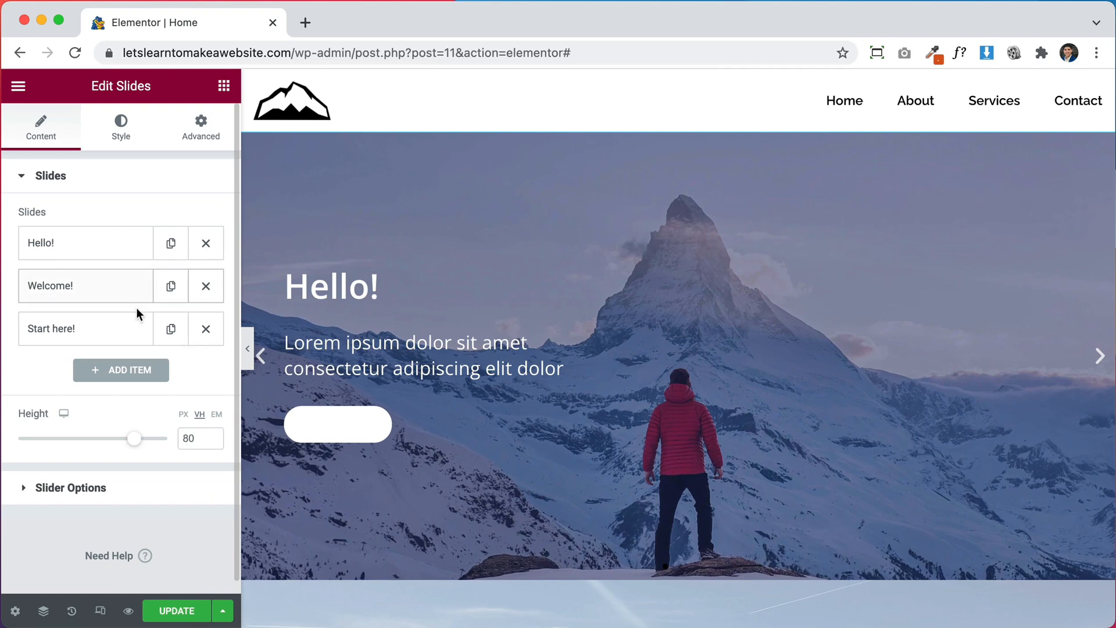
- Clear the Hello! slide's custom white Content Color in its Style settings
left_click(85, 243)
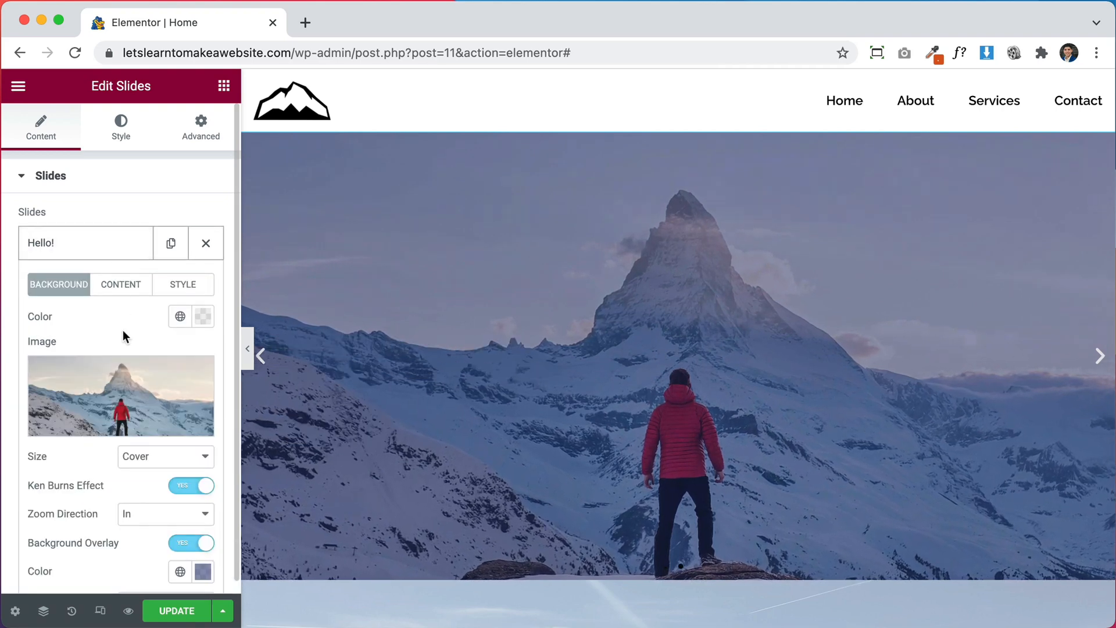
left_click(121, 284)
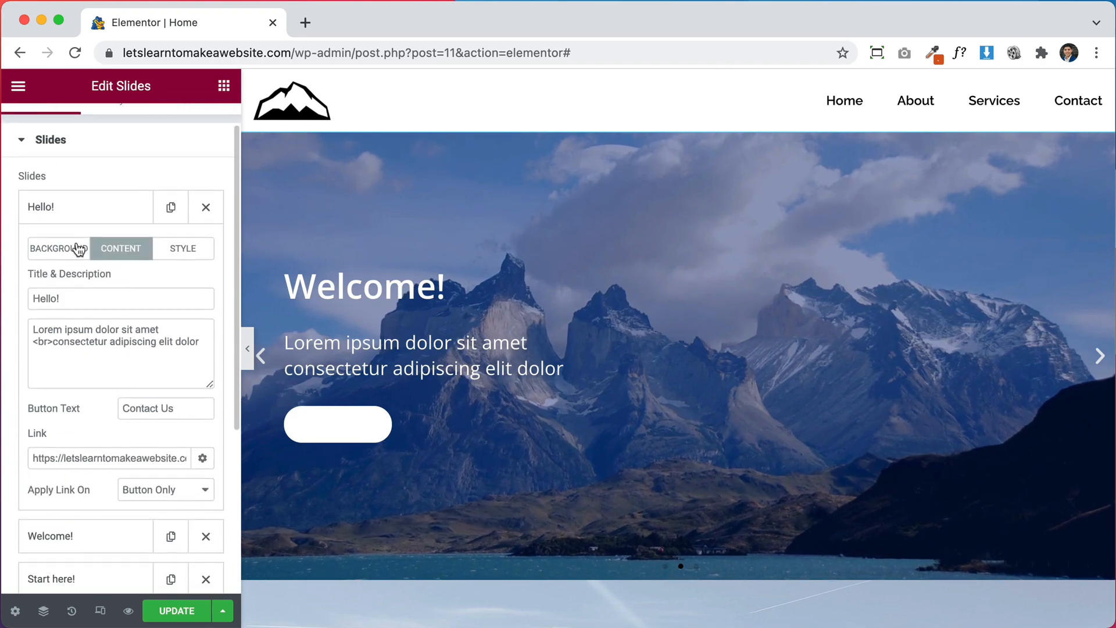
left_click(182, 249)
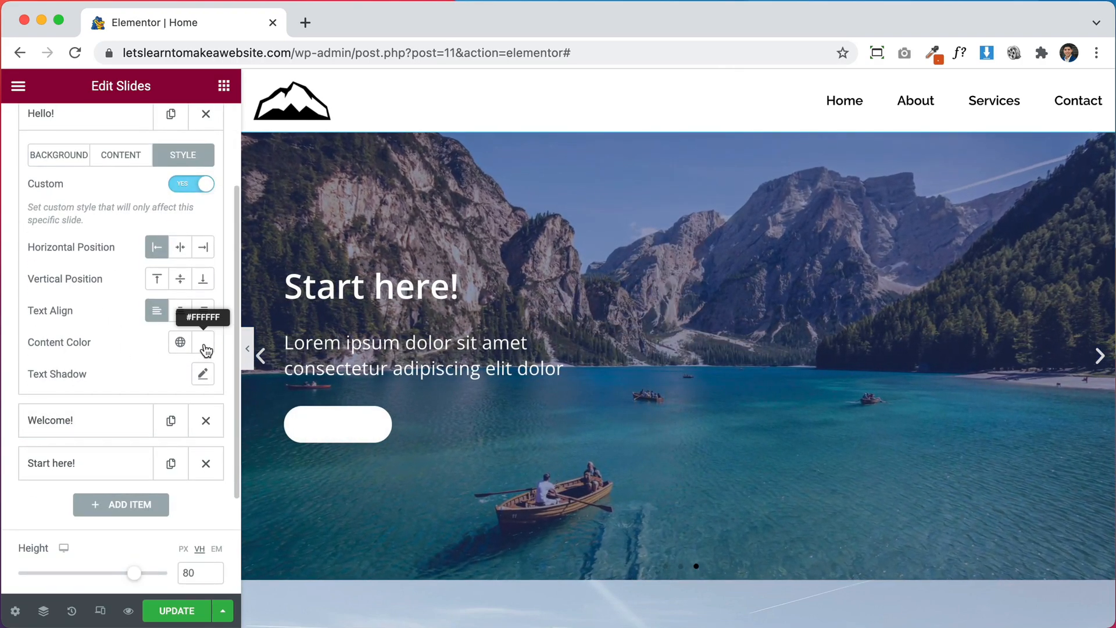
left_click(201, 342)
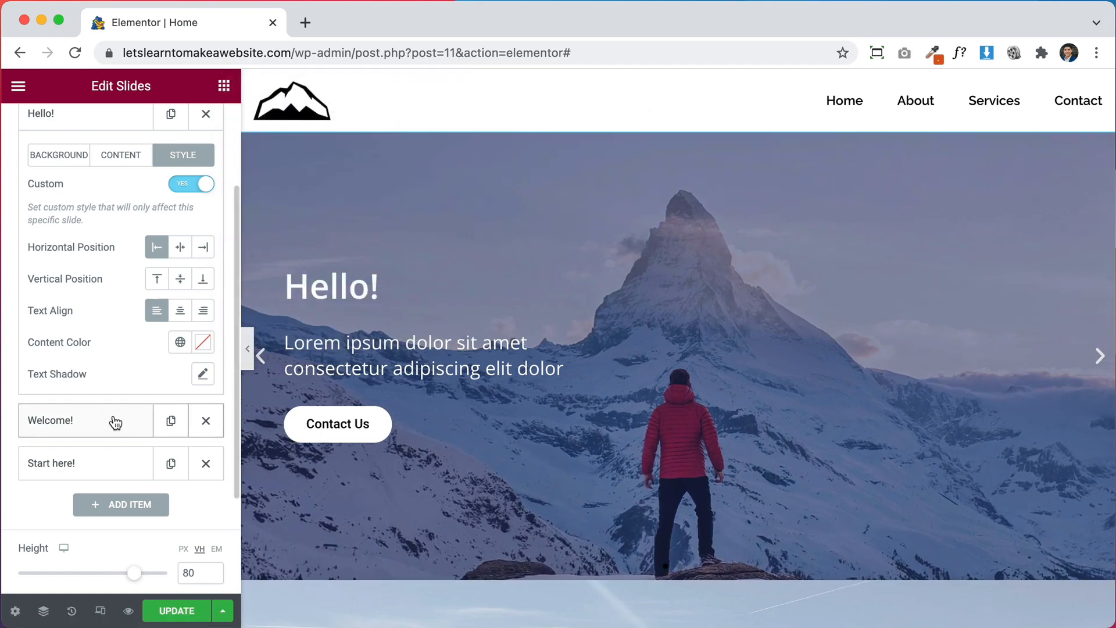
- Clear the Content Color on the Welcome! and Start here! slides too
left_click(85, 419)
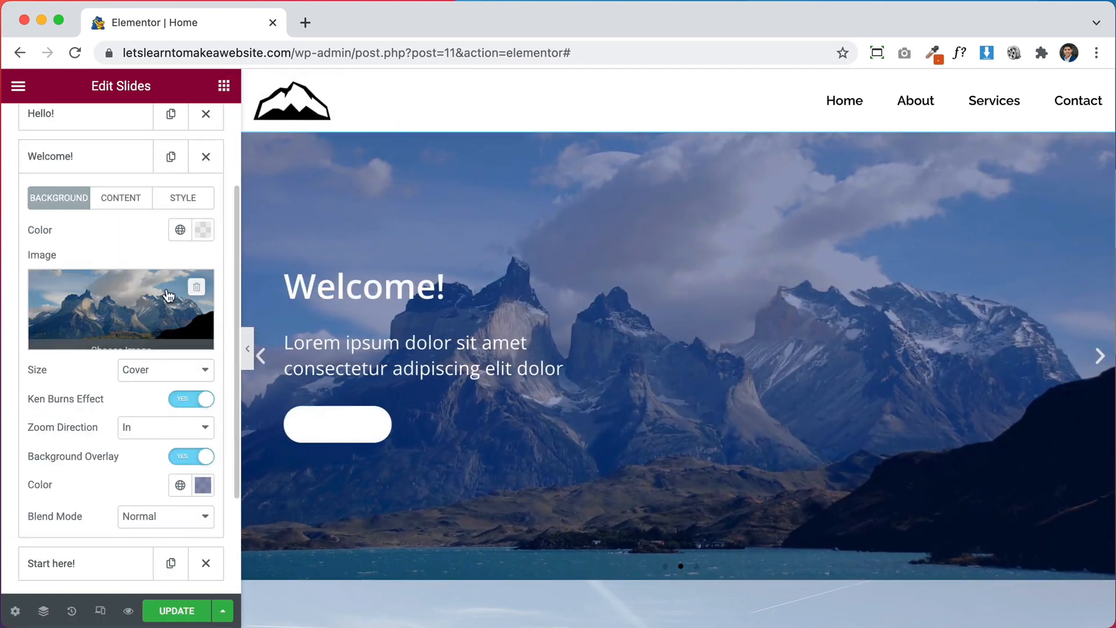
left_click(182, 198)
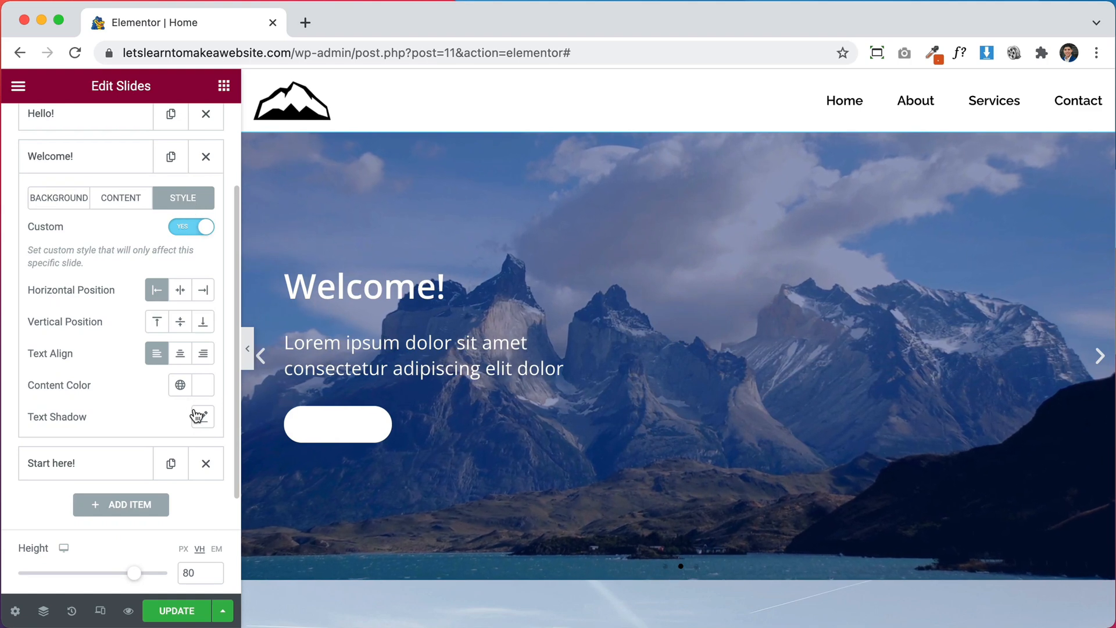
left_click(179, 384)
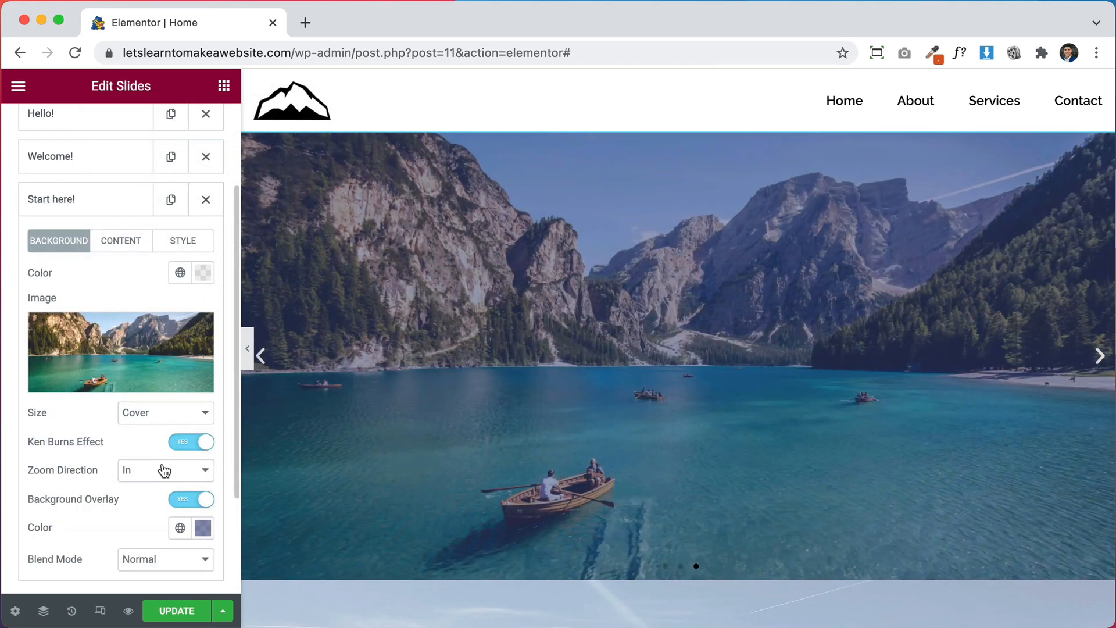
left_click(183, 241)
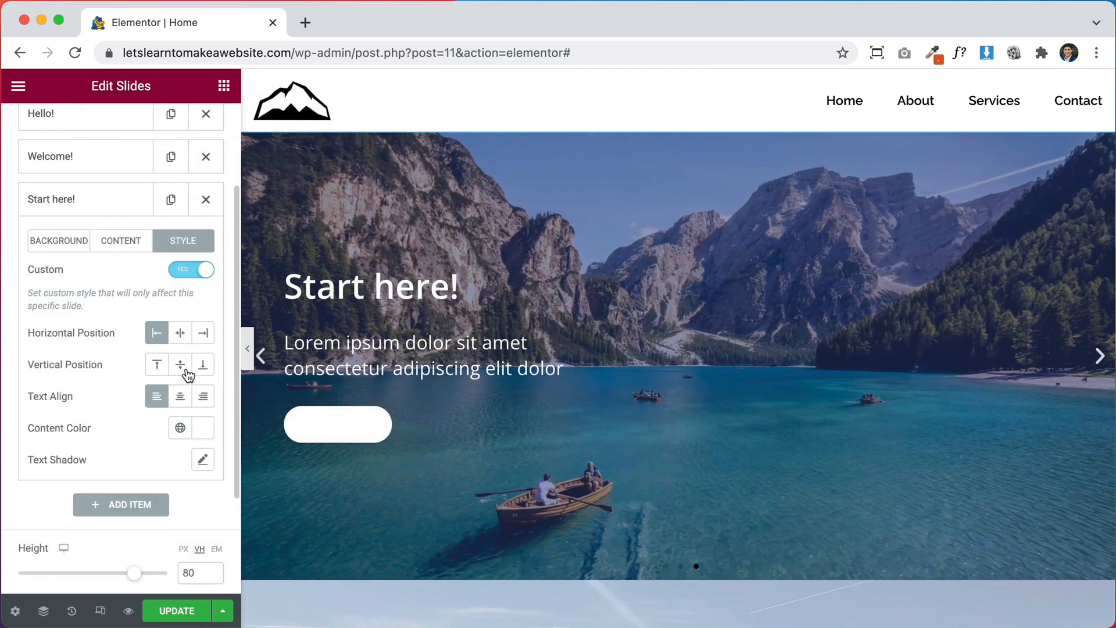
left_click(180, 428)
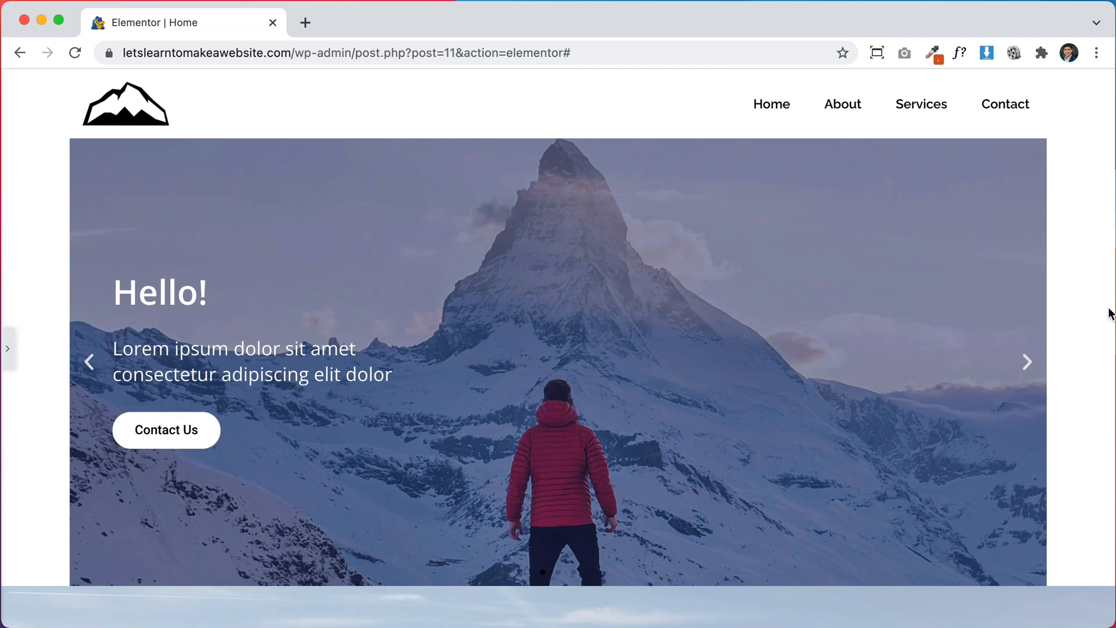
- Set the slides' Content Width to 100 so slide content spans the full slider
scroll("down", 3)
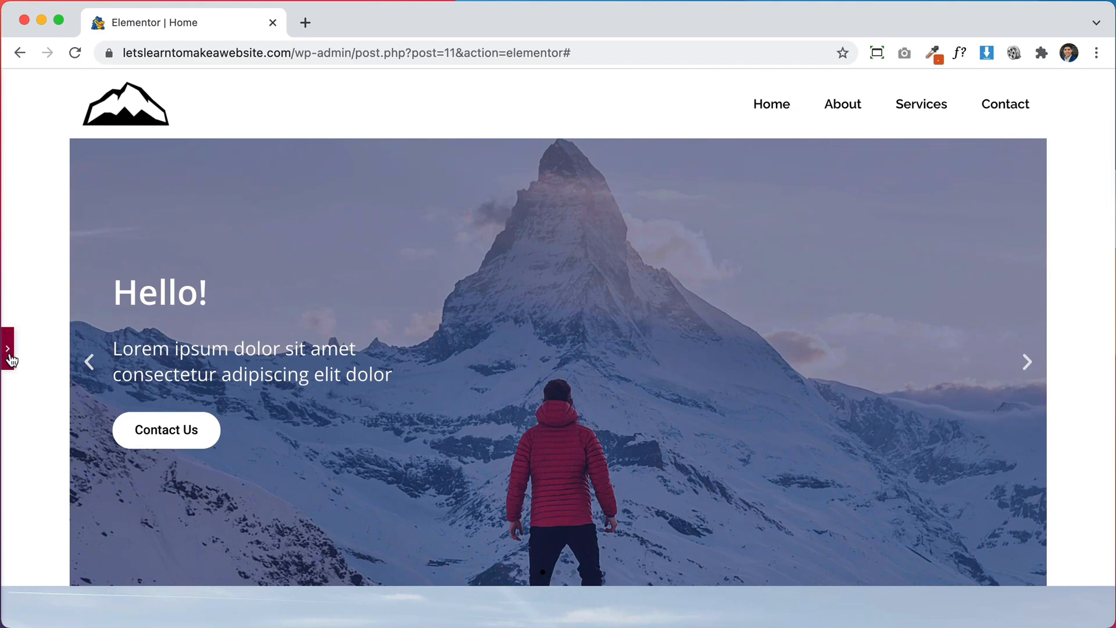
left_click(7, 355)
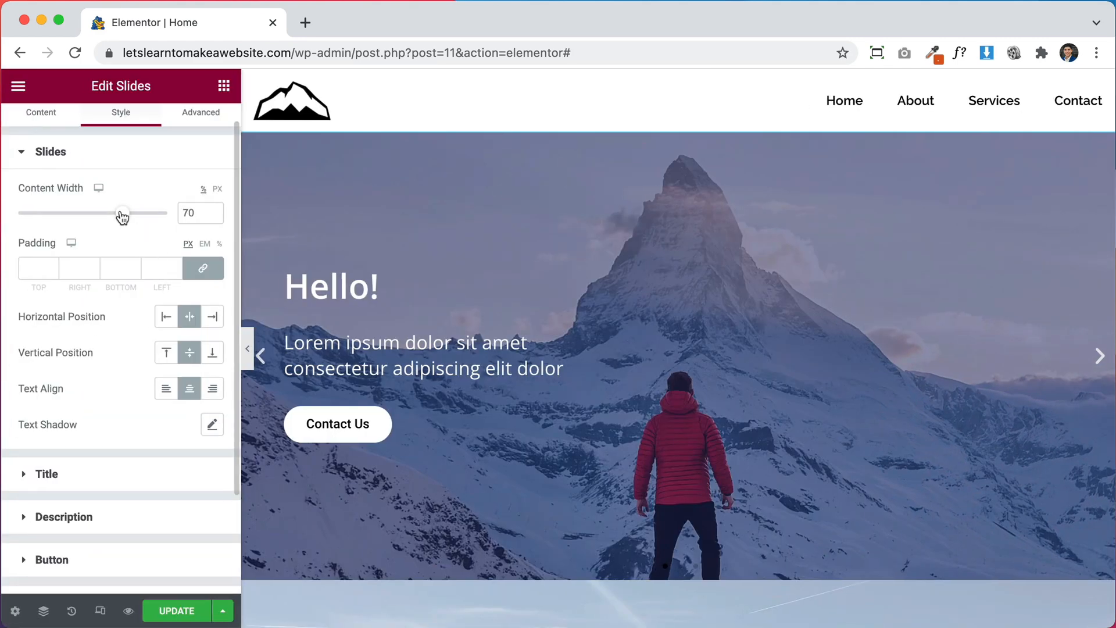
left_click_drag(122, 212, 168, 212)
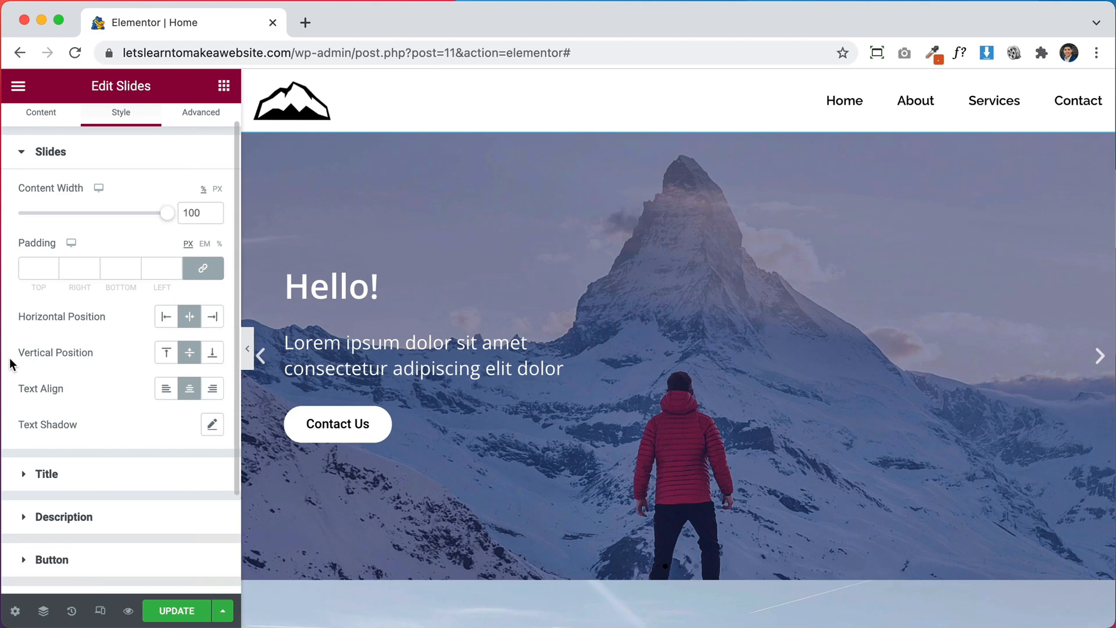
mouse_move(682, 129)
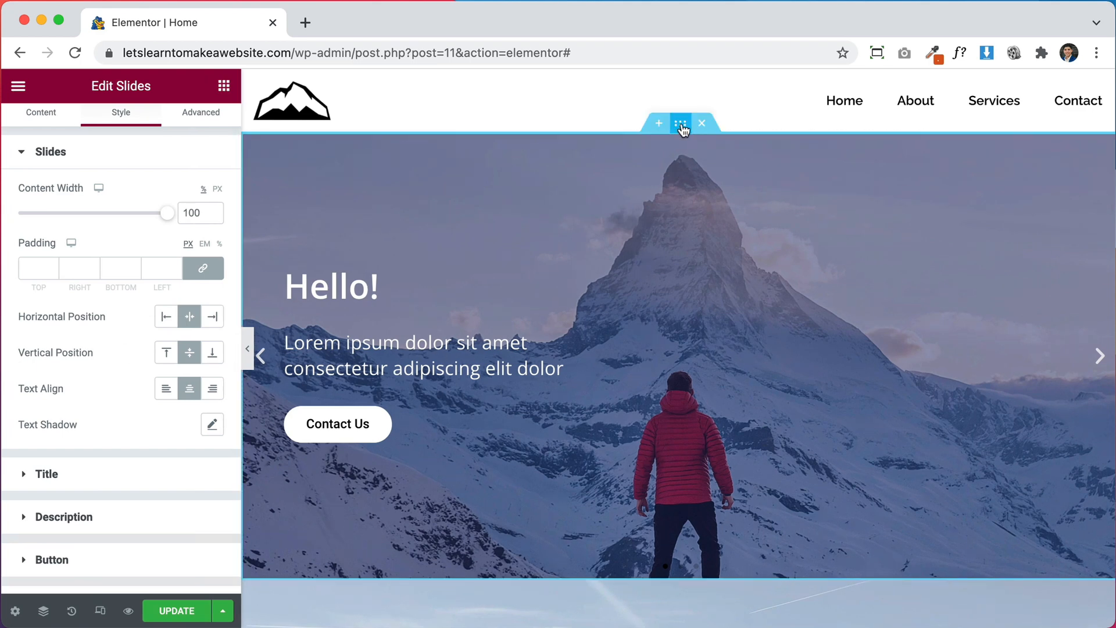
- Make the hero section Full Width and preview the slider stretching edge to edge
left_click(680, 123)
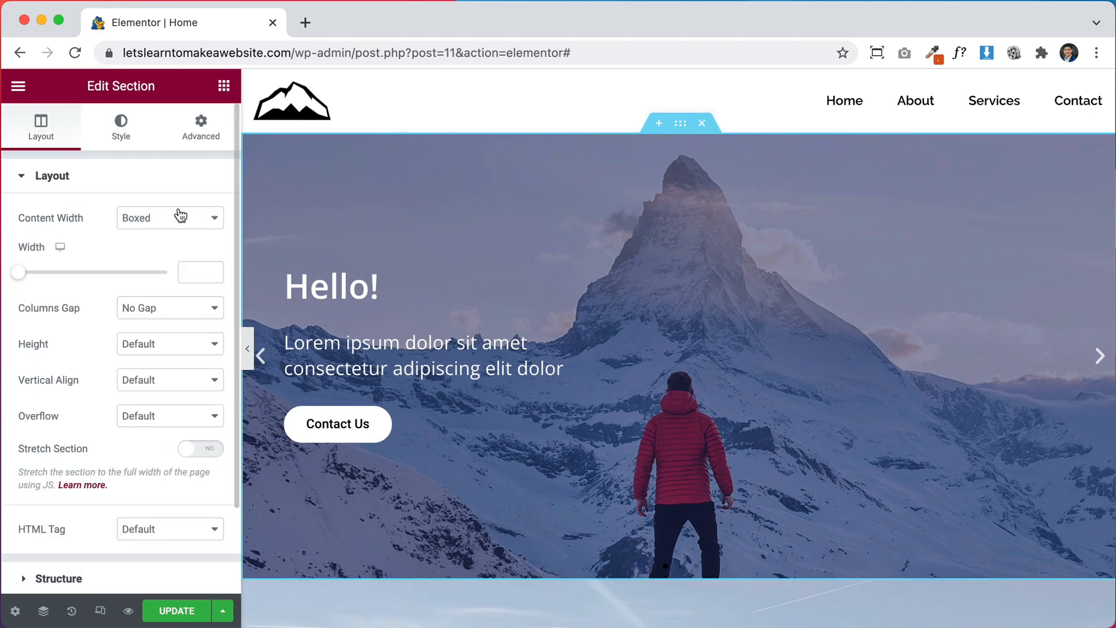
left_click(169, 218)
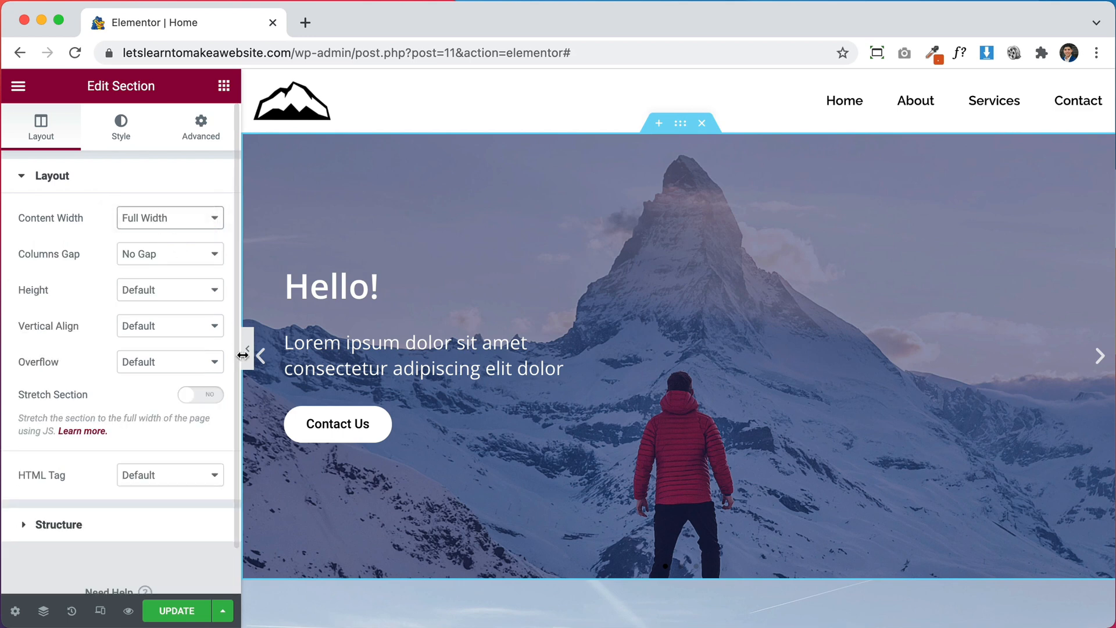
left_click(245, 355)
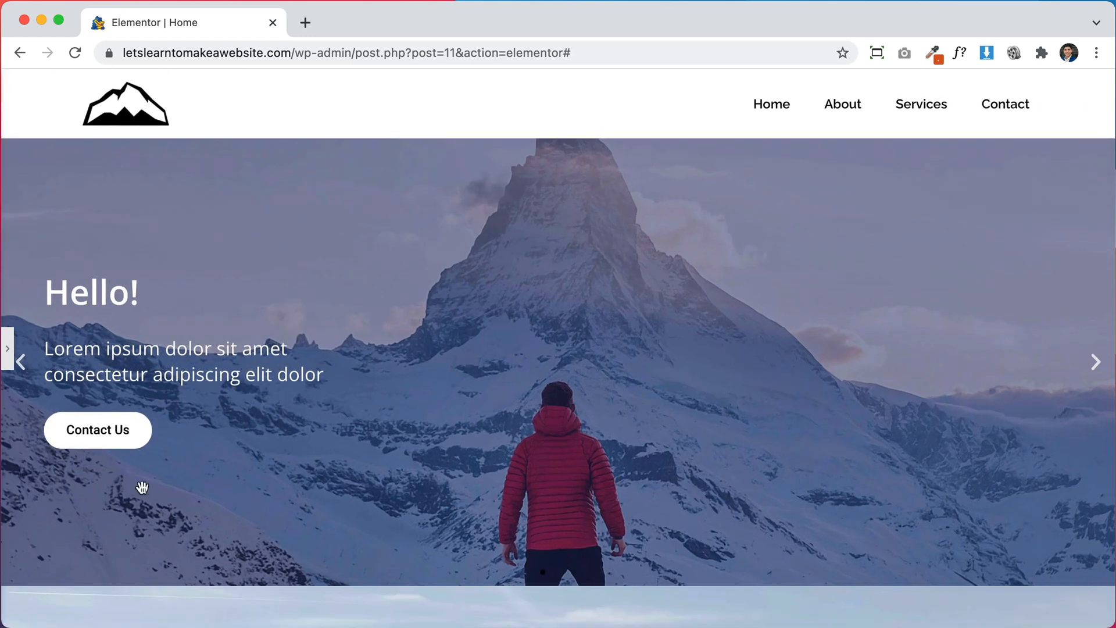
scroll("down", 3)
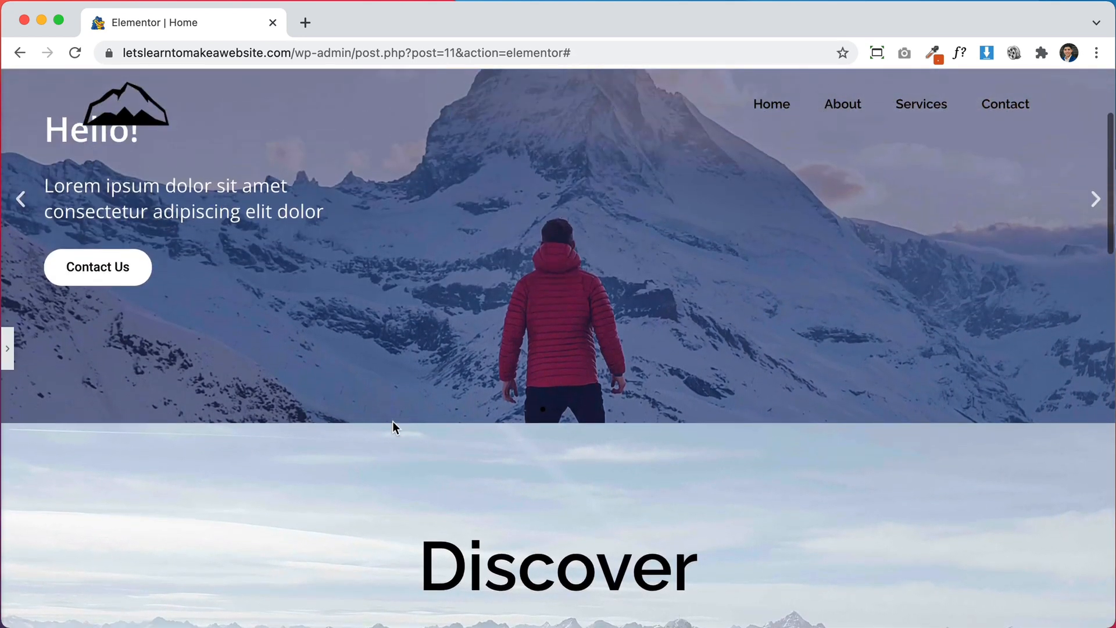
scroll("down", 3)
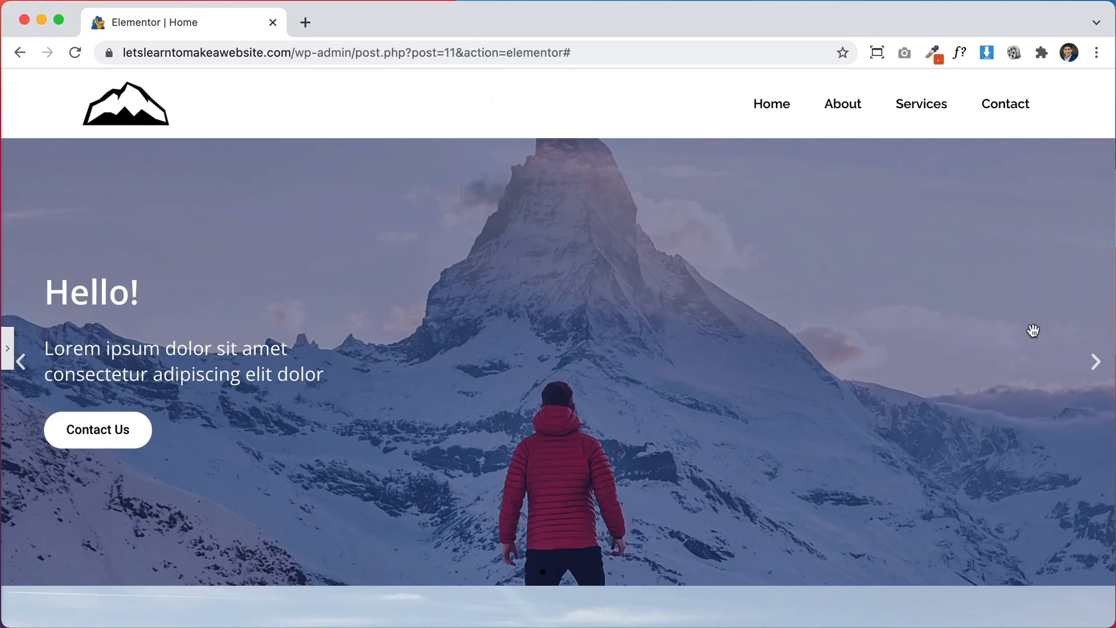
left_click(1095, 362)
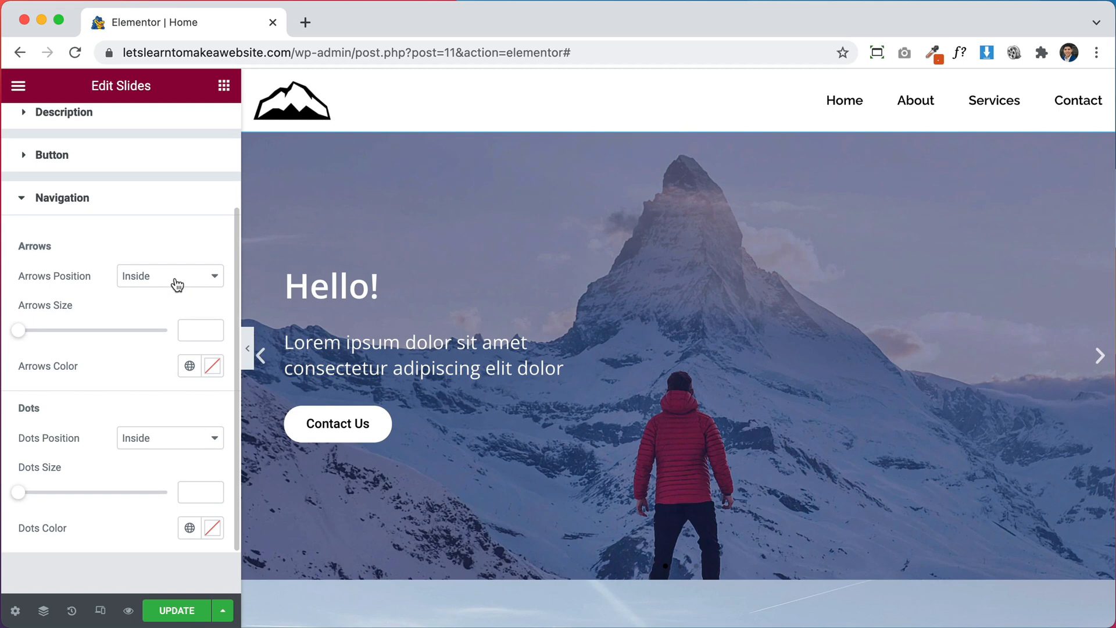
mouse_move(37, 339)
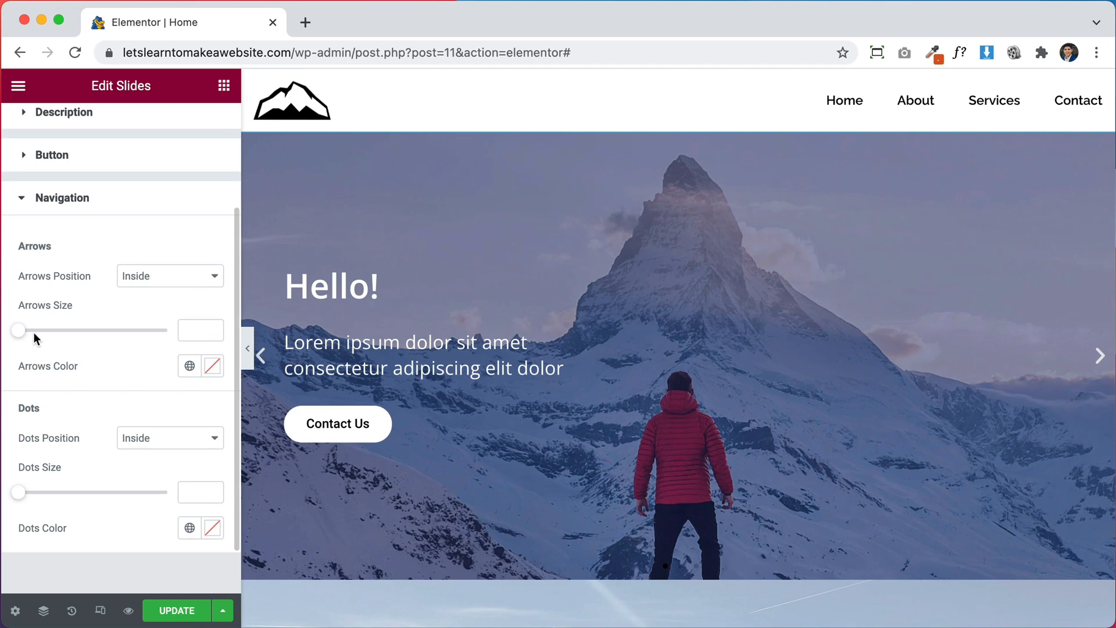
- Enlarge the slider arrows to size 30 and colour them white
left_click_drag(15, 329, 51, 329)
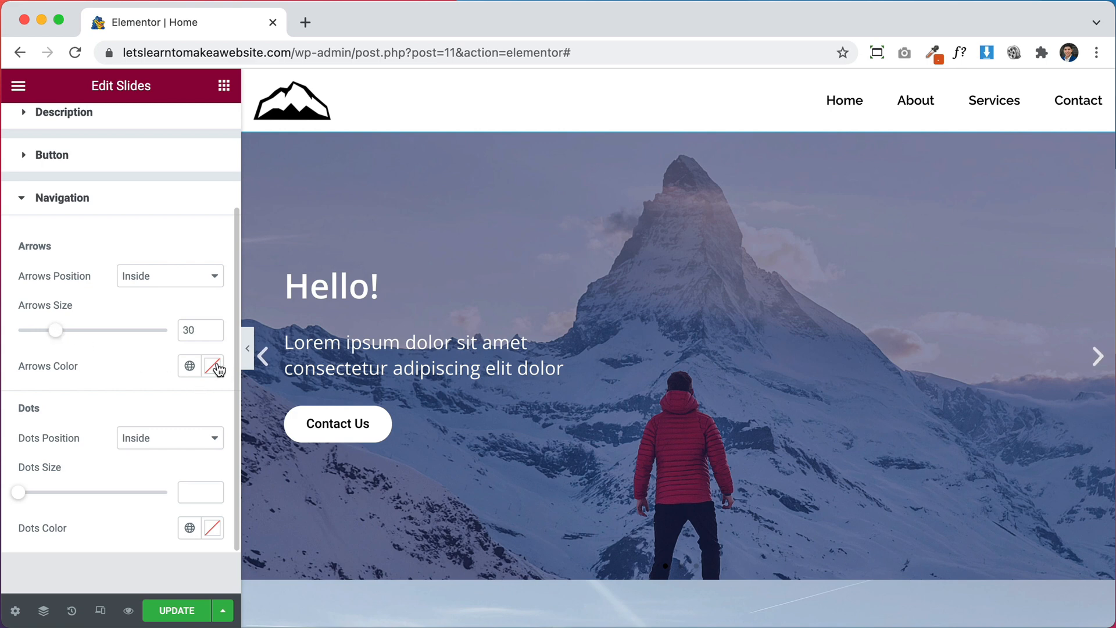
left_click(211, 366)
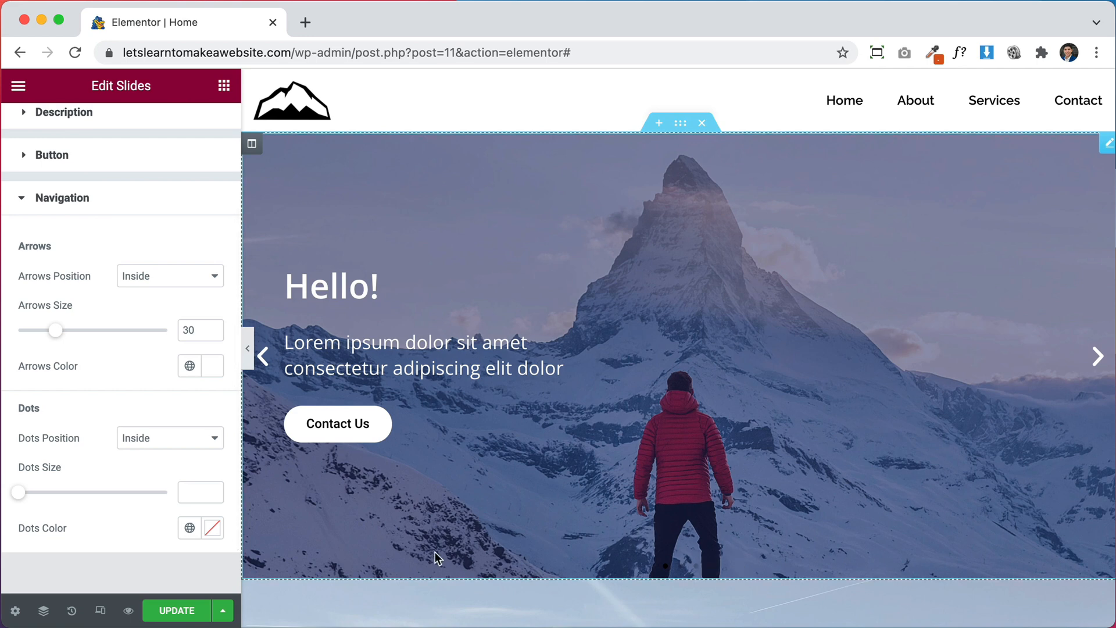
scroll("down", 3)
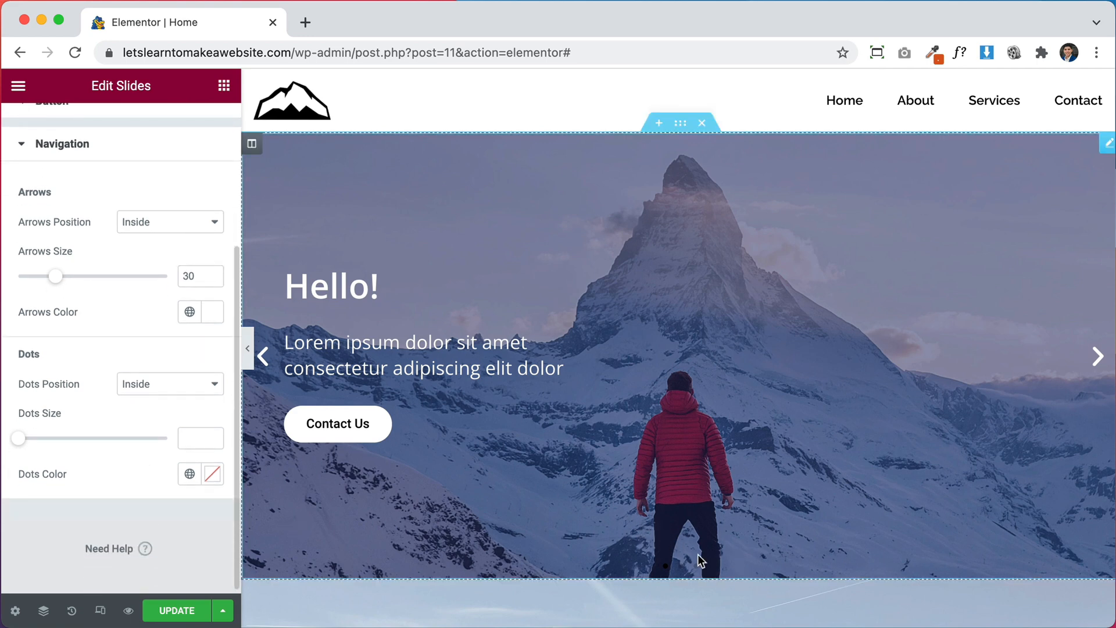
mouse_move(659, 482)
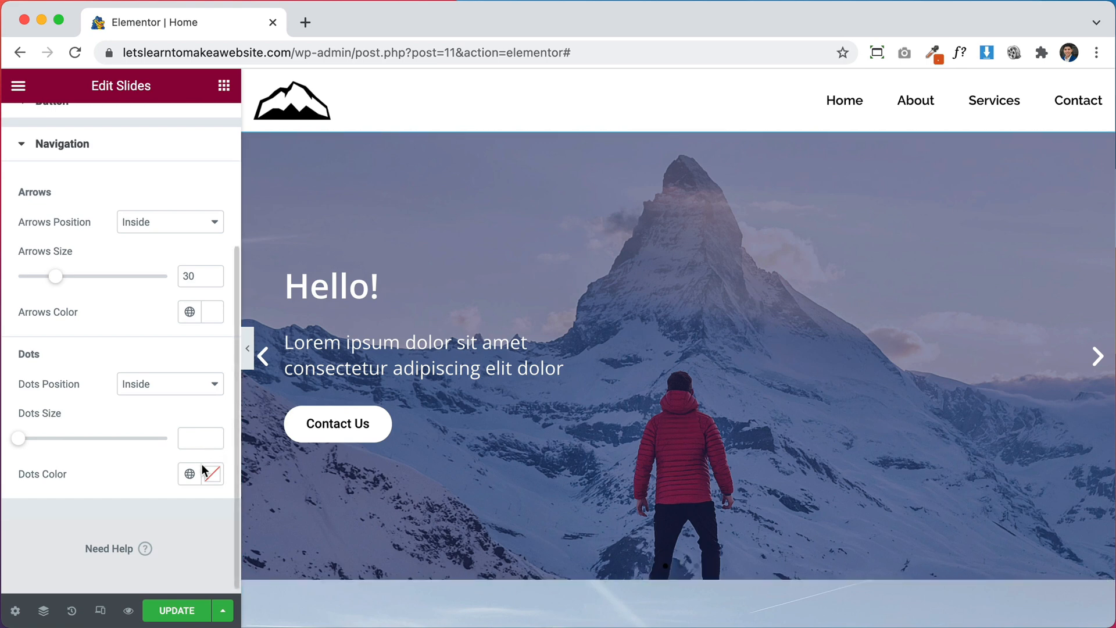
- Make the slider dots white at size 10 and flip through the slides to check
left_click(208, 473)
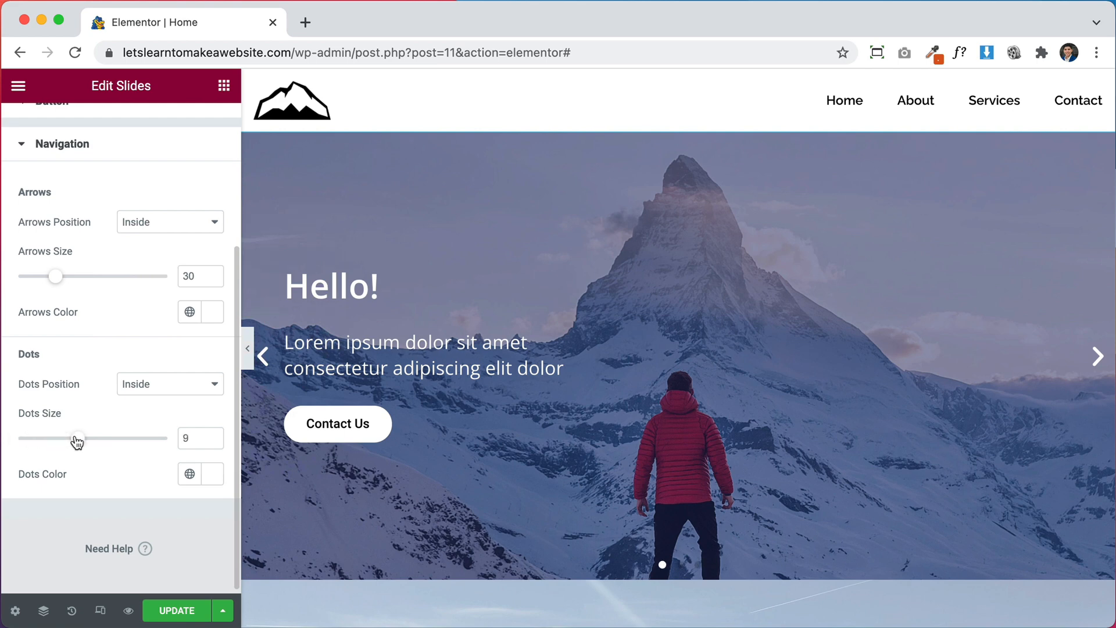
left_click_drag(77, 438, 91, 439)
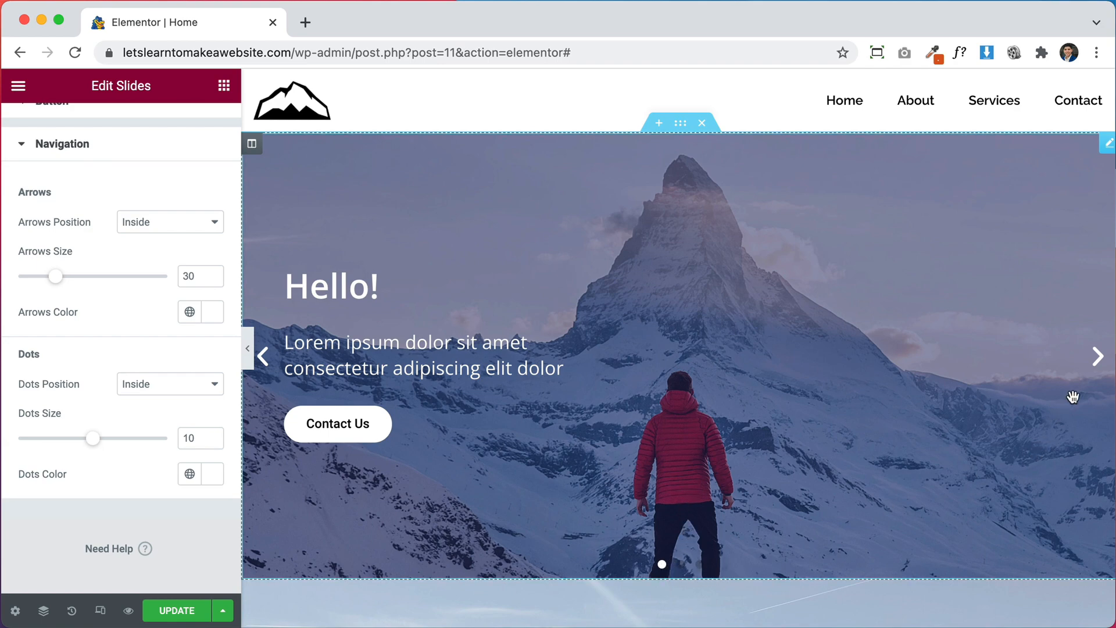
left_click(1098, 355)
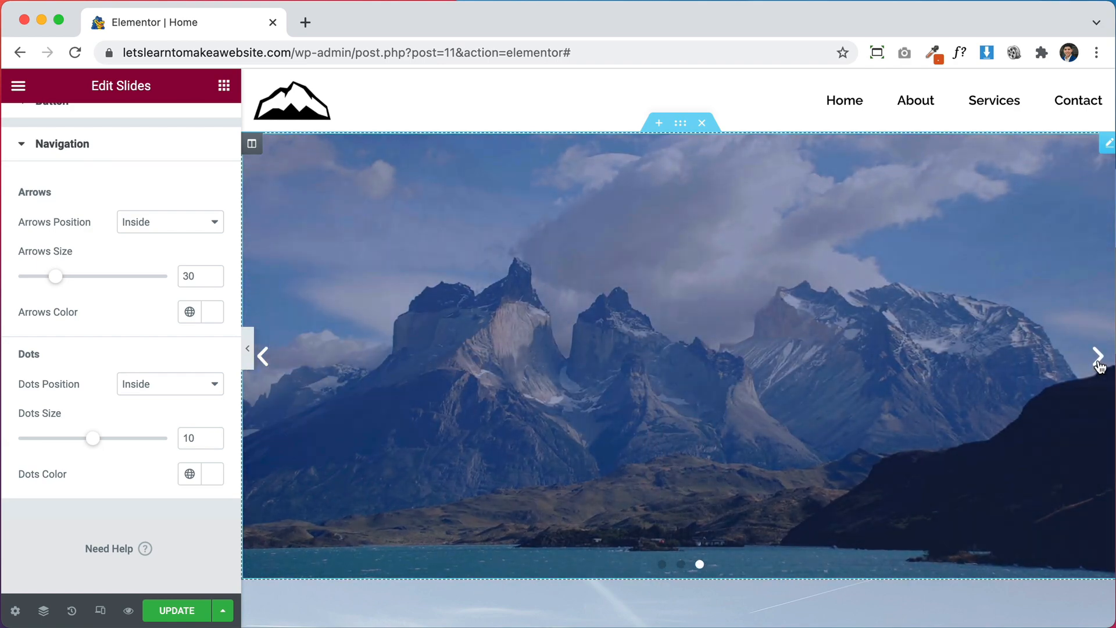
left_click(1098, 356)
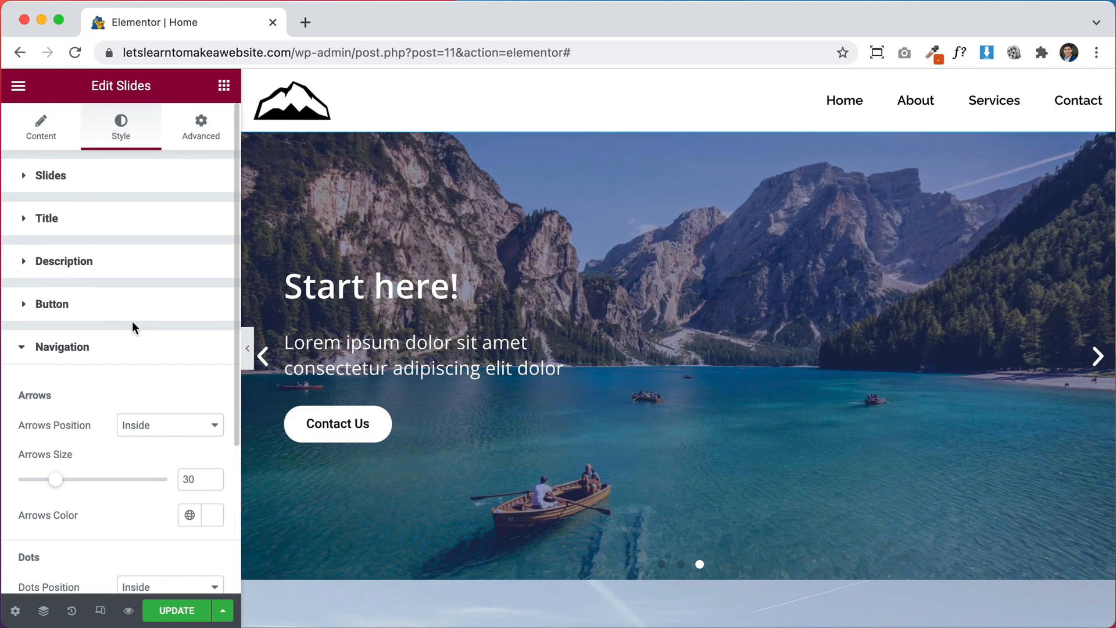
mouse_move(100, 611)
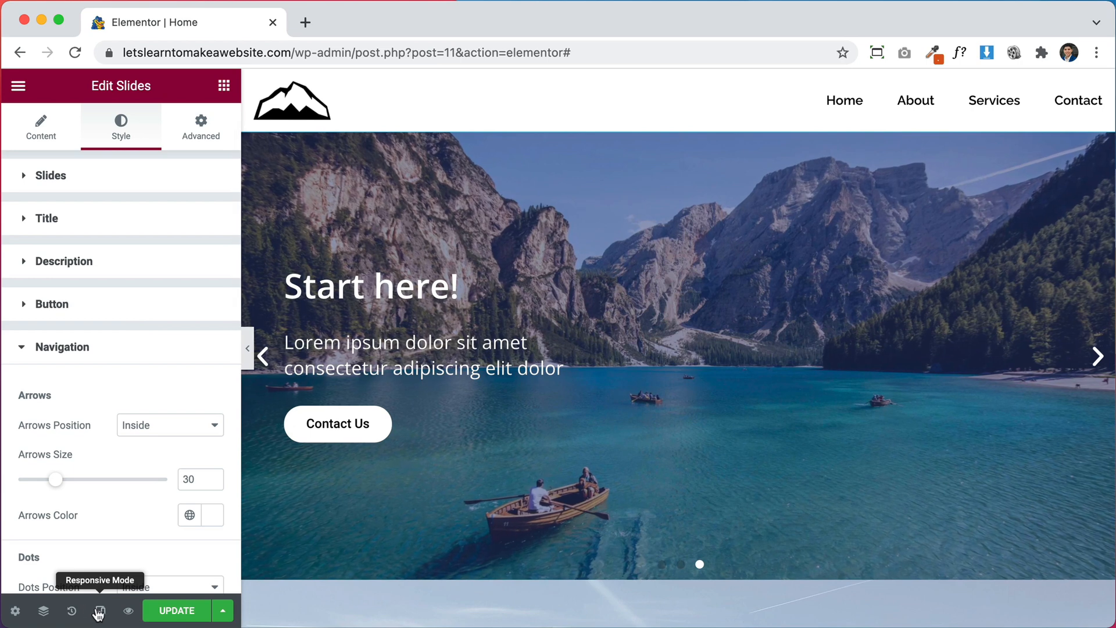
- Switch to the Mobile responsive preview, cycle the slider and reopen its settings
left_click(99, 610)
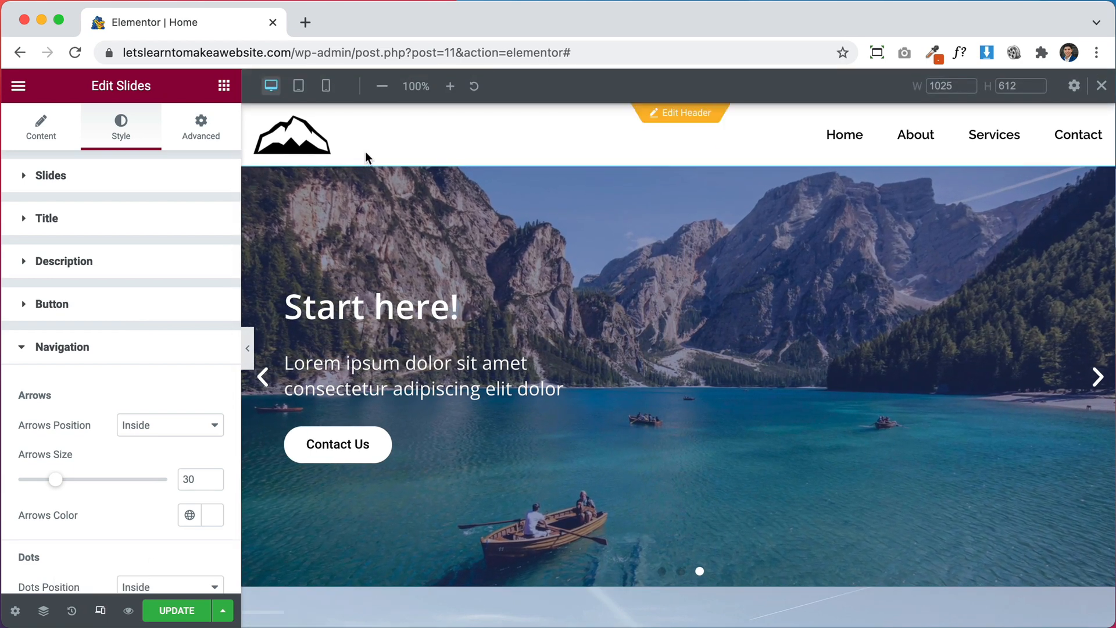
mouse_move(326, 85)
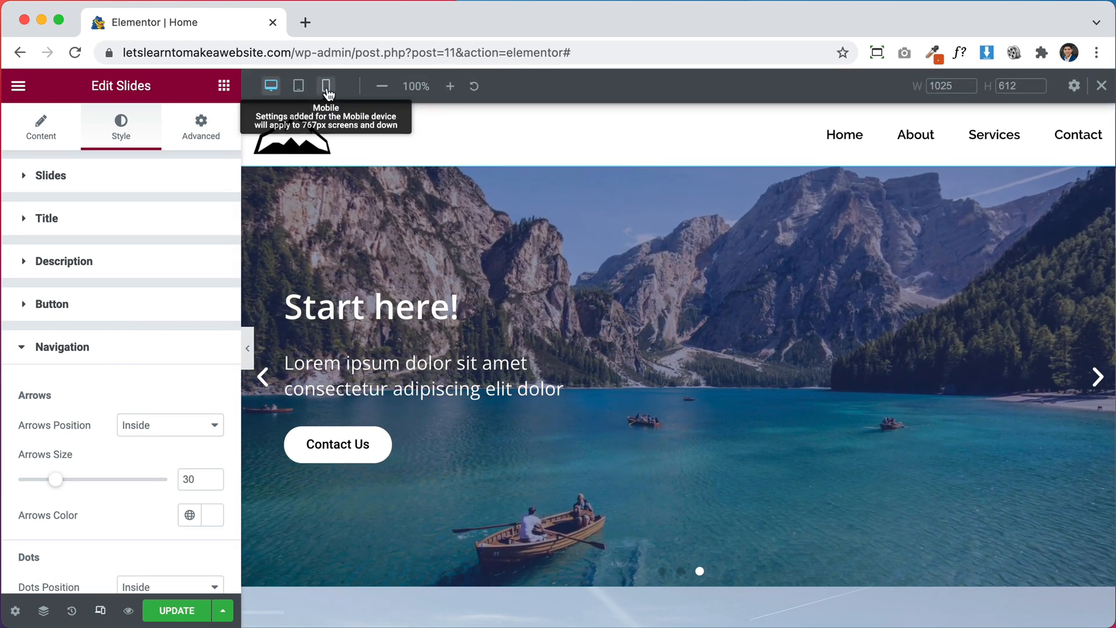
left_click(325, 85)
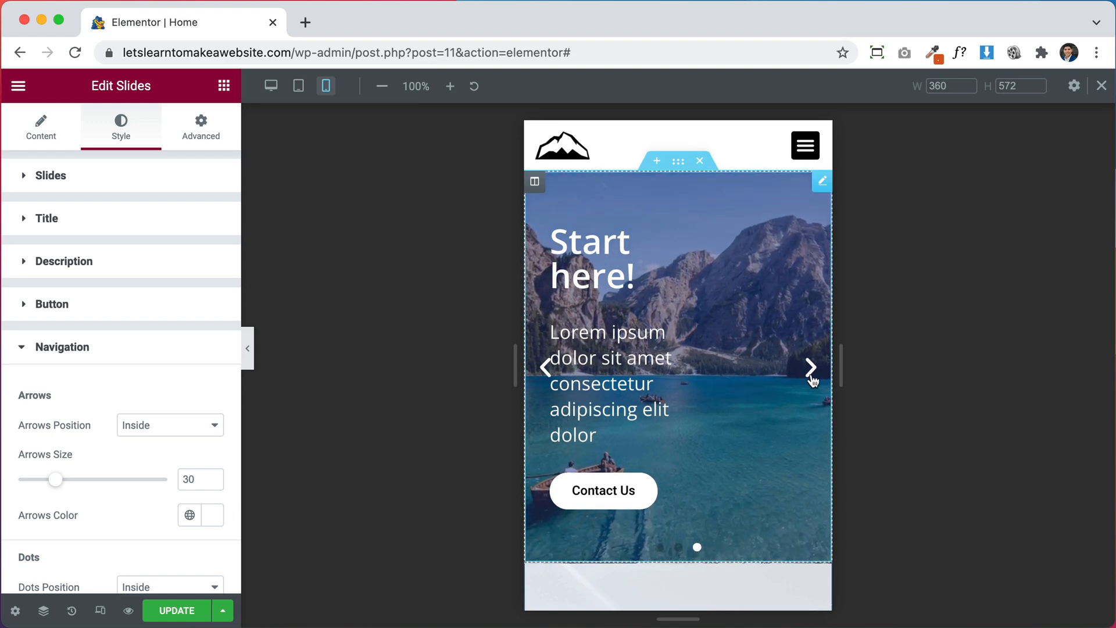
left_click(810, 367)
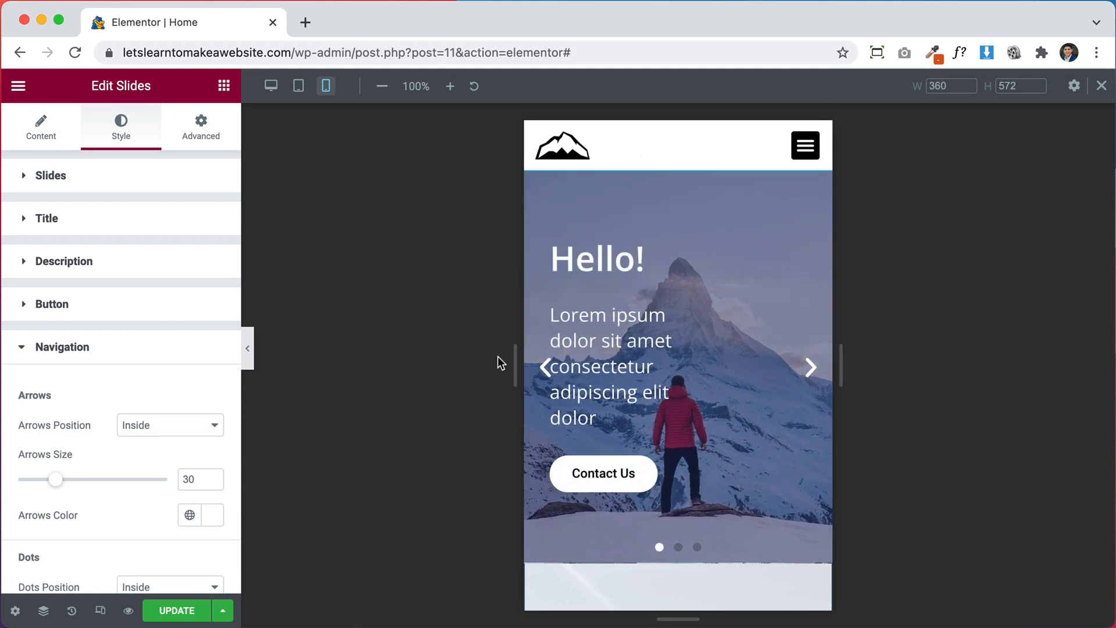
scroll("down", 3)
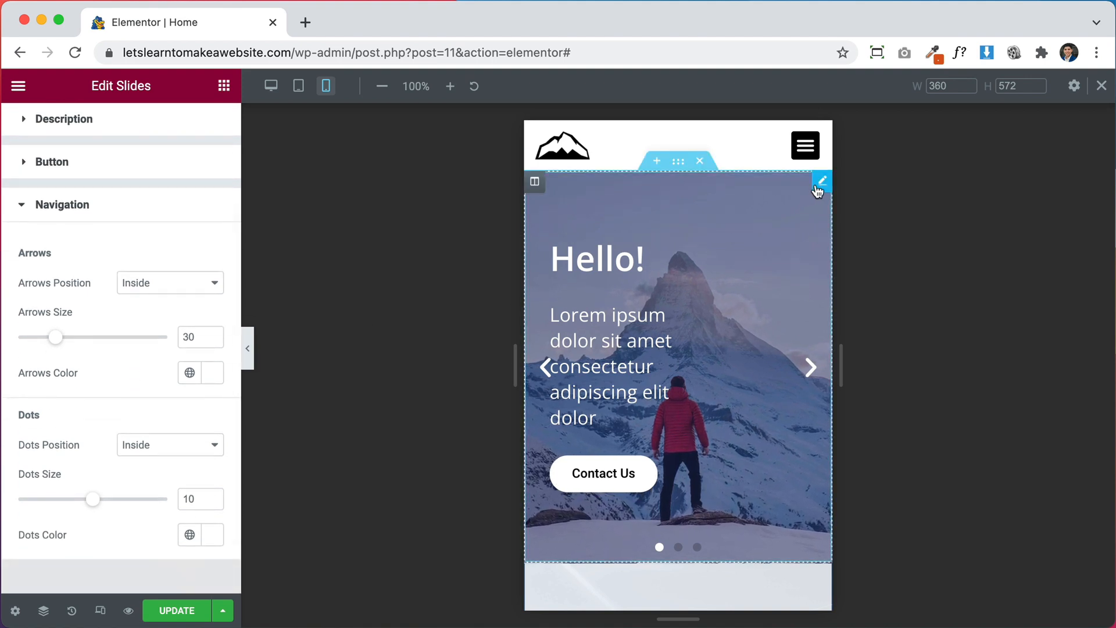
left_click(188, 372)
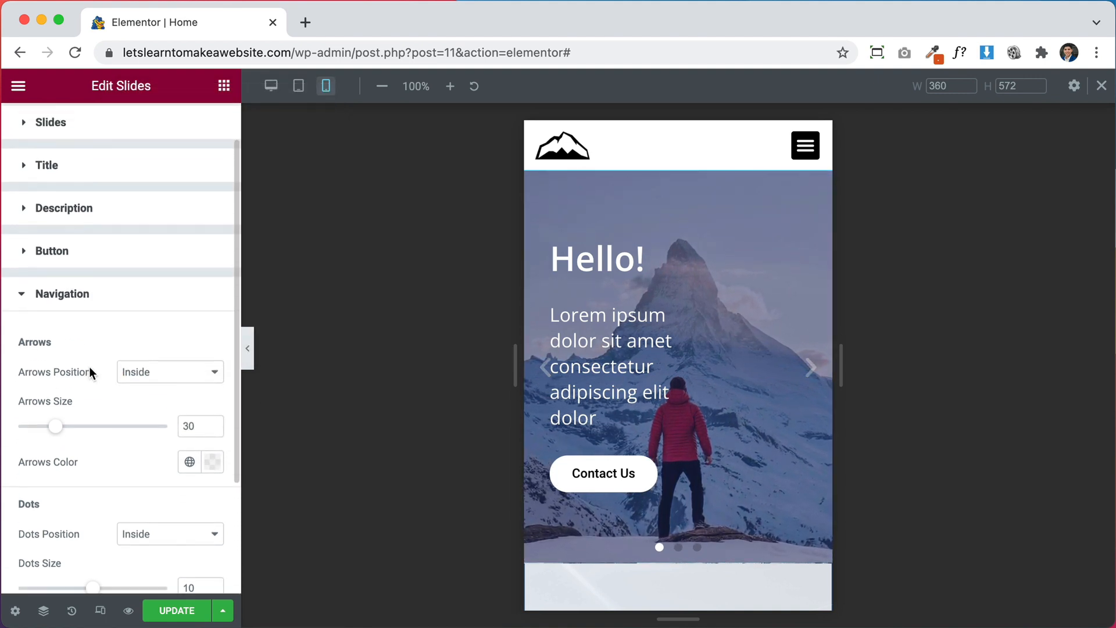
- On mobile set slide Content Width to 100 and shrink the title and description text
left_click(120, 126)
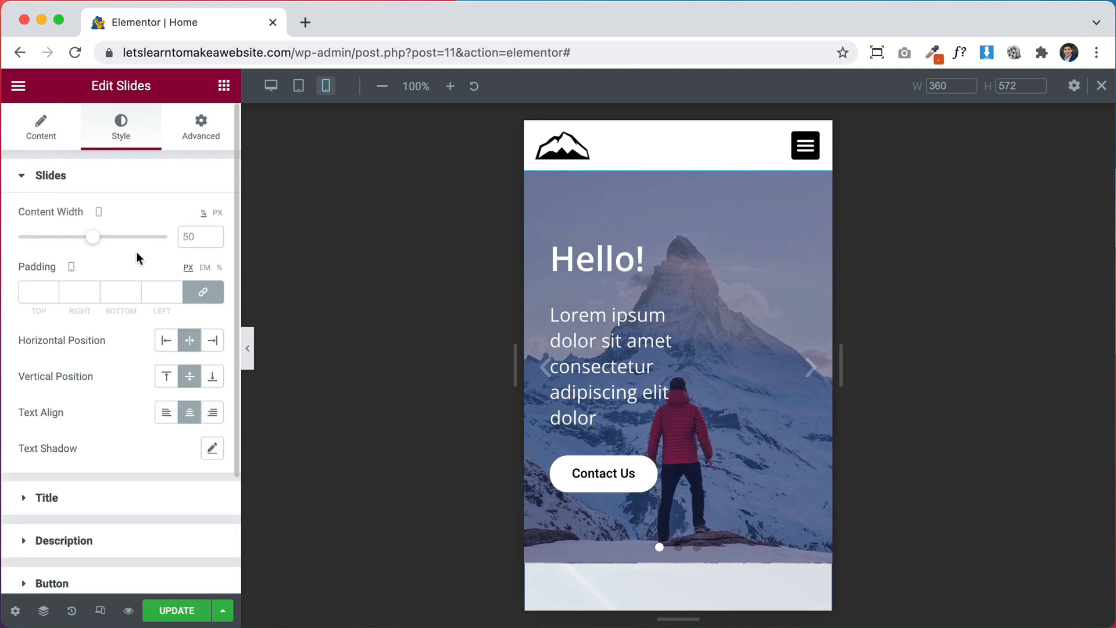
left_click_drag(93, 236, 119, 236)
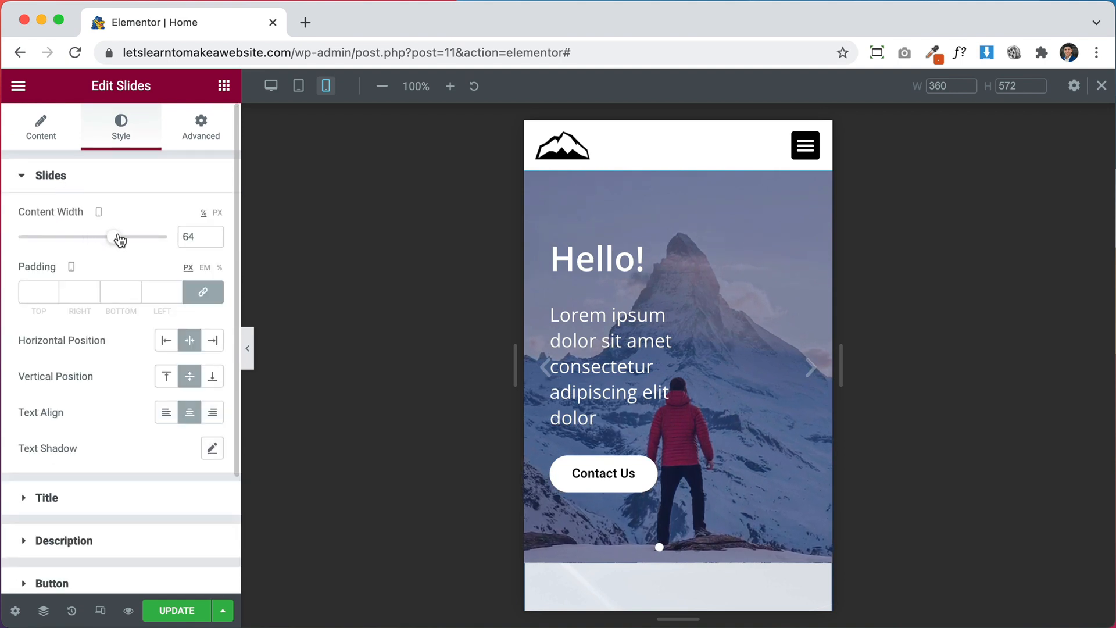
left_click_drag(120, 236, 167, 235)
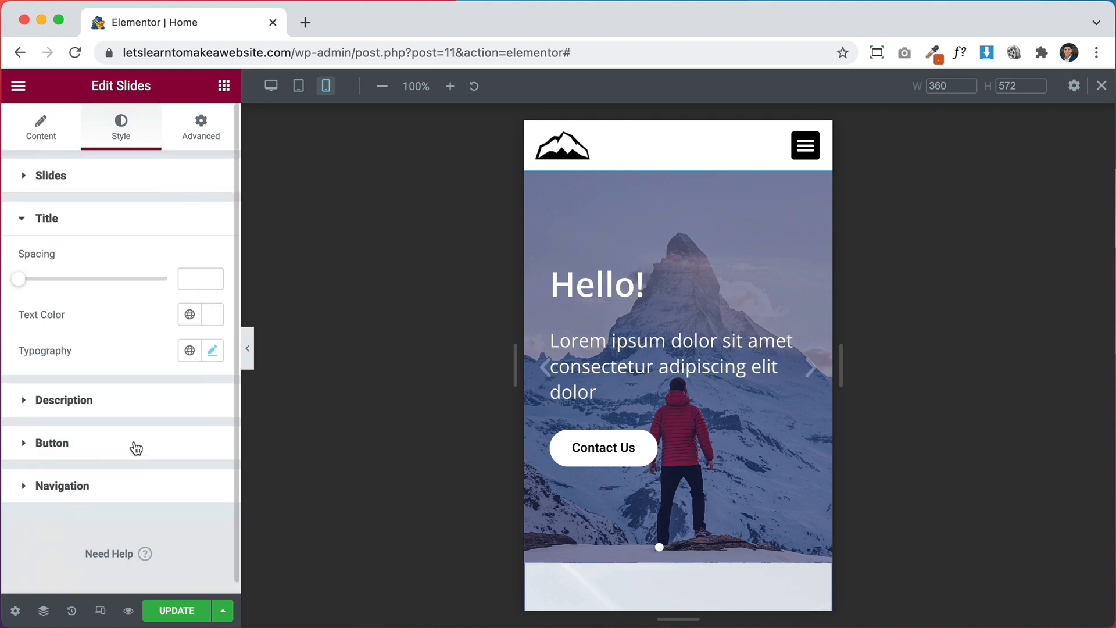
left_click(211, 350)
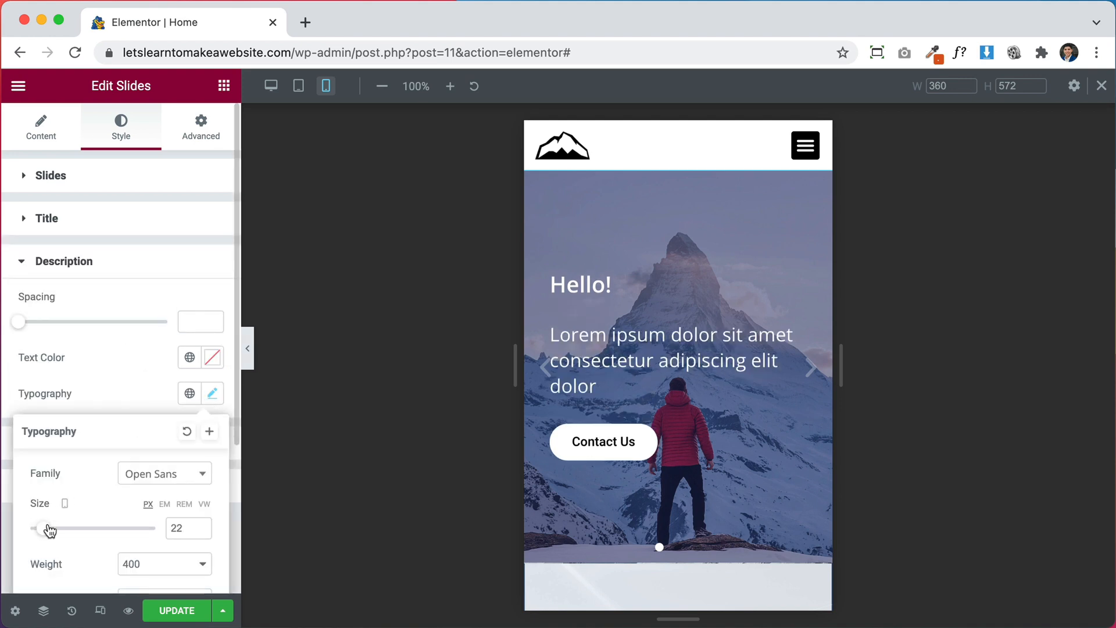
left_click_drag(47, 528, 40, 528)
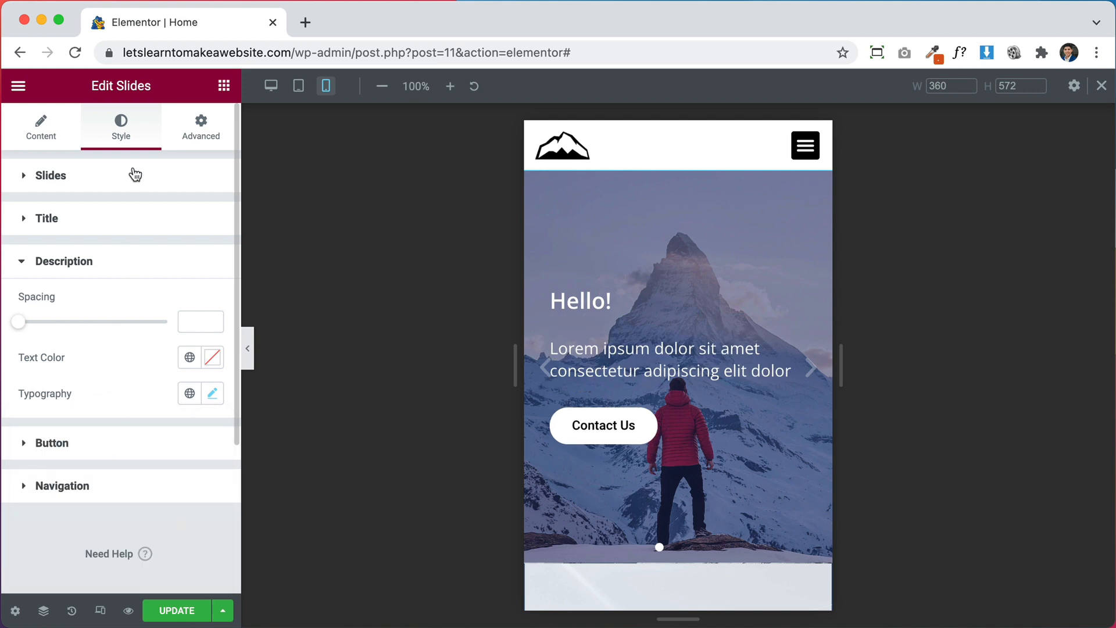
- Give the mobile slide content 50 padding with left horizontal alignment
left_click(50, 176)
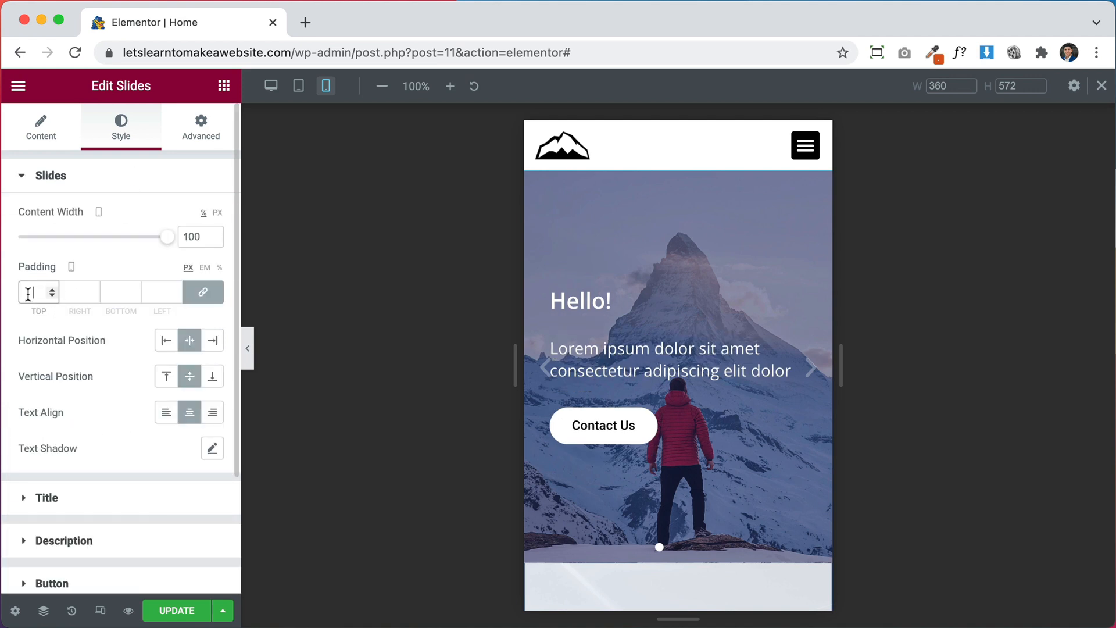
type("2")
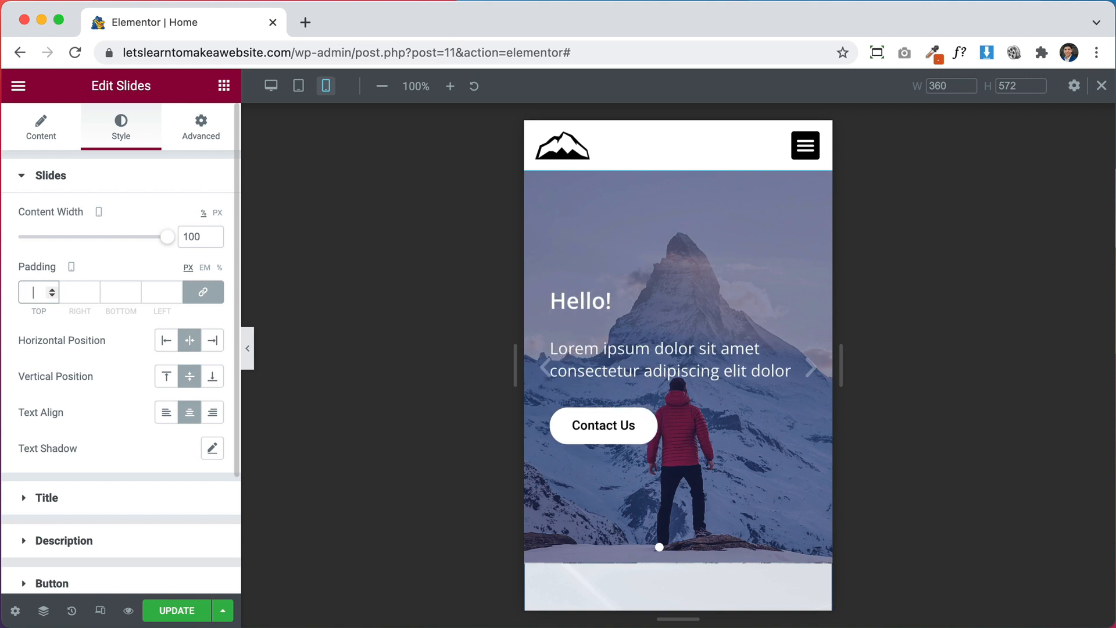
type("50")
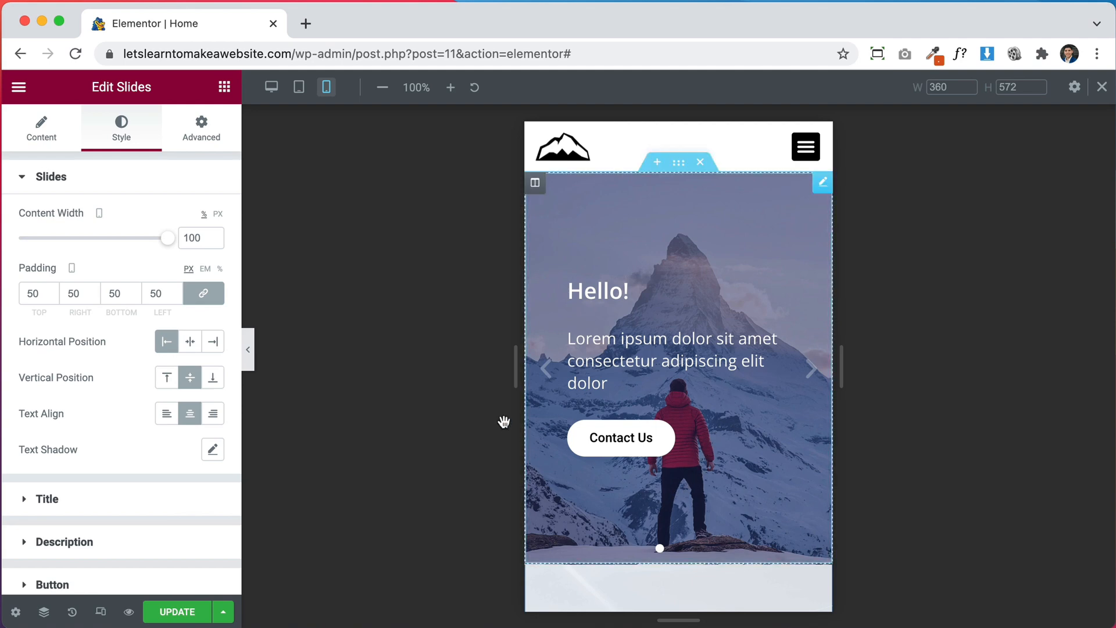
mouse_move(271, 88)
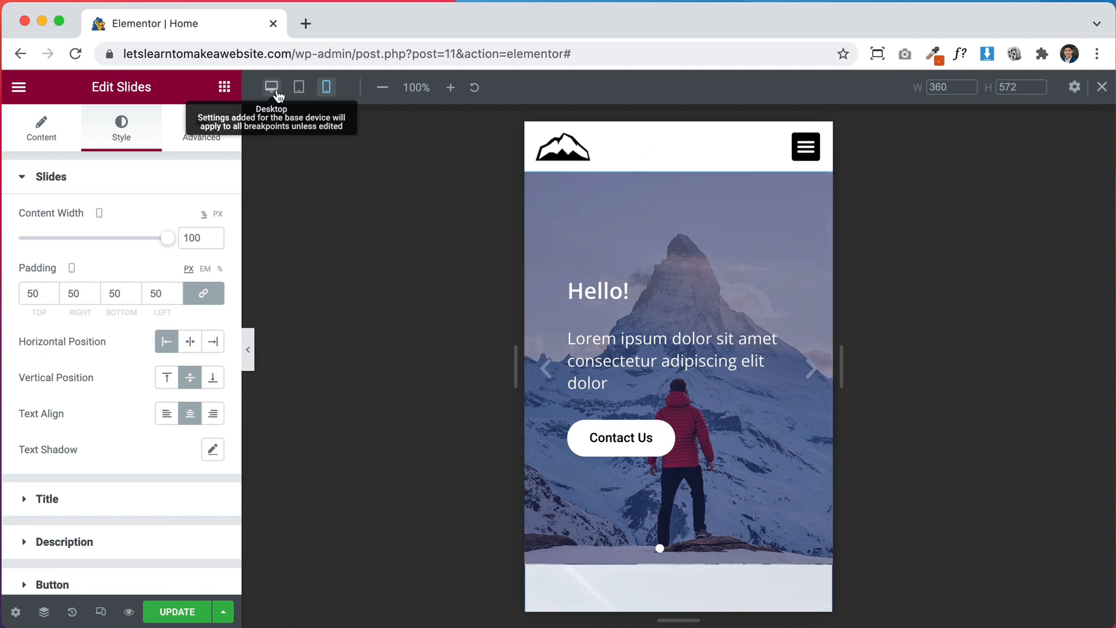
- Return to the Desktop layout and launch a live preview of the page in a new tab
left_click(271, 87)
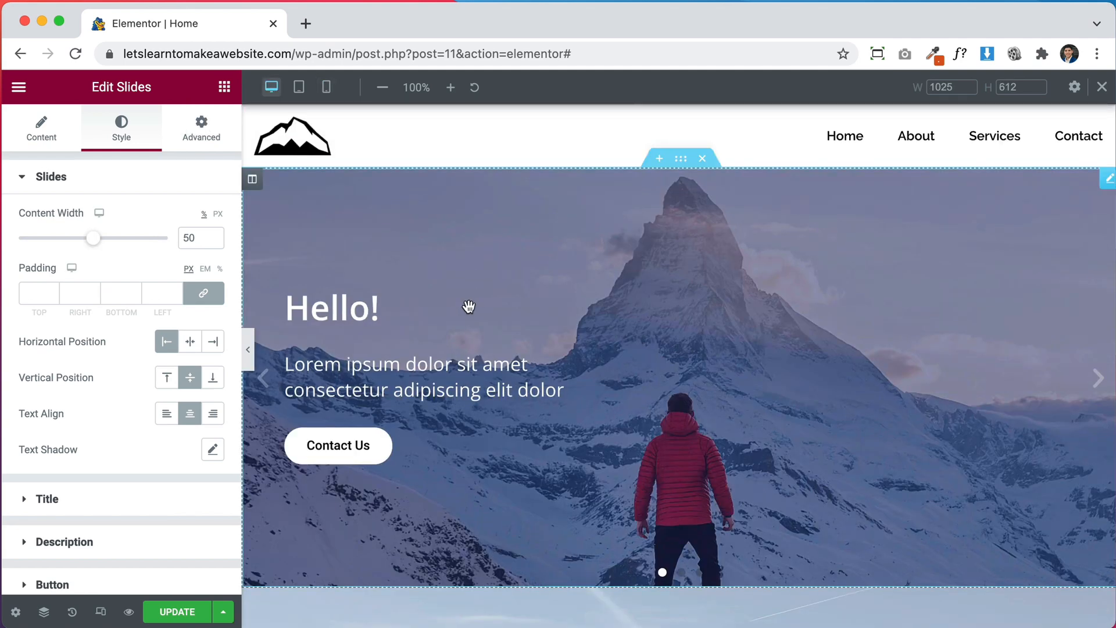
left_click(176, 612)
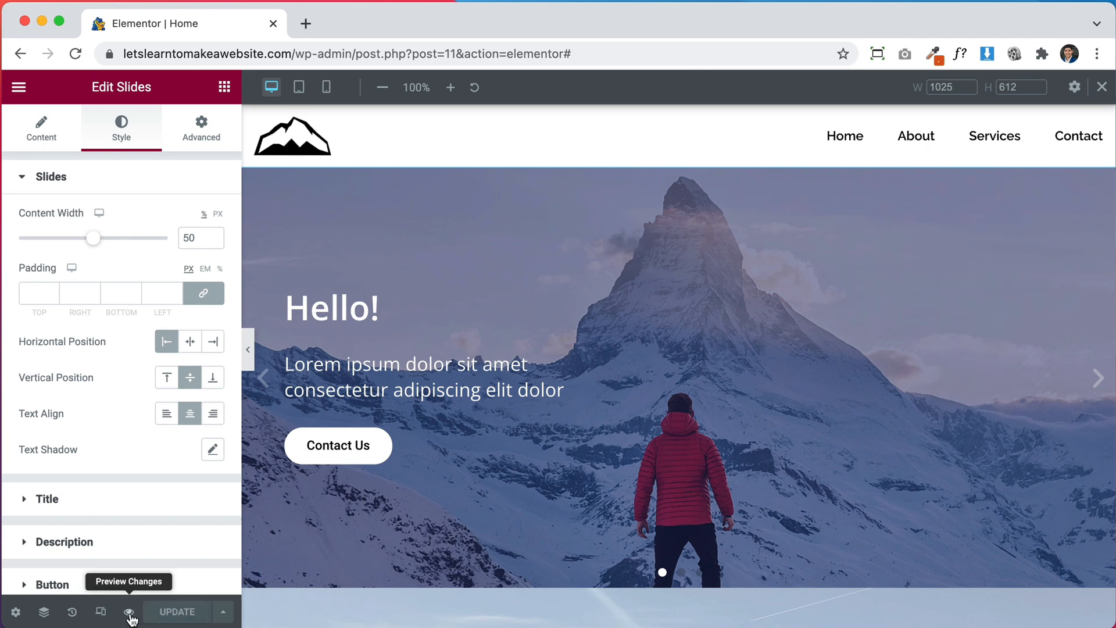
left_click(129, 611)
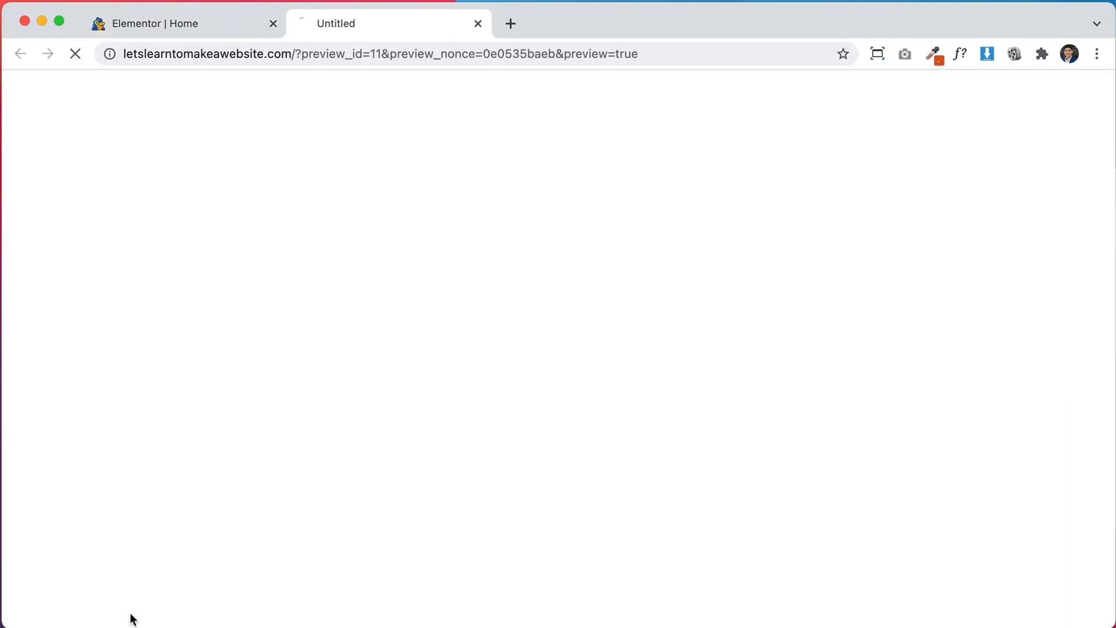